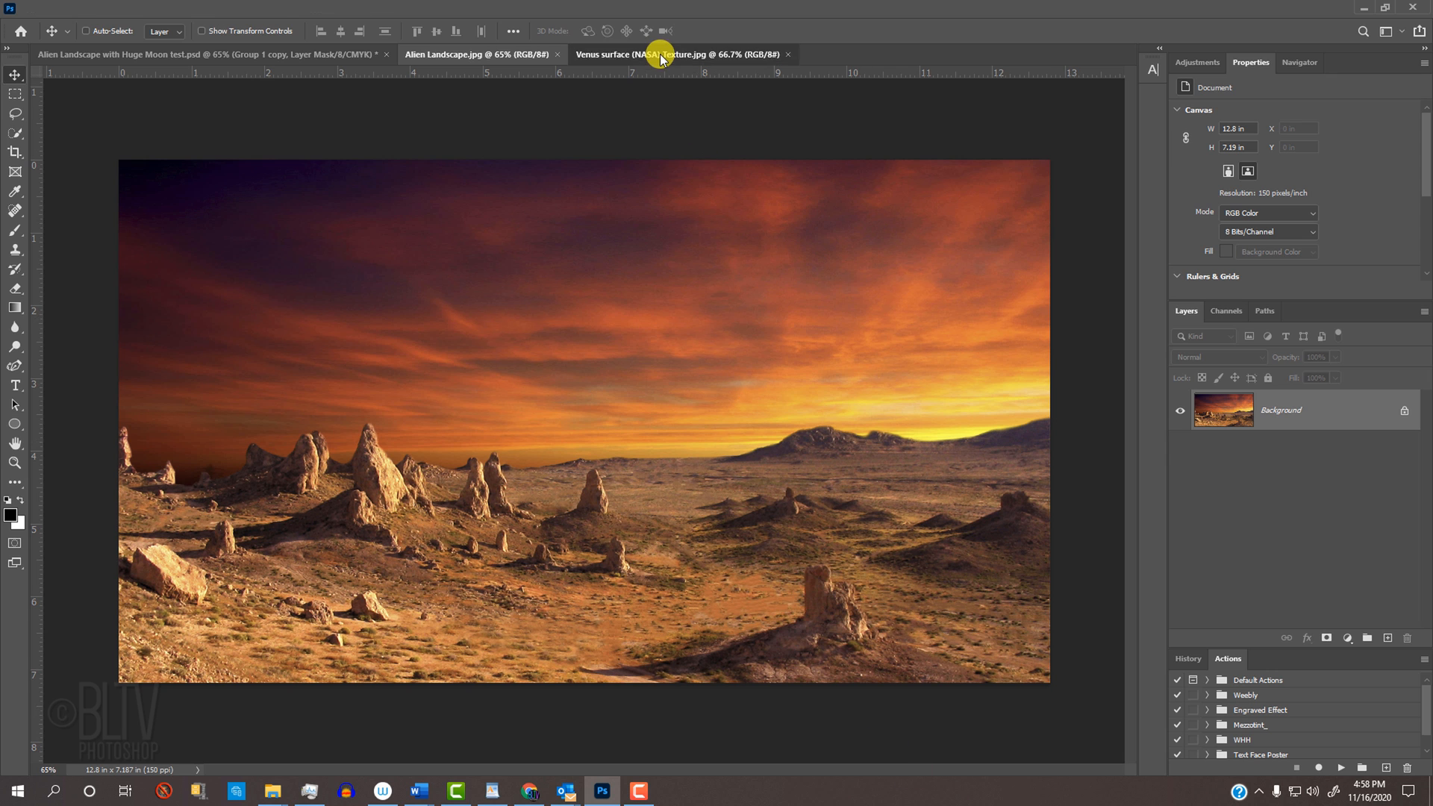
Switch to the Venus surface (NASA) Texture.jpg document tab.
click(644, 54)
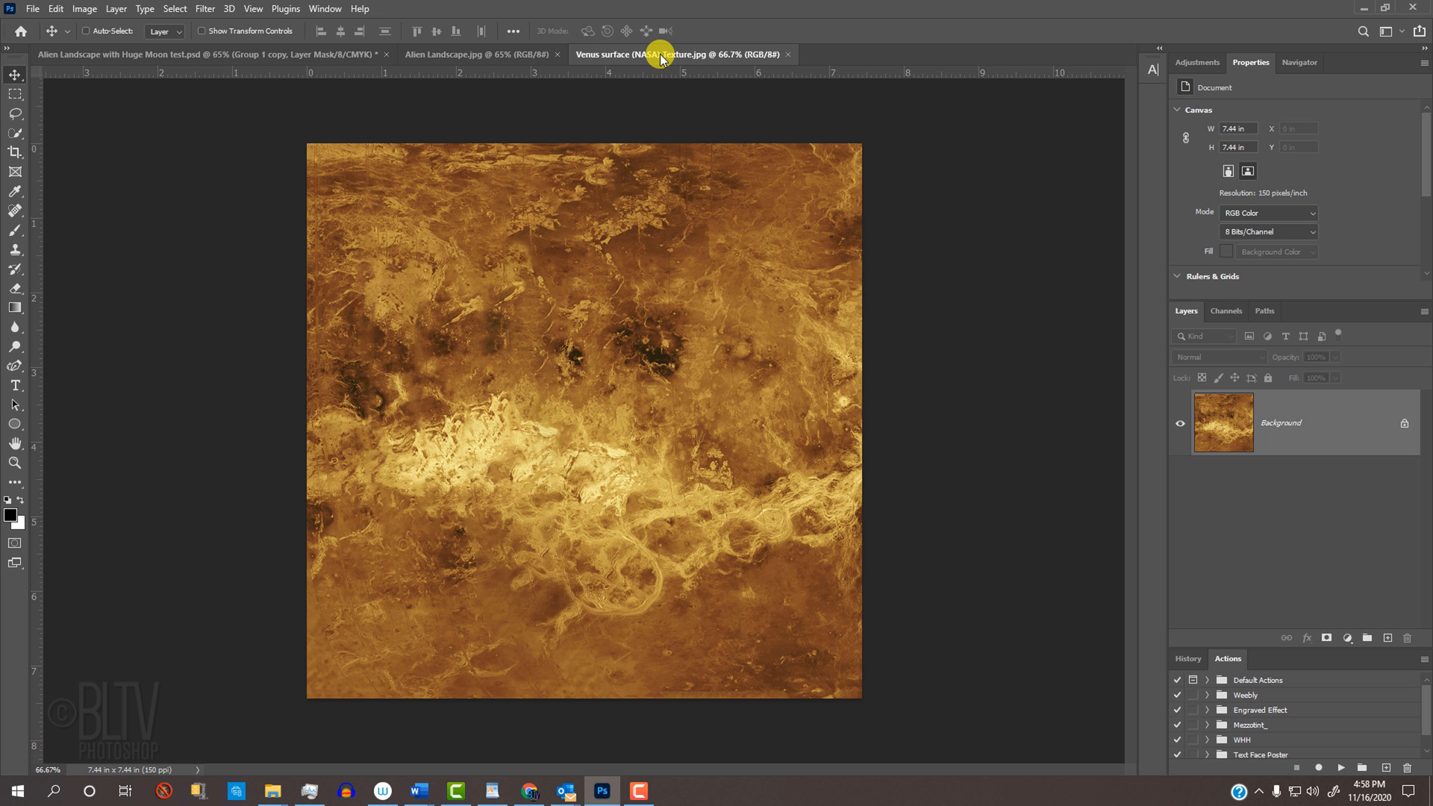
Duplicate the Venus Background layer and apply Spherize at 100% amount to the copy.
key(ctrl+j)
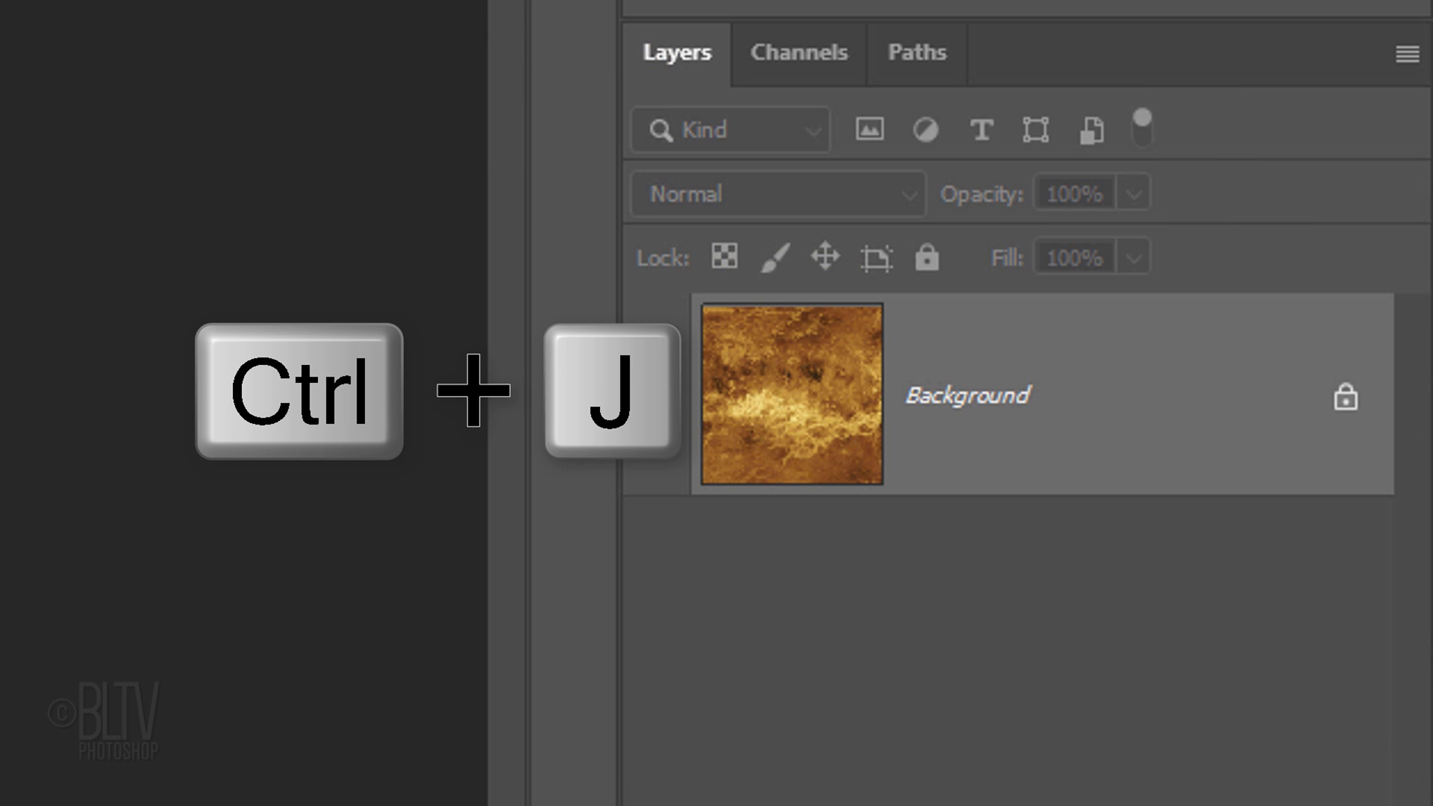
key(ctrl+j)
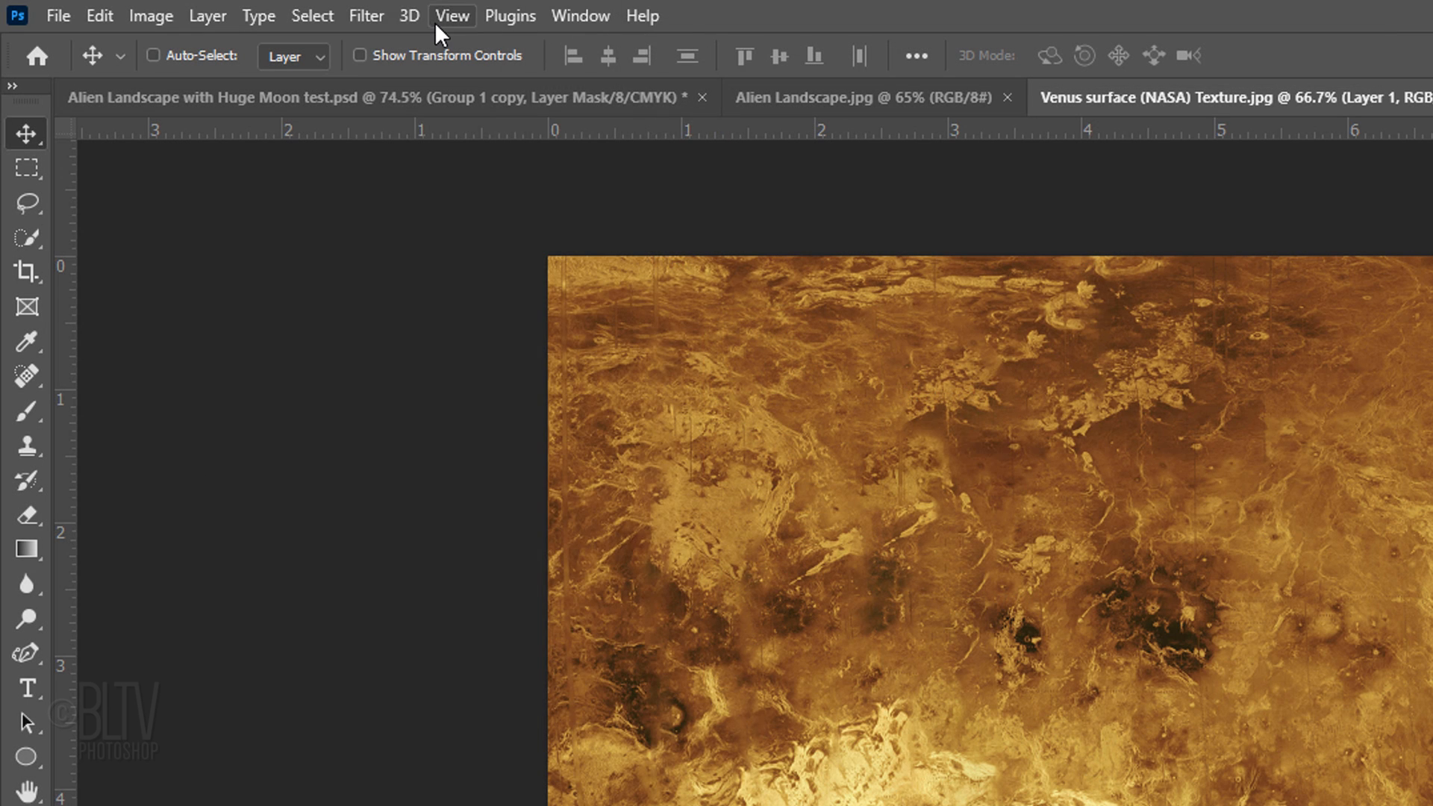
click(365, 16)
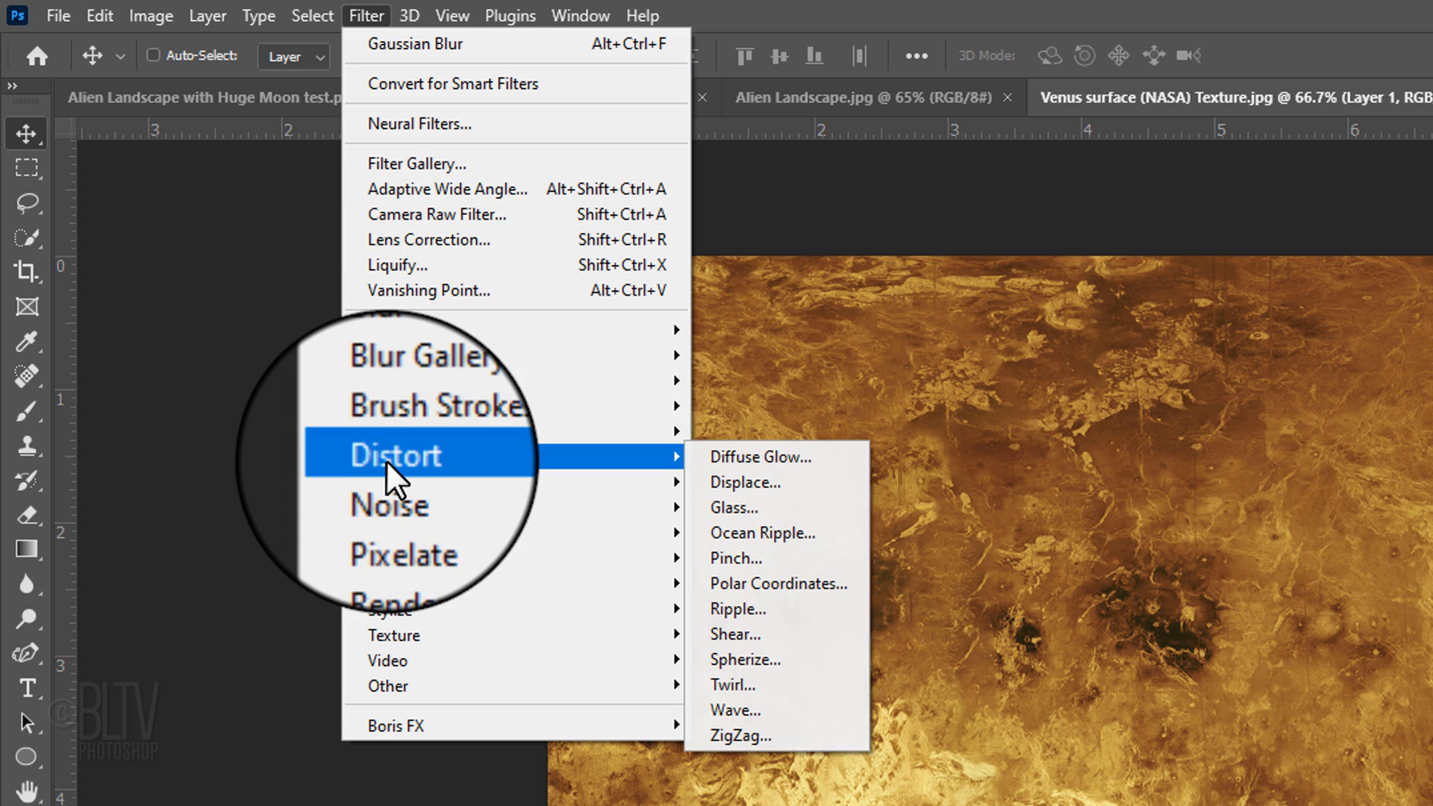
mouse_move(741, 659)
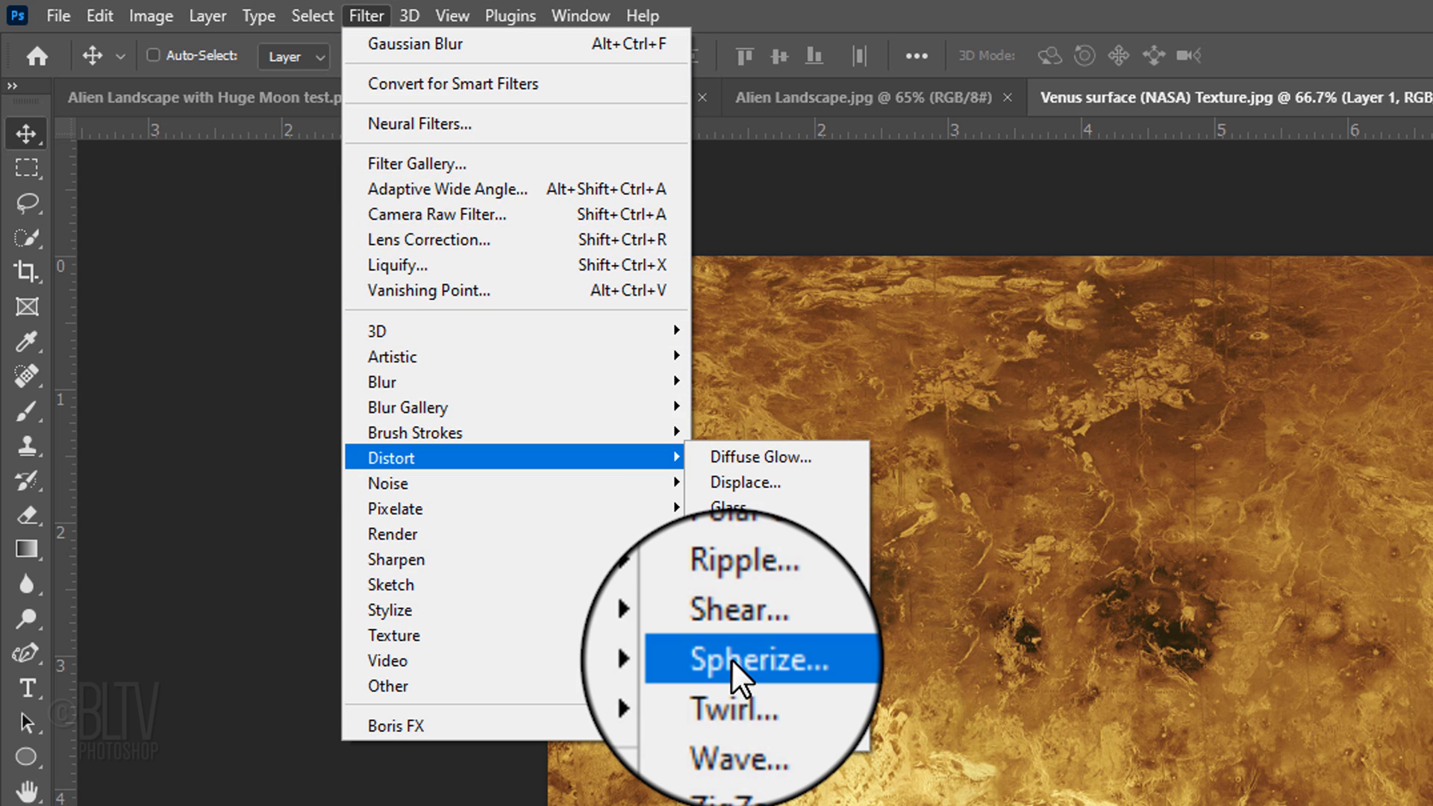
click(752, 658)
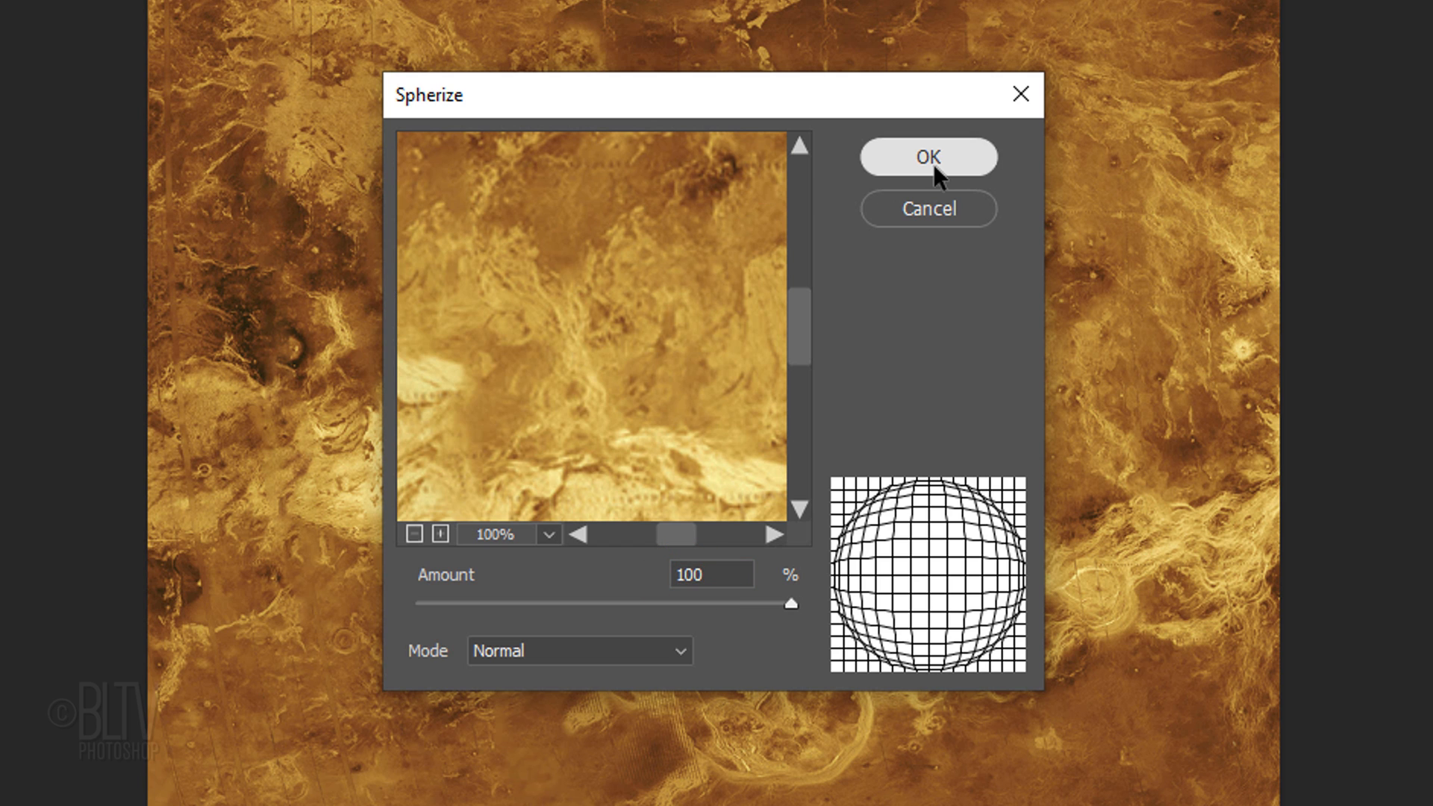
click(927, 156)
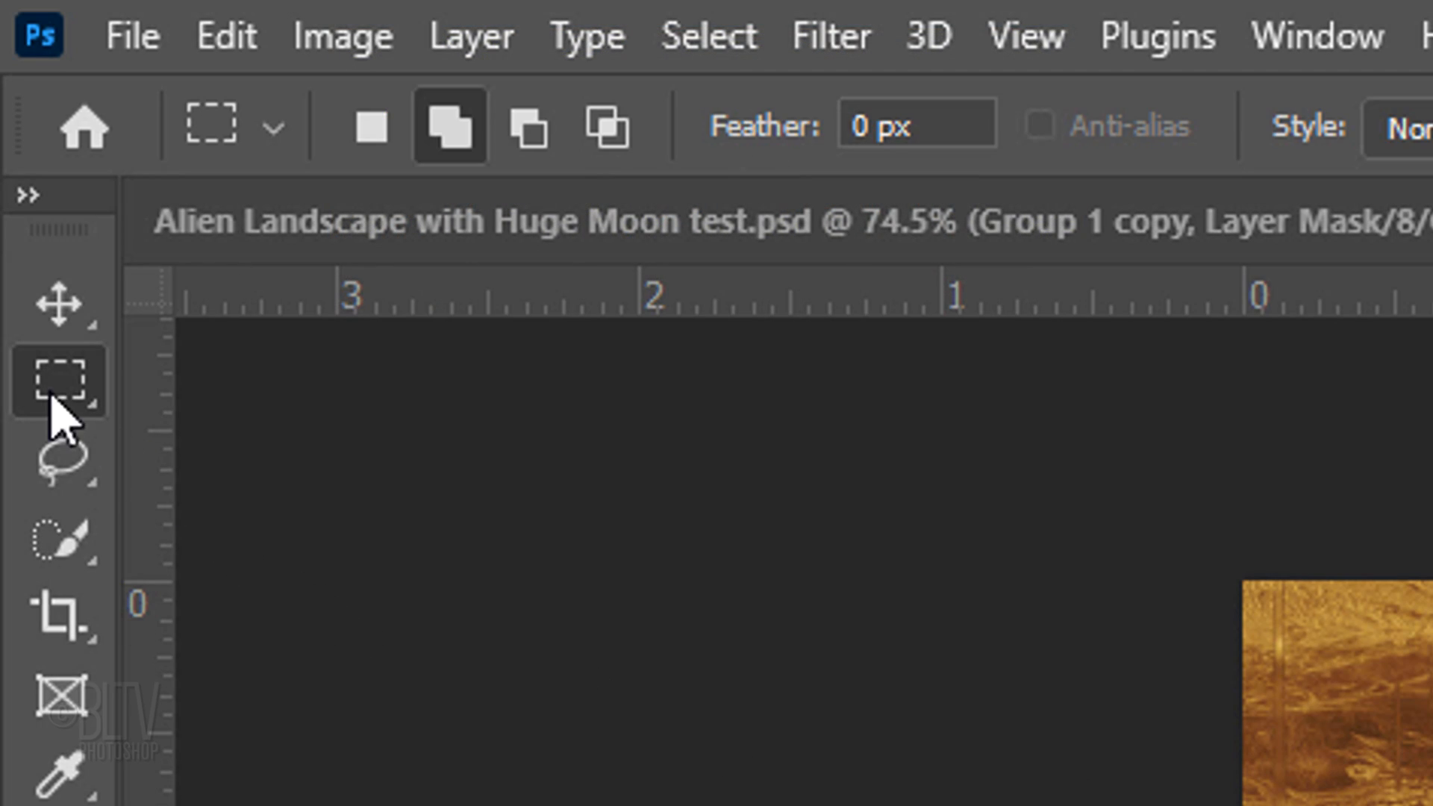
Select a circle over the spherized area with the Elliptical Marquee and copy it to a new layer.
click(58, 381)
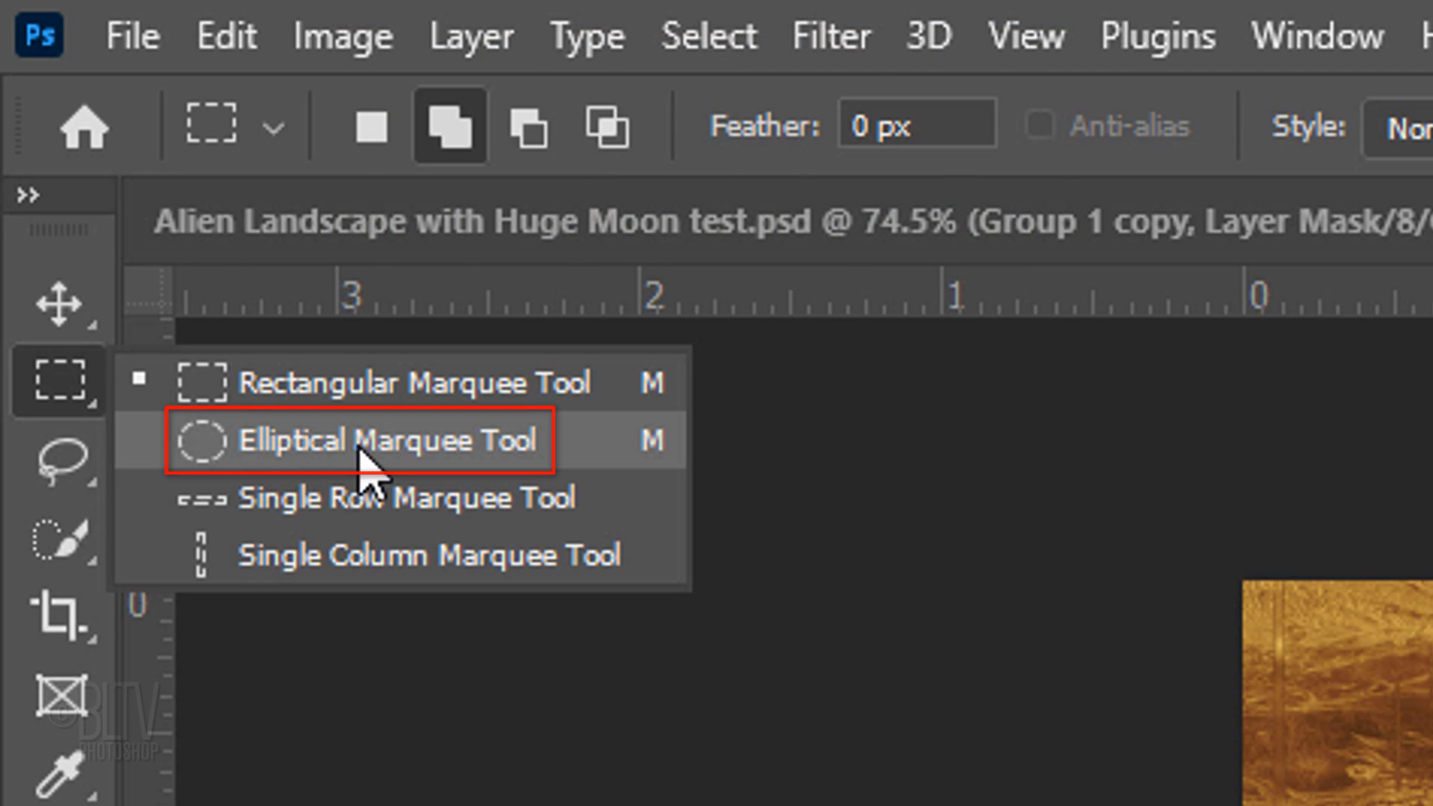
key(ctrl+j)
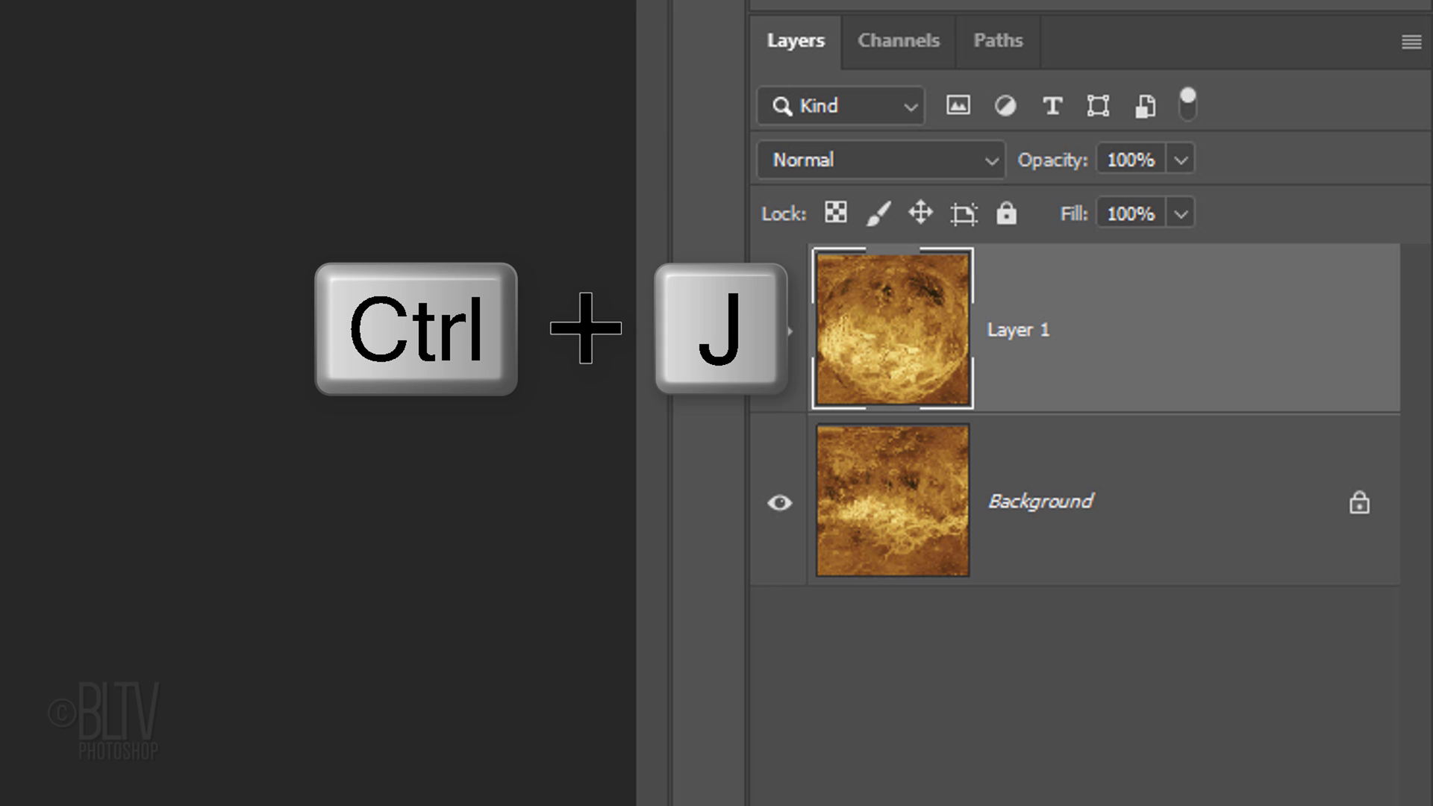
key(ctrl+j)
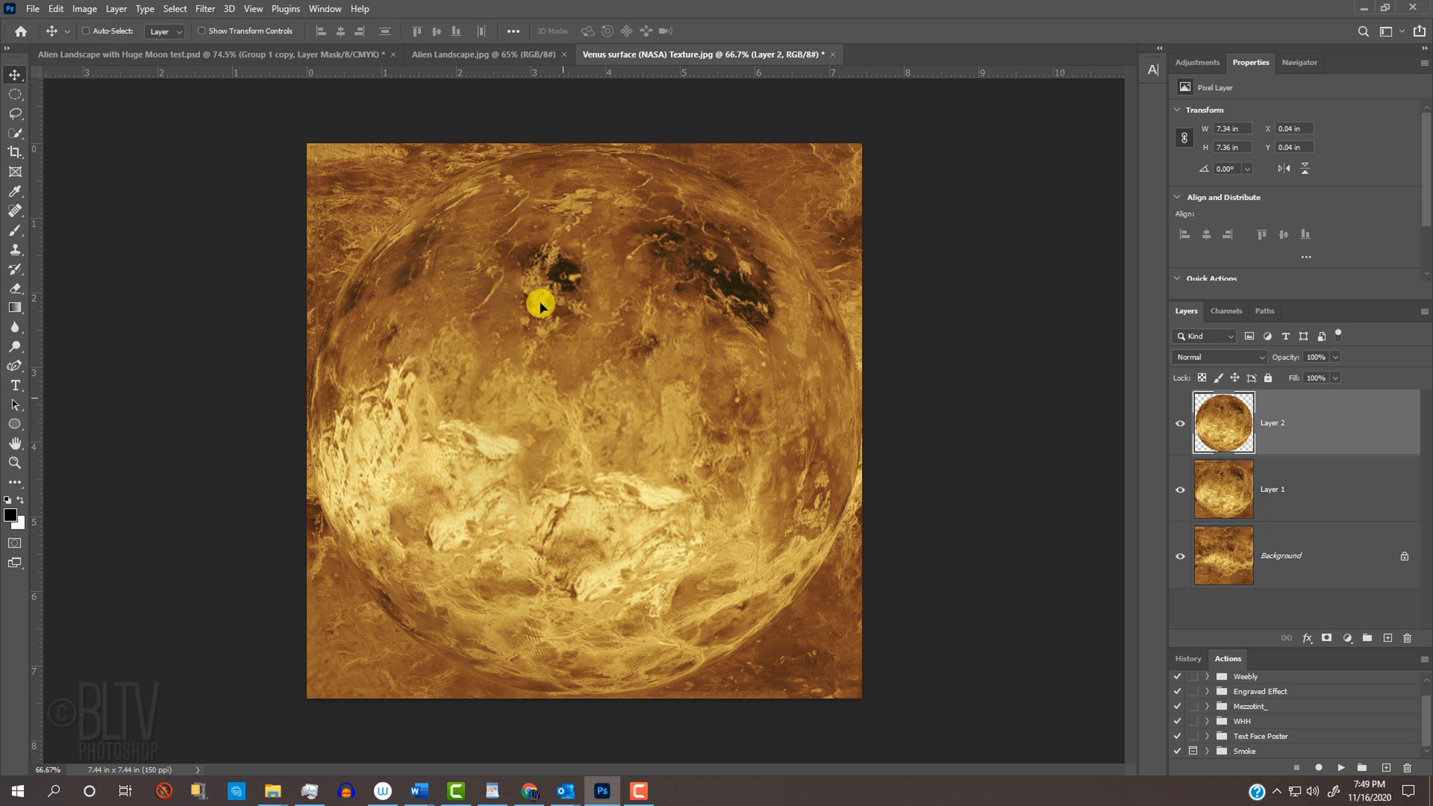
Move the planet layer into Alien Landscape.jpg and Free Transform it smaller into the upper-left sky.
click(484, 54)
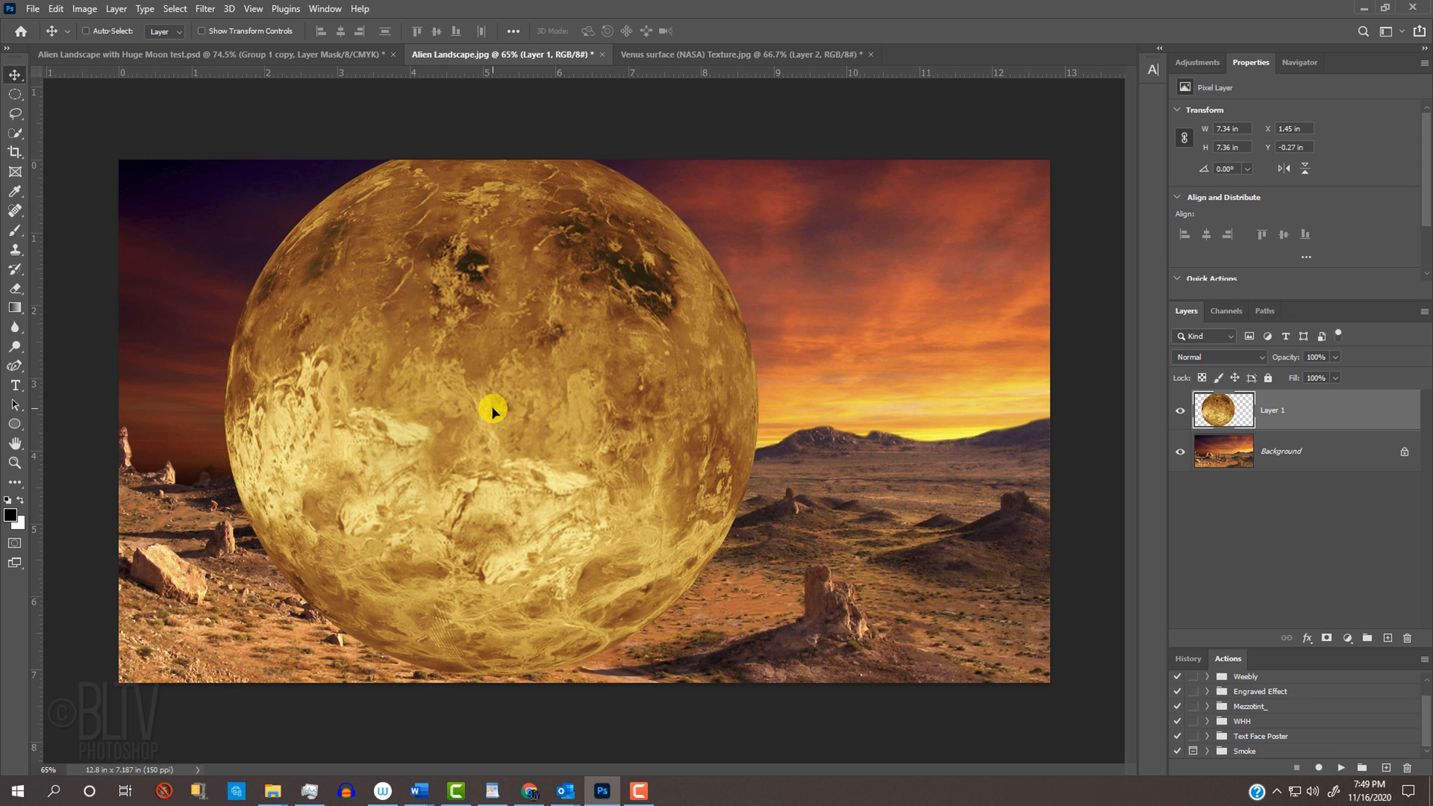
key(ctrl+t)
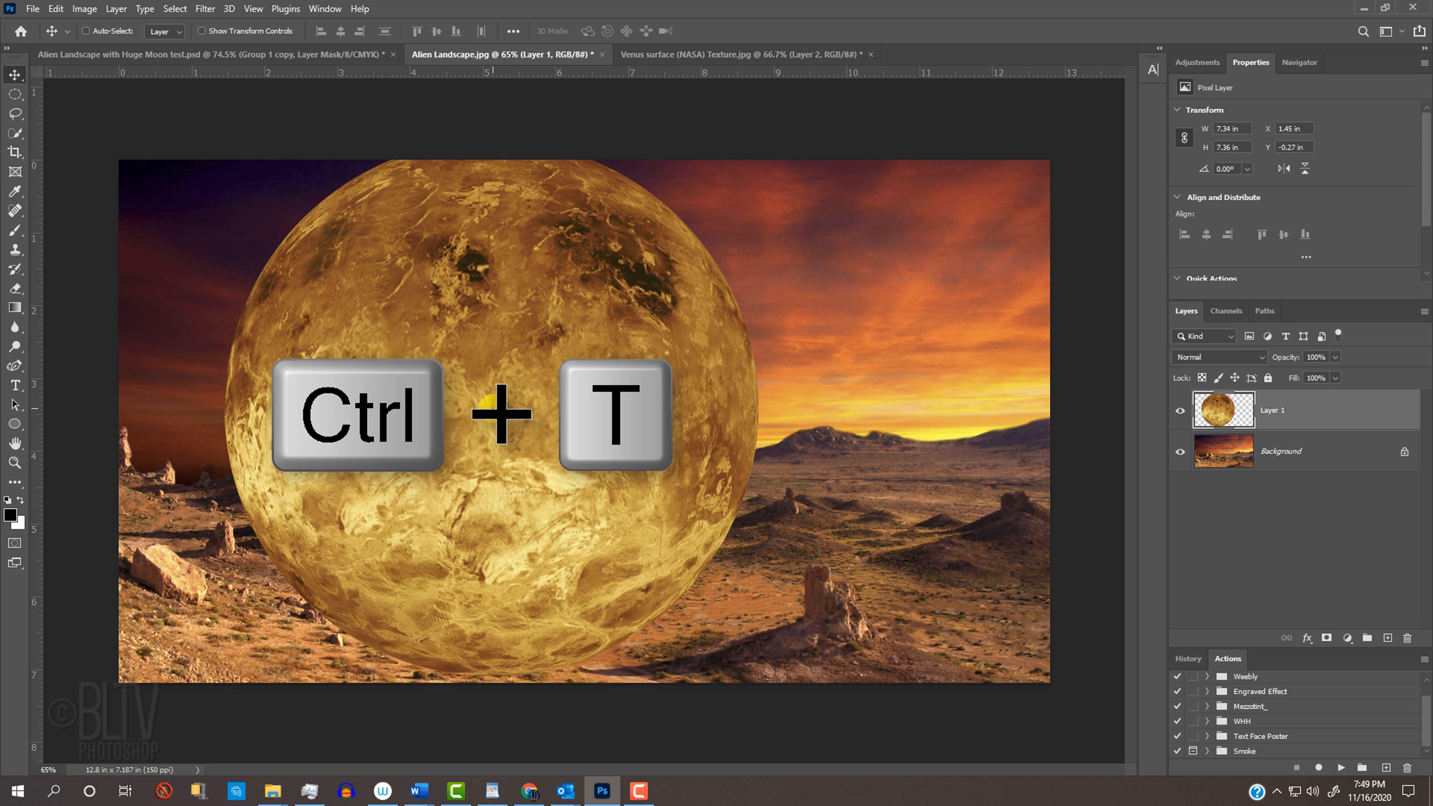
key(ctrl+t)
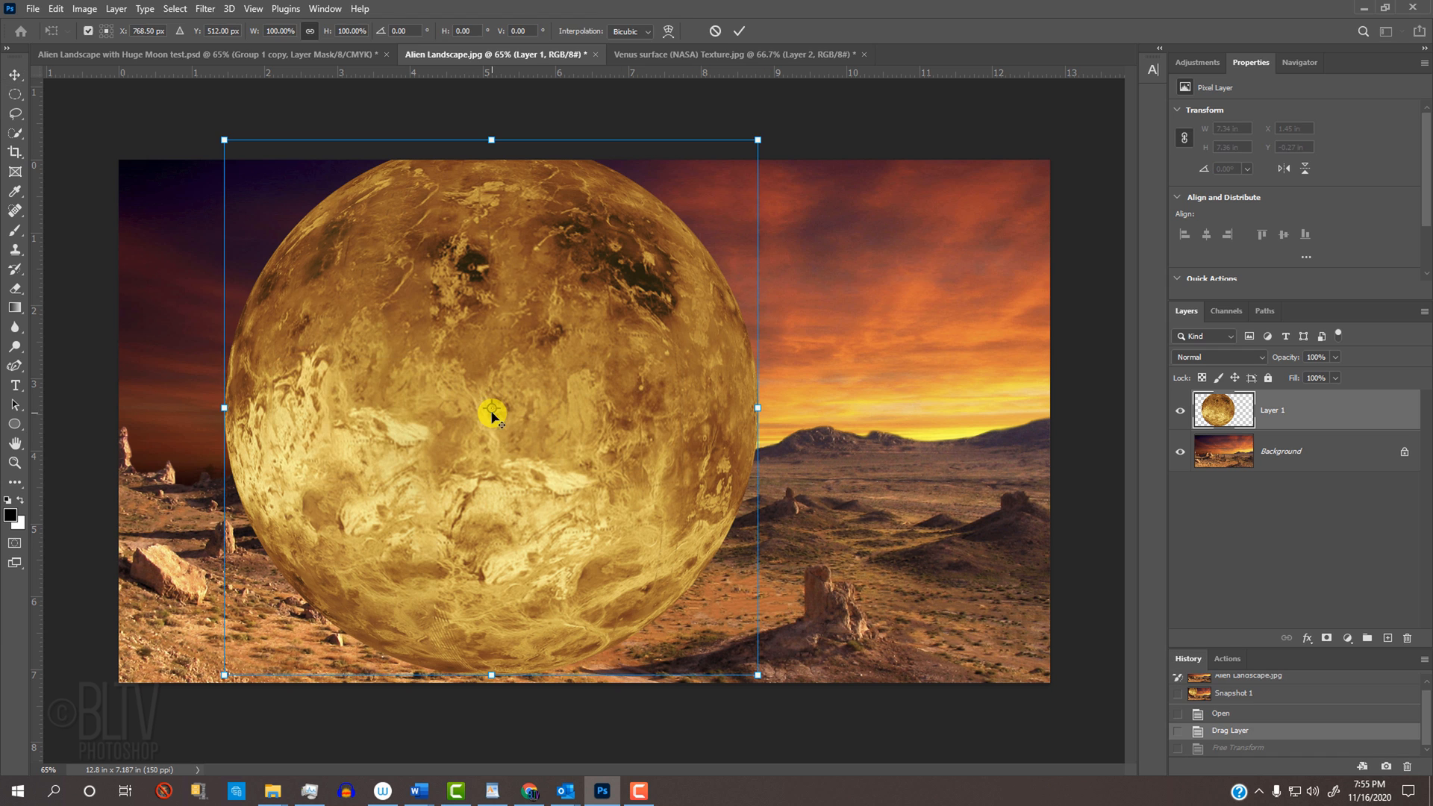
mouse_move(758, 676)
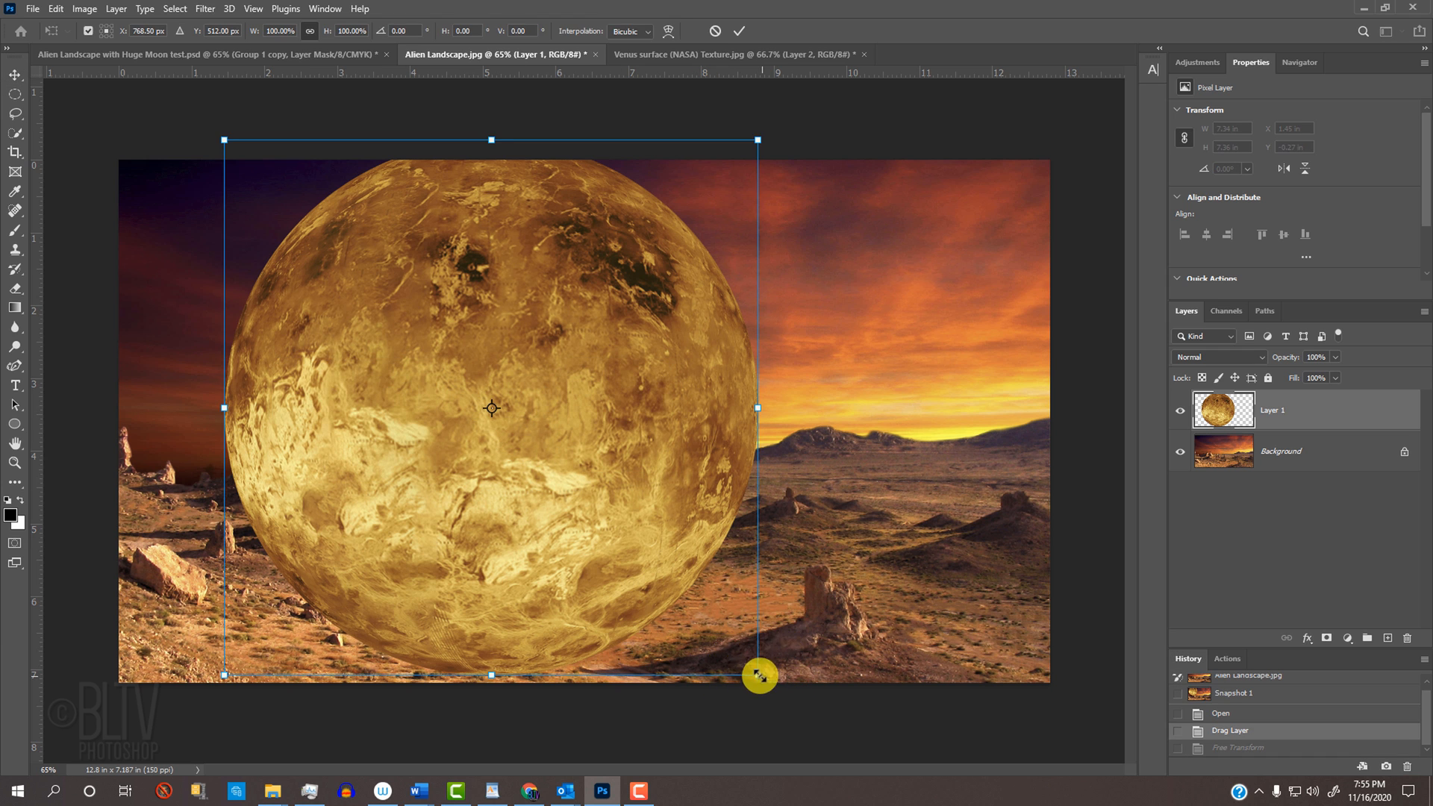
drag(756, 676, 541, 475)
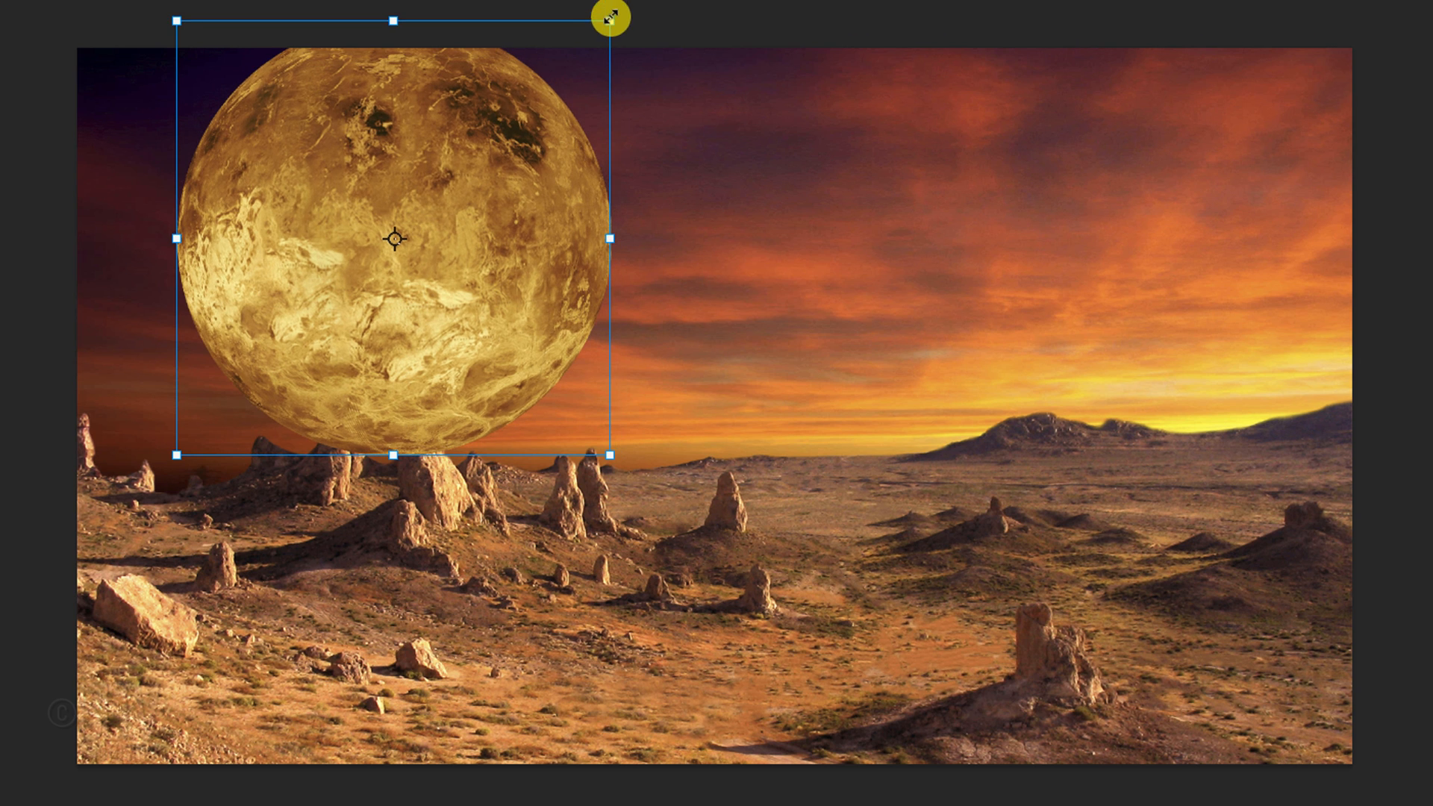
drag(610, 15, 420, 189)
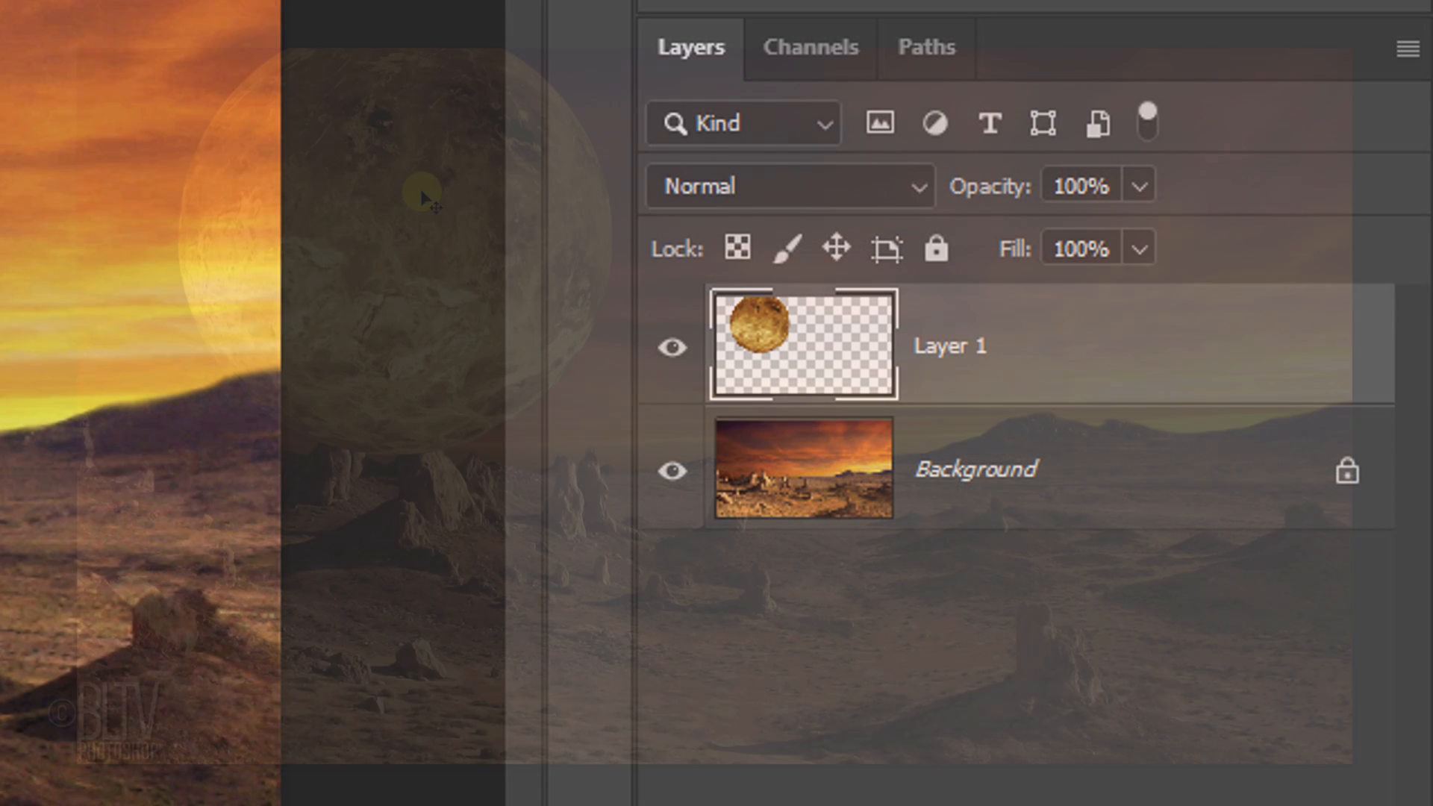
Hide Layer 1, select the Background layer, and start a Quick Selection on the landscape.
click(673, 347)
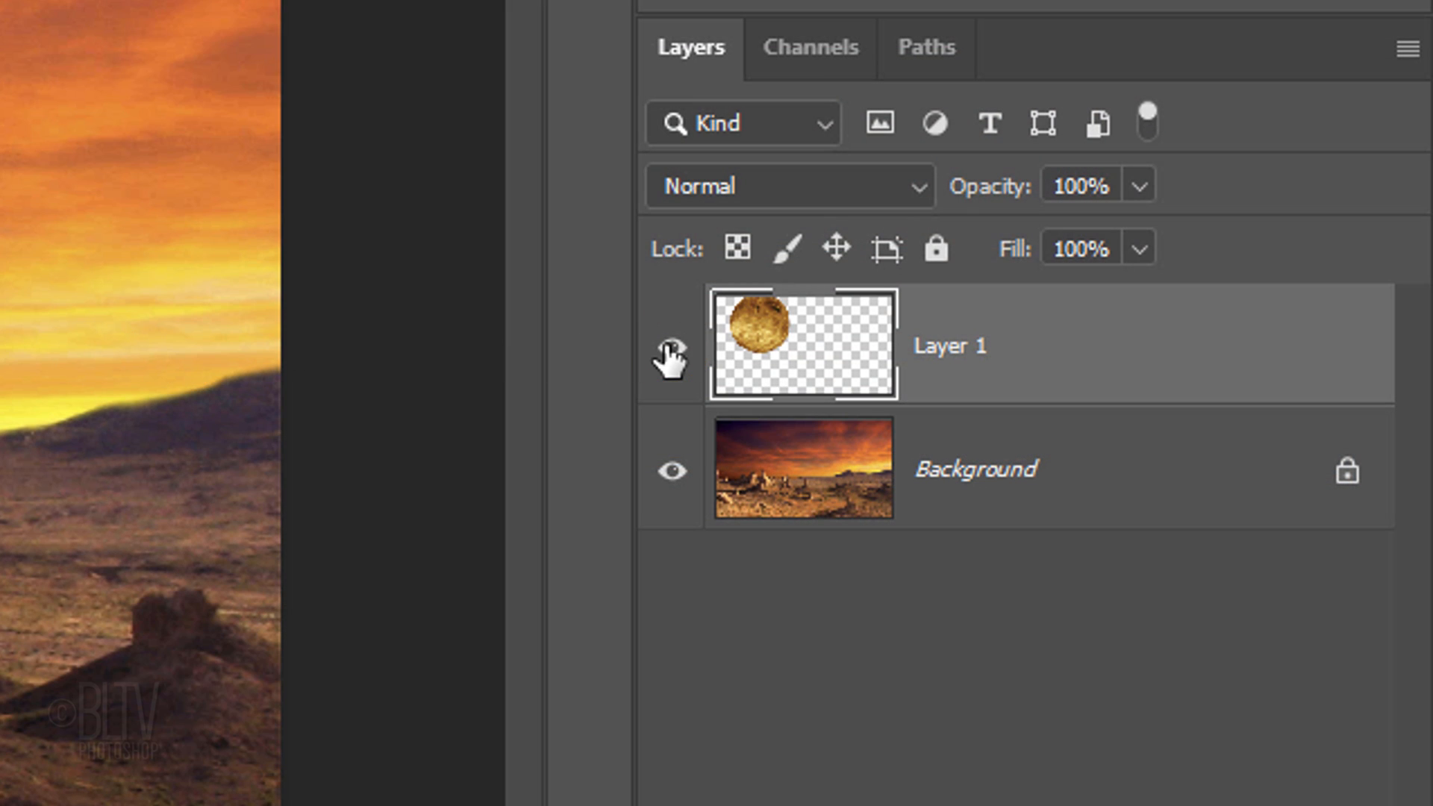
click(672, 346)
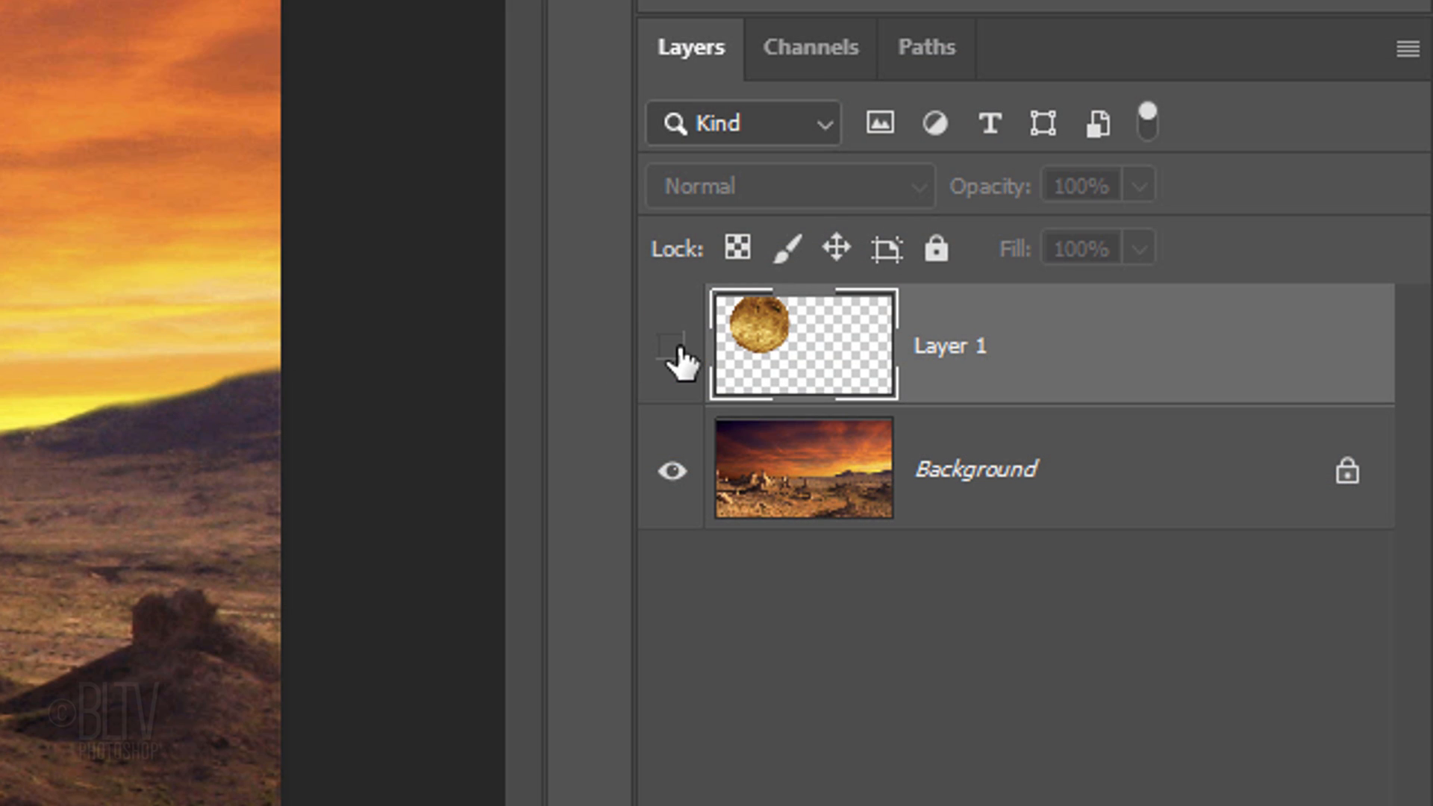
click(803, 468)
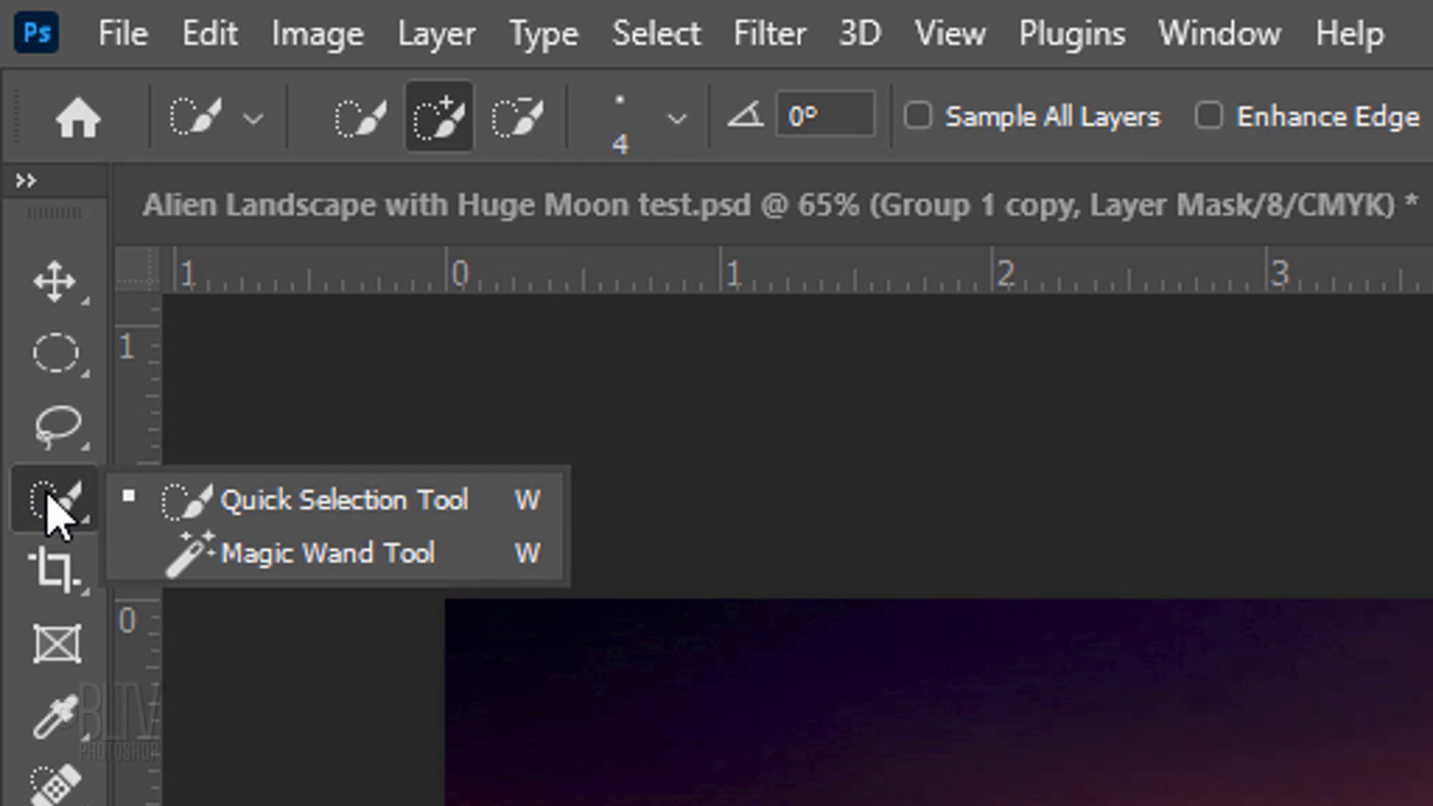
mouse_move(329, 521)
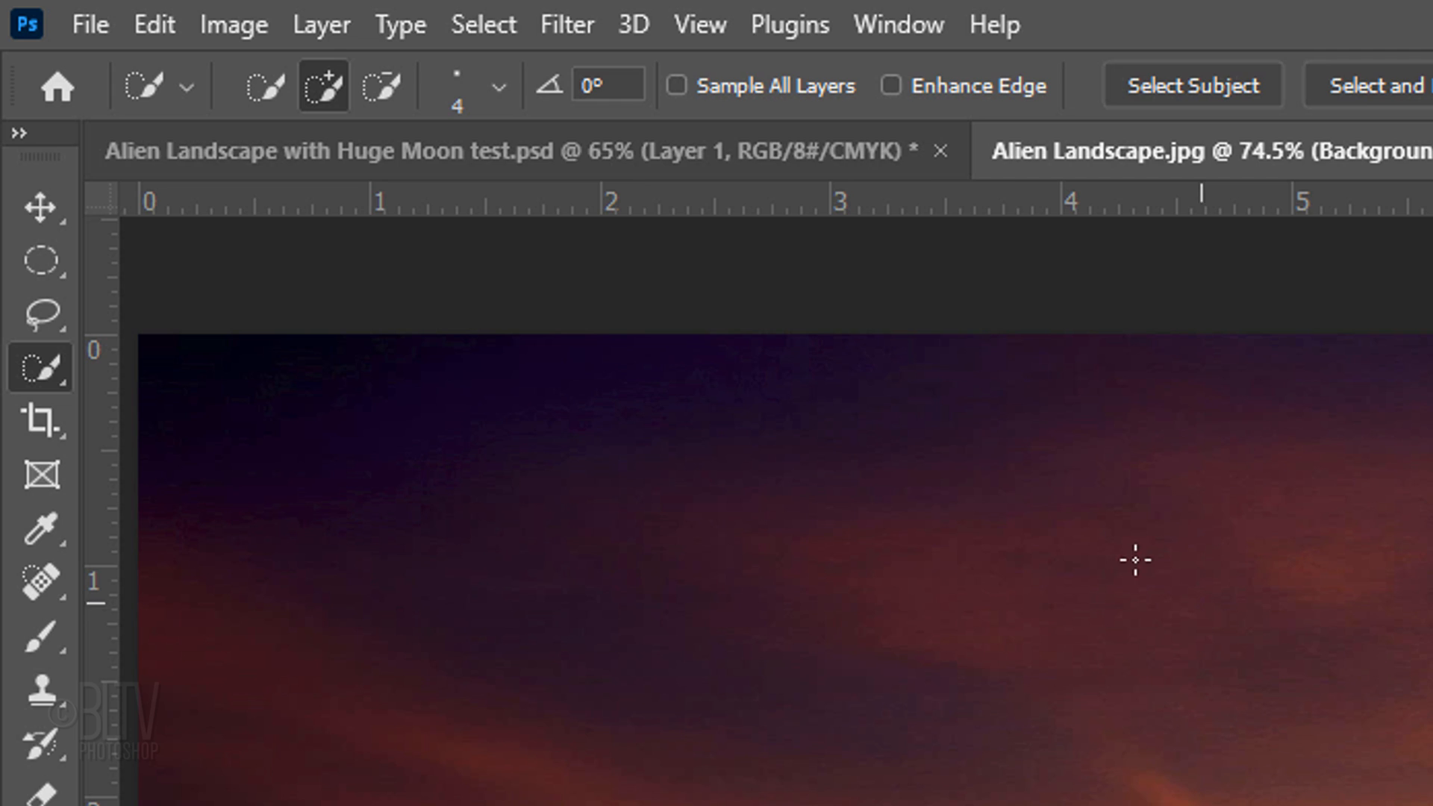
click(483, 24)
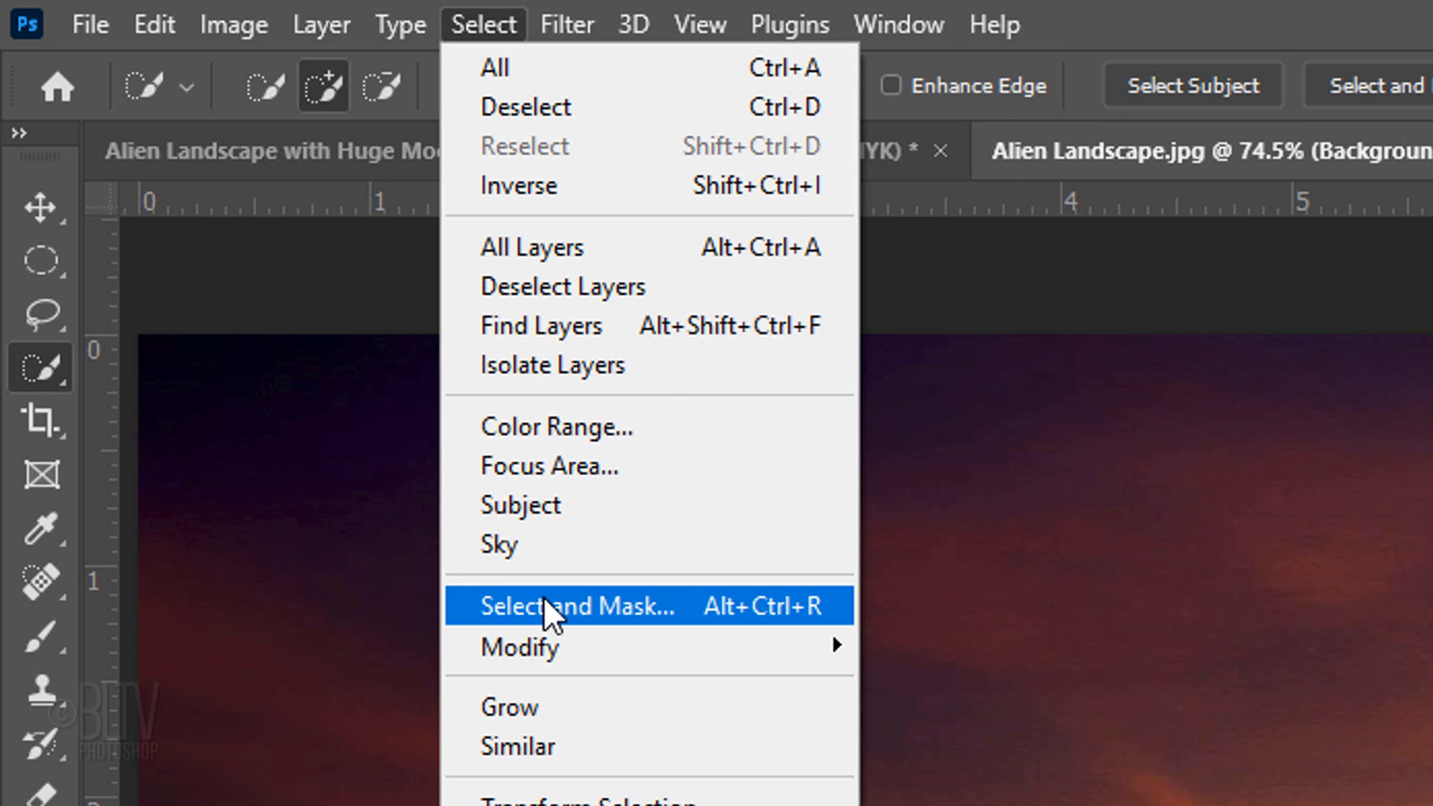
Refine the selection edges with Shift Edge -15 and output to a New Layer with Layer Mask.
key(shift)
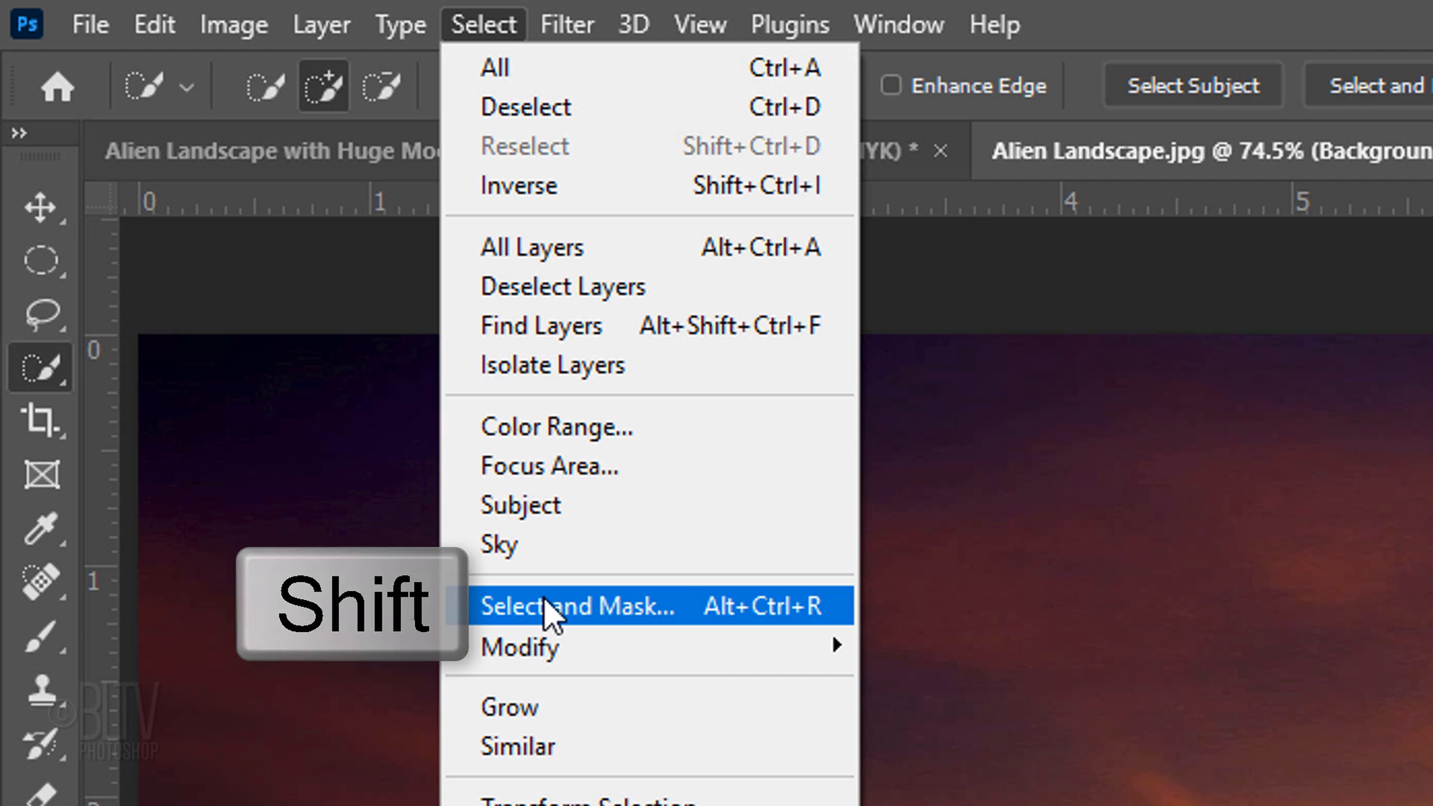
click(578, 606)
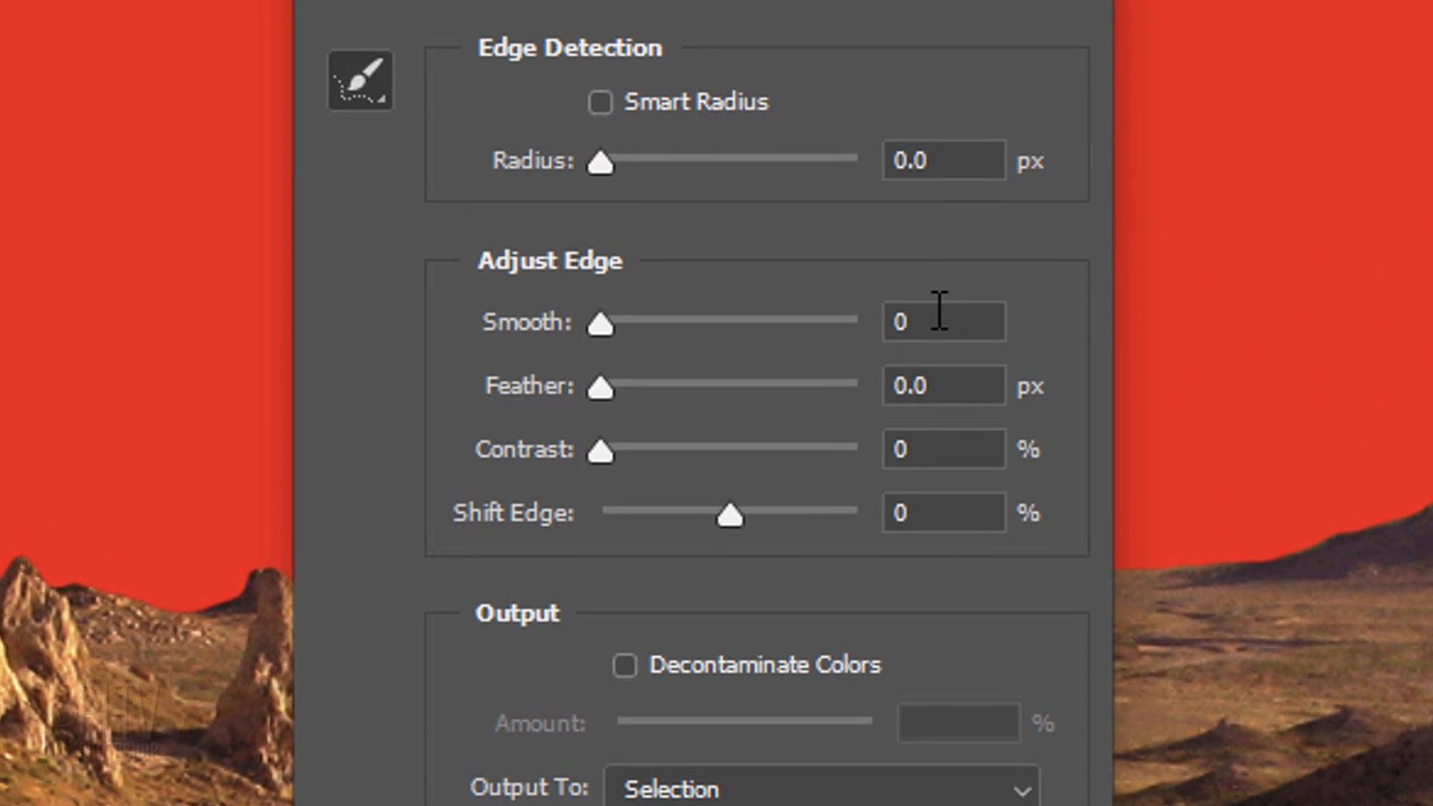
text(10)
text(1.5)
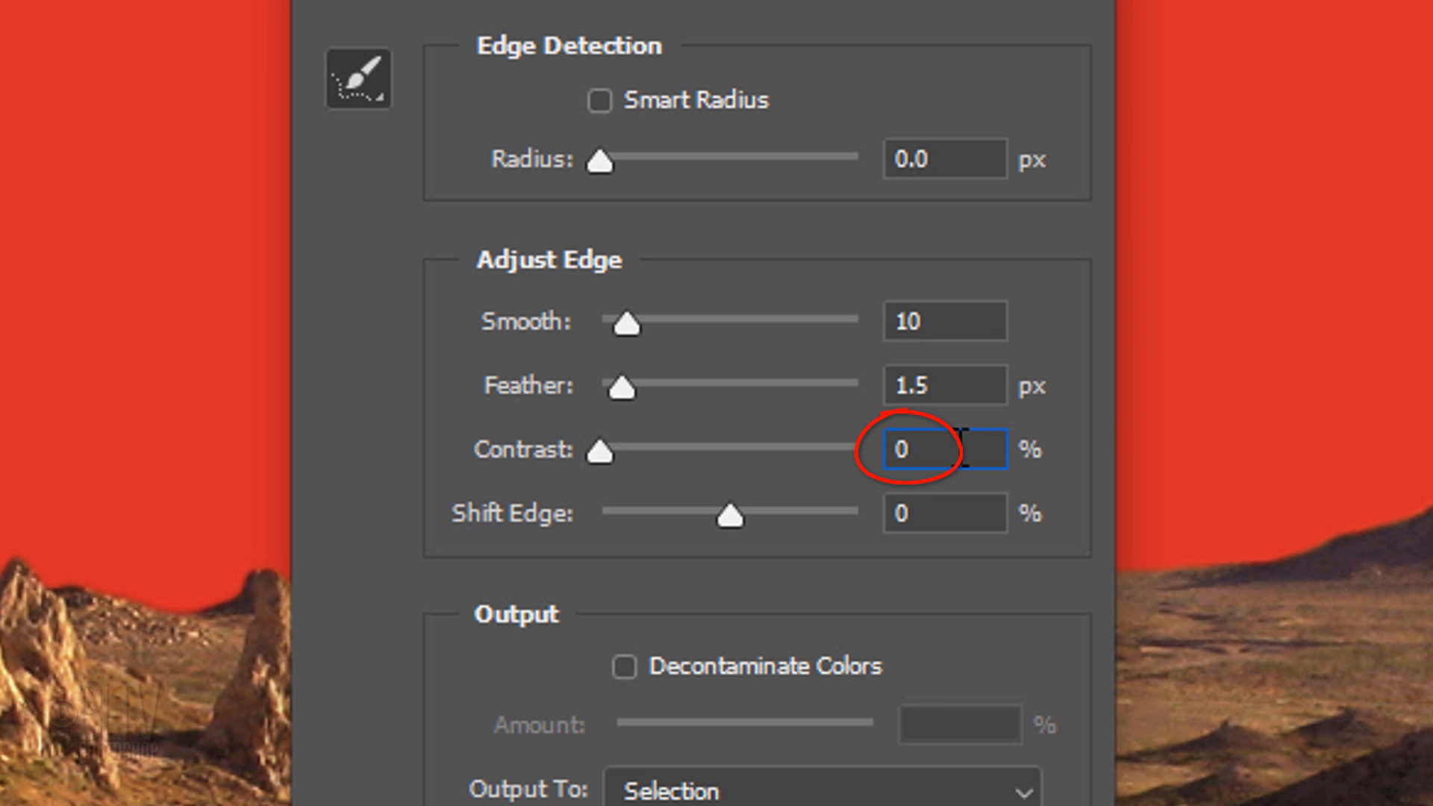
text(10)
click(944, 513)
text(-15)
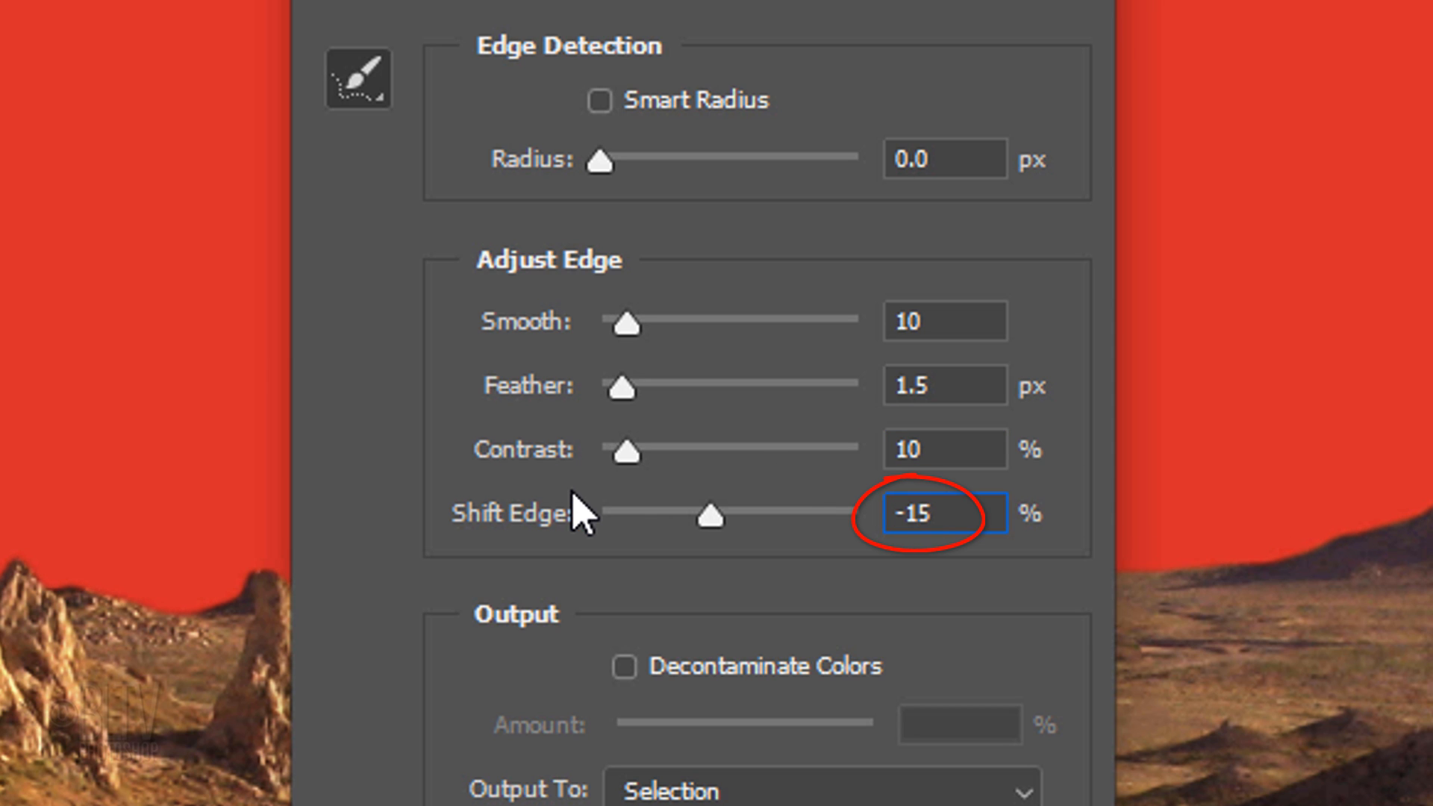
scroll(down, 3)
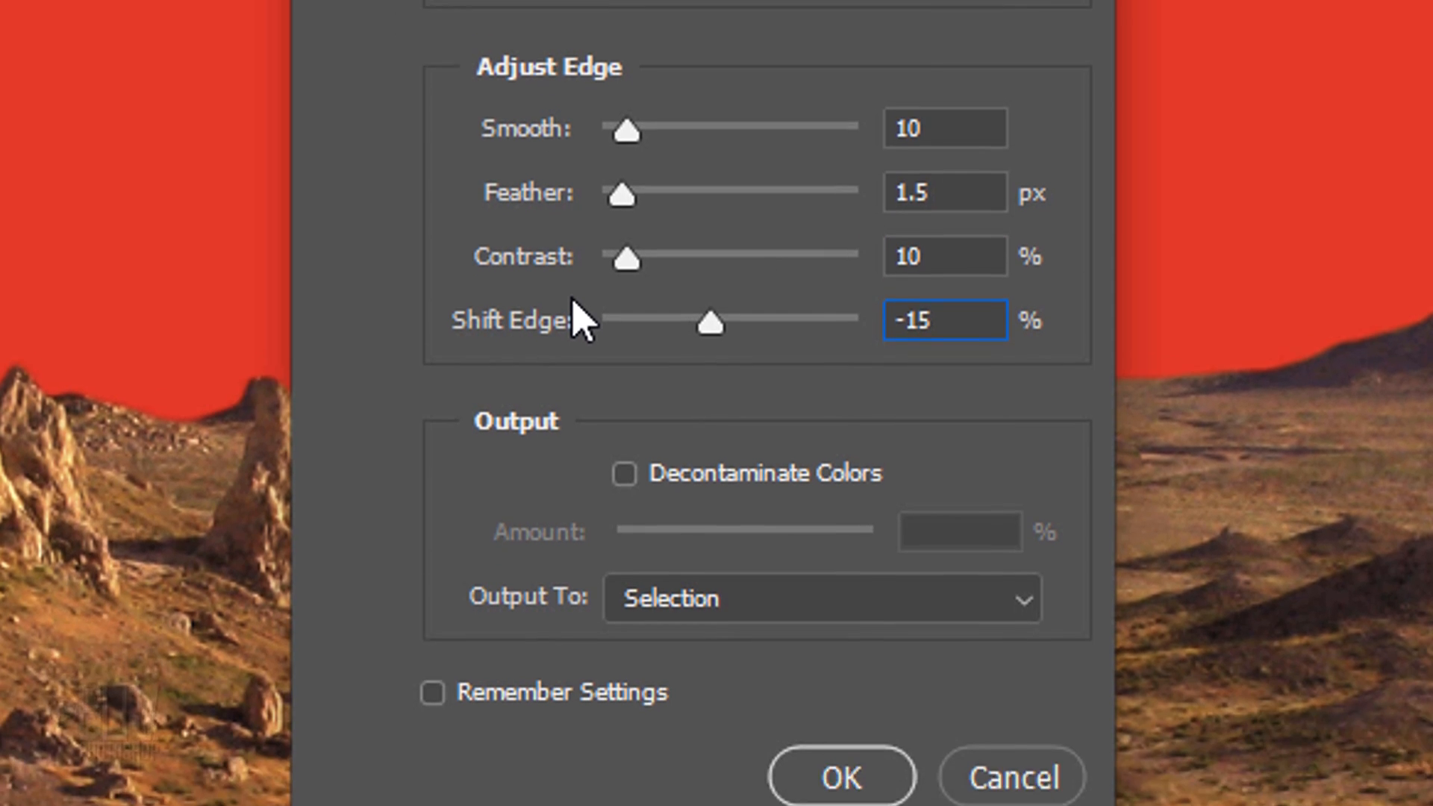
click(818, 599)
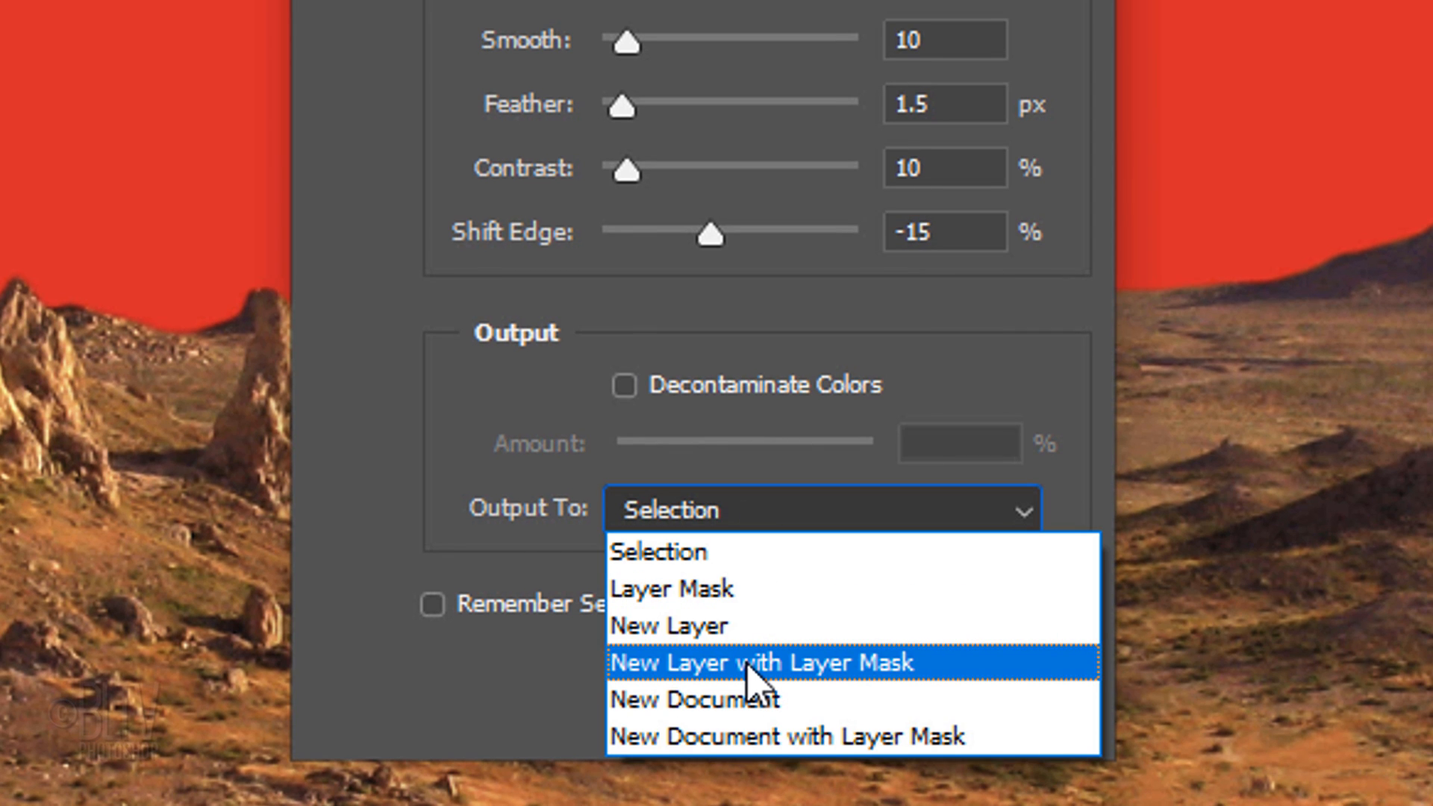
click(764, 663)
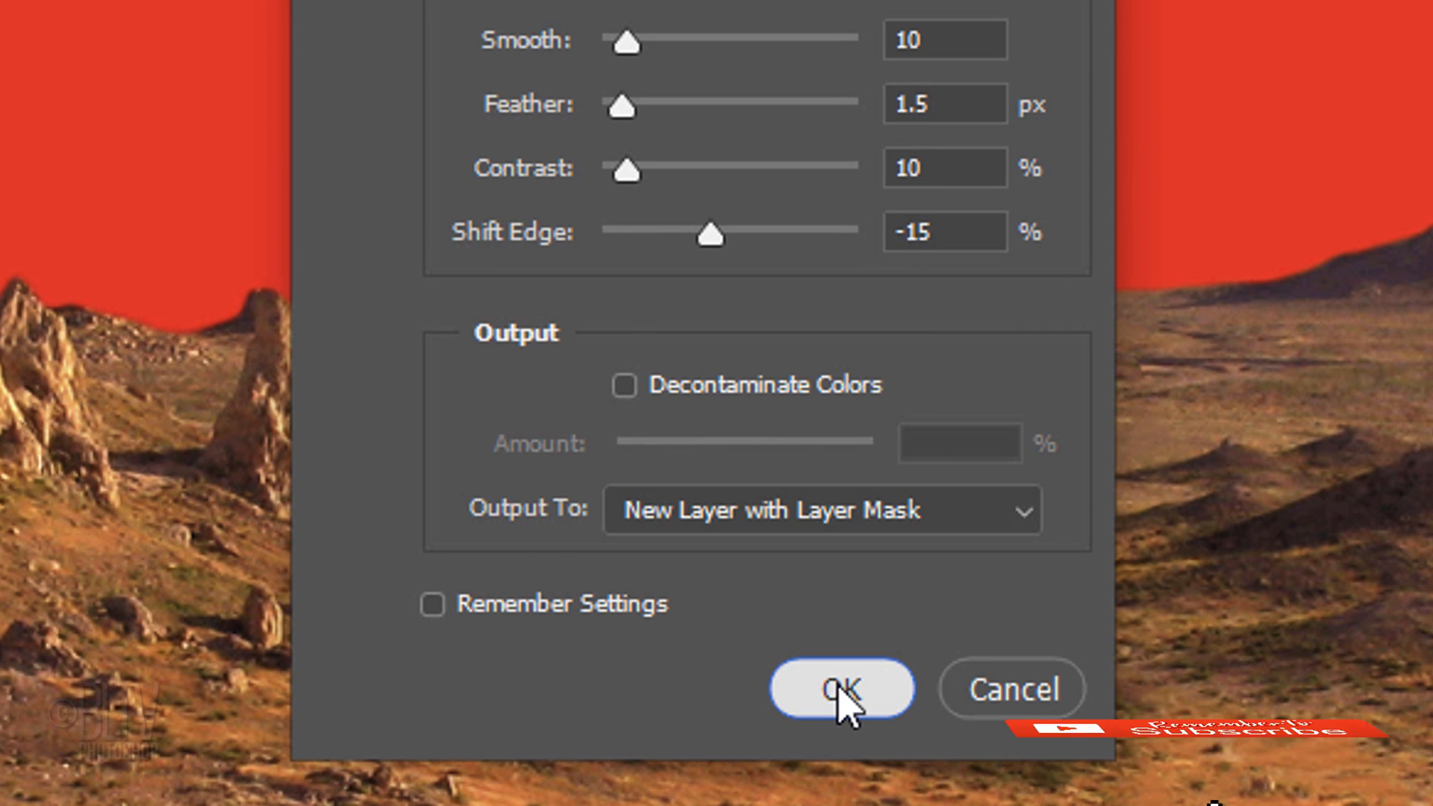
click(839, 688)
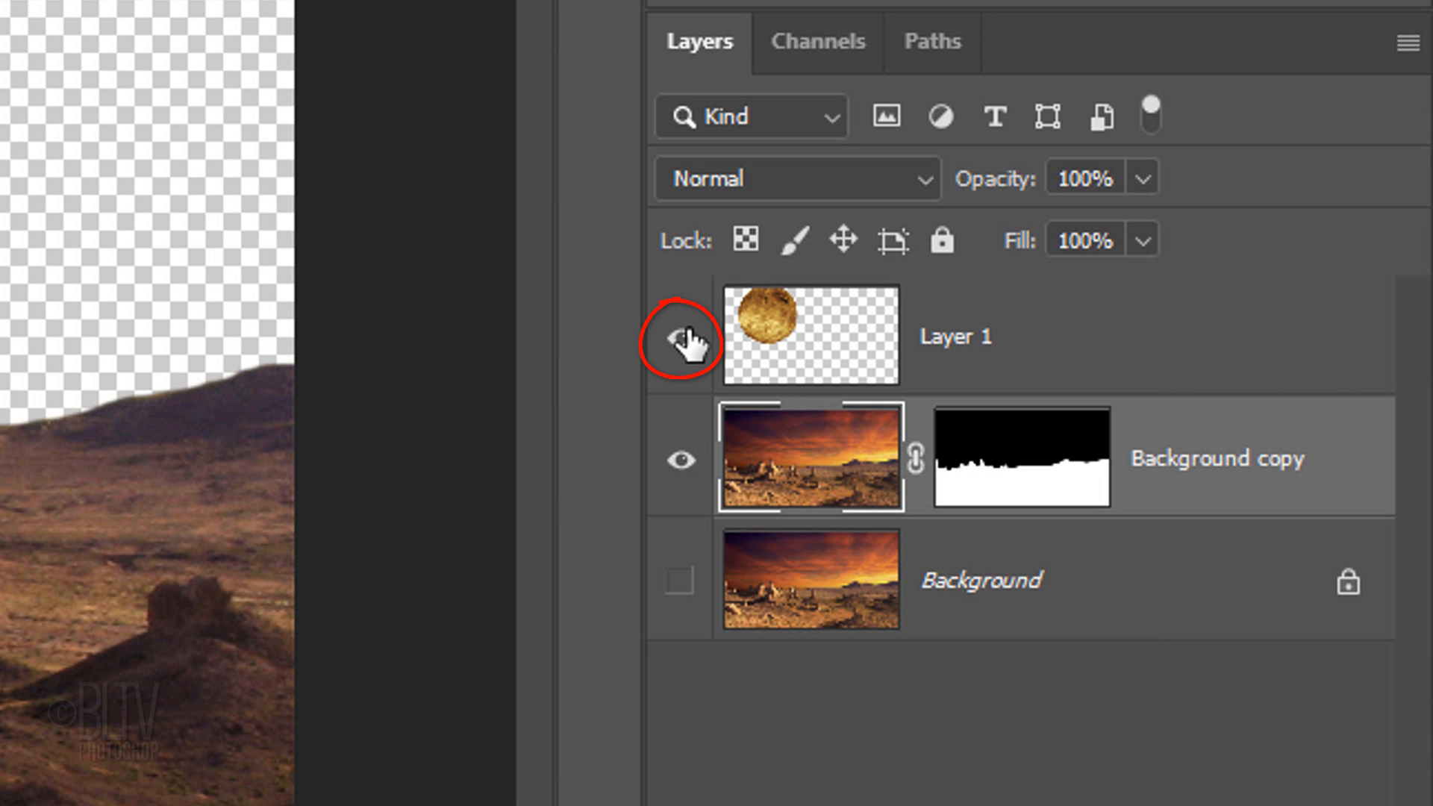
Show Layer 1, group it, and invert the landscape mask on Group 1.
click(679, 340)
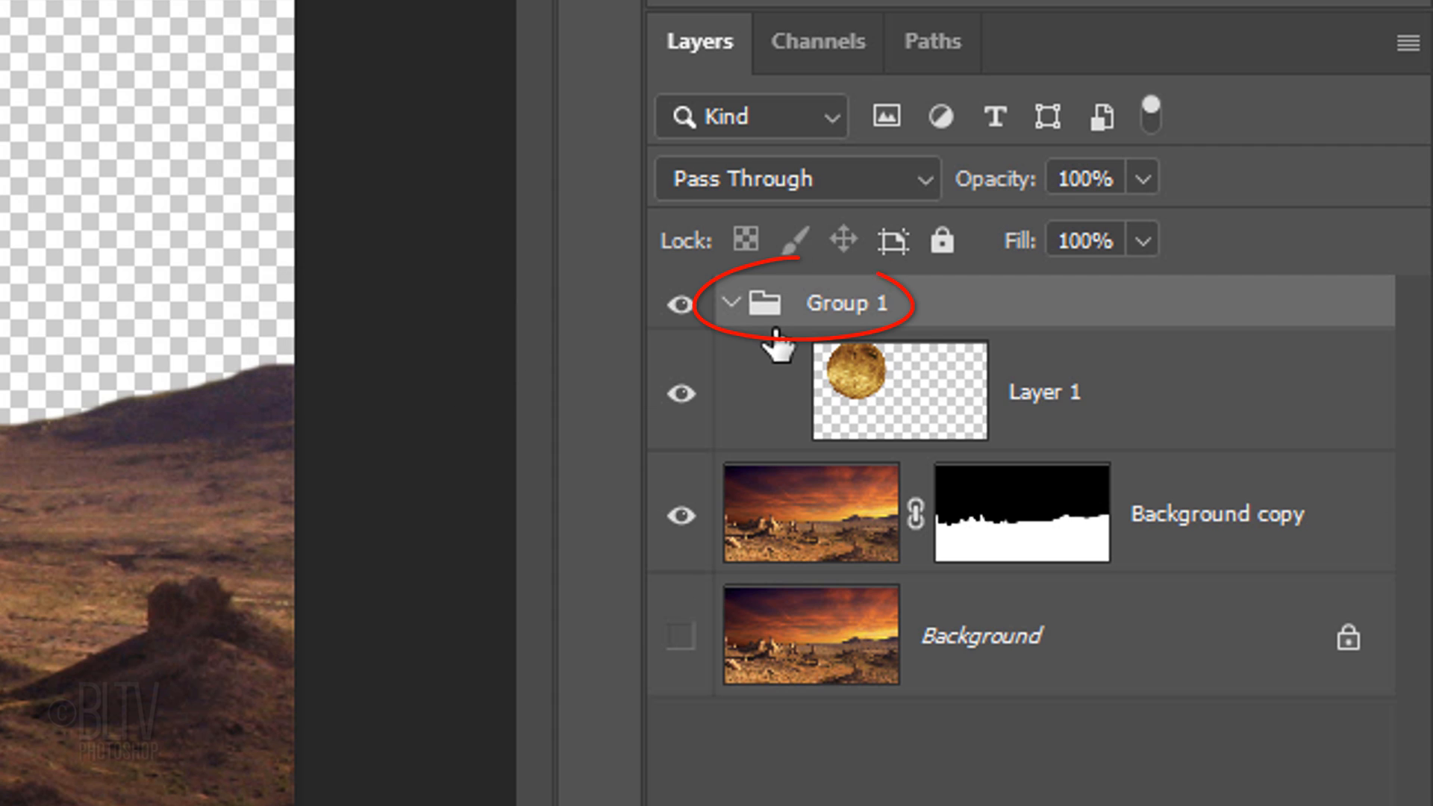
click(1019, 512)
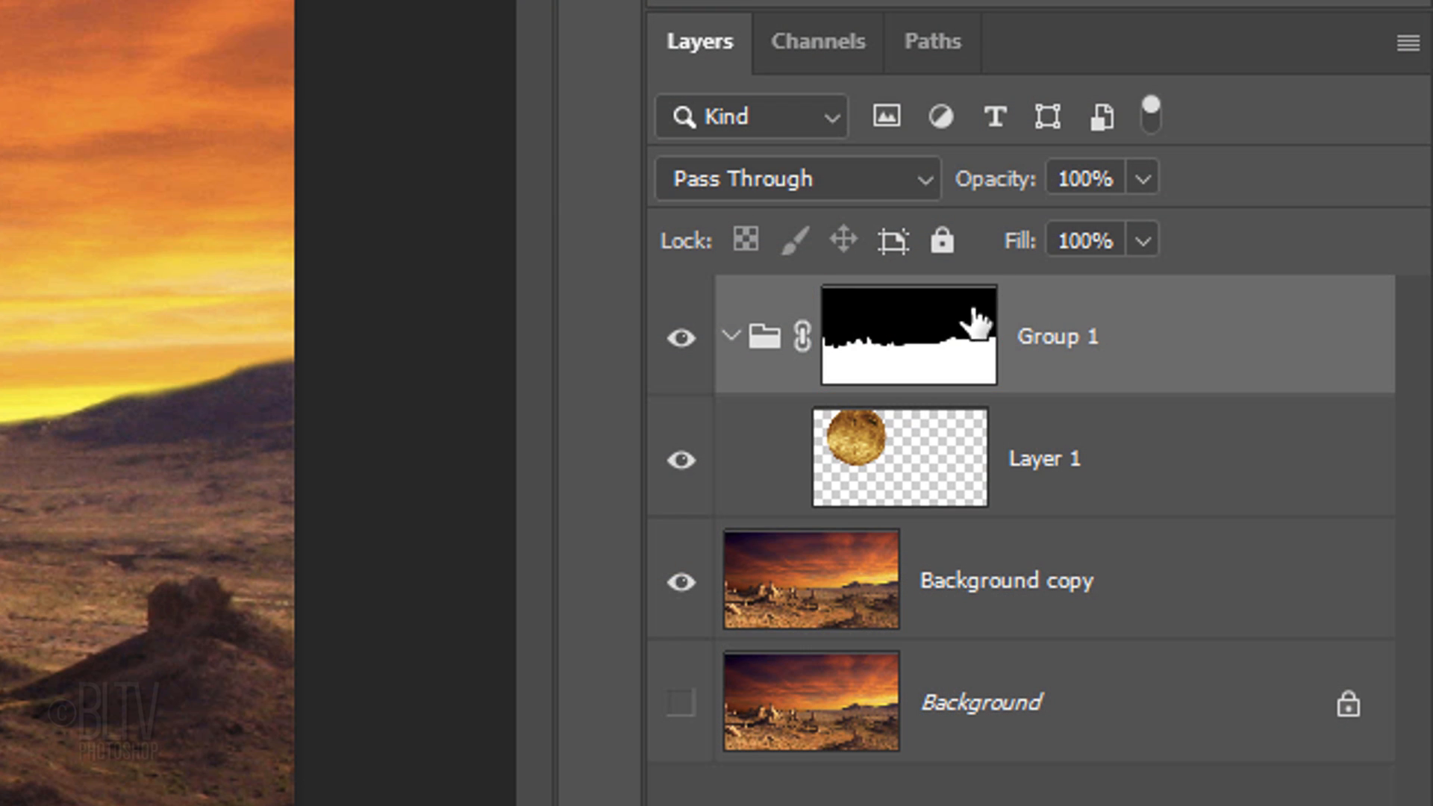
click(907, 335)
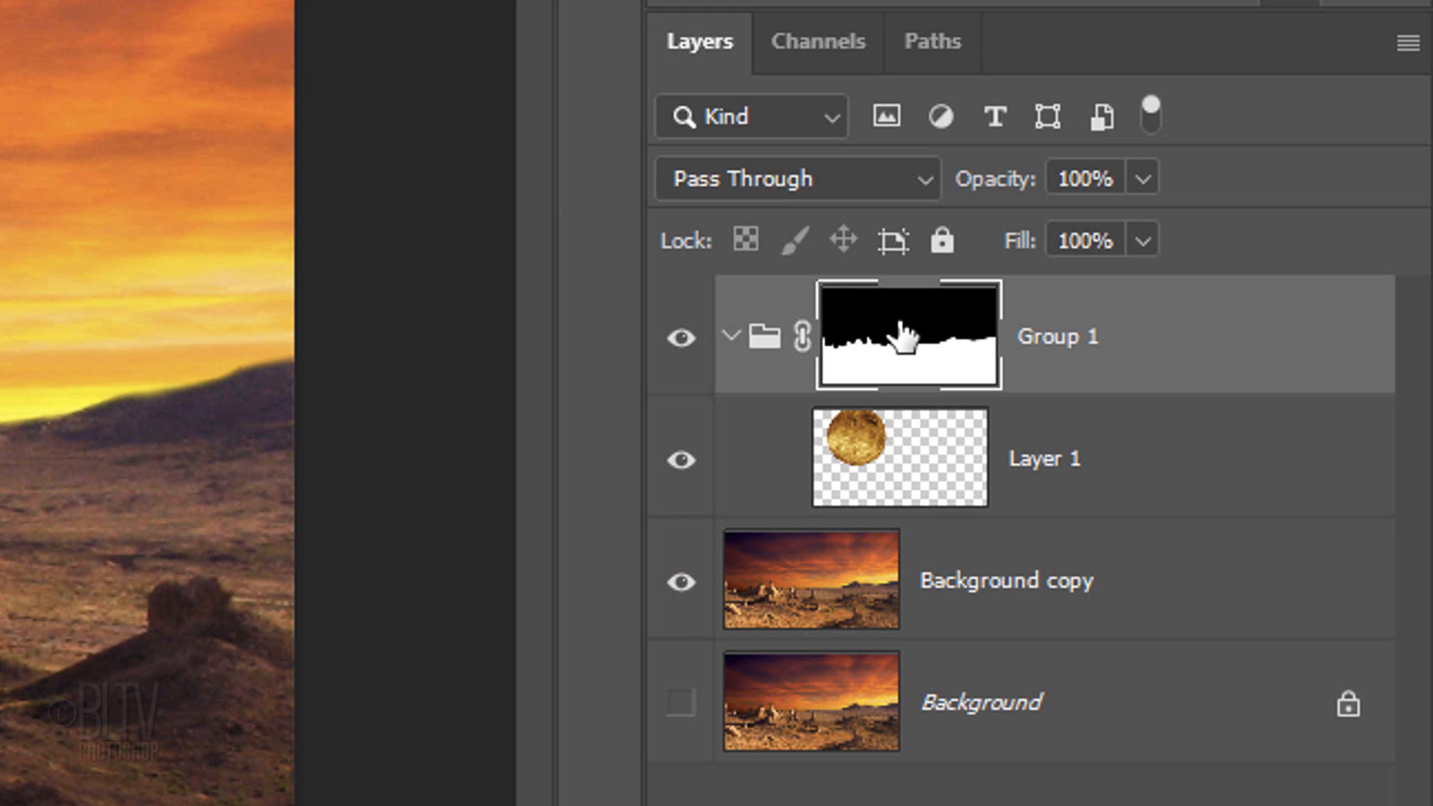
key(ctrl+i)
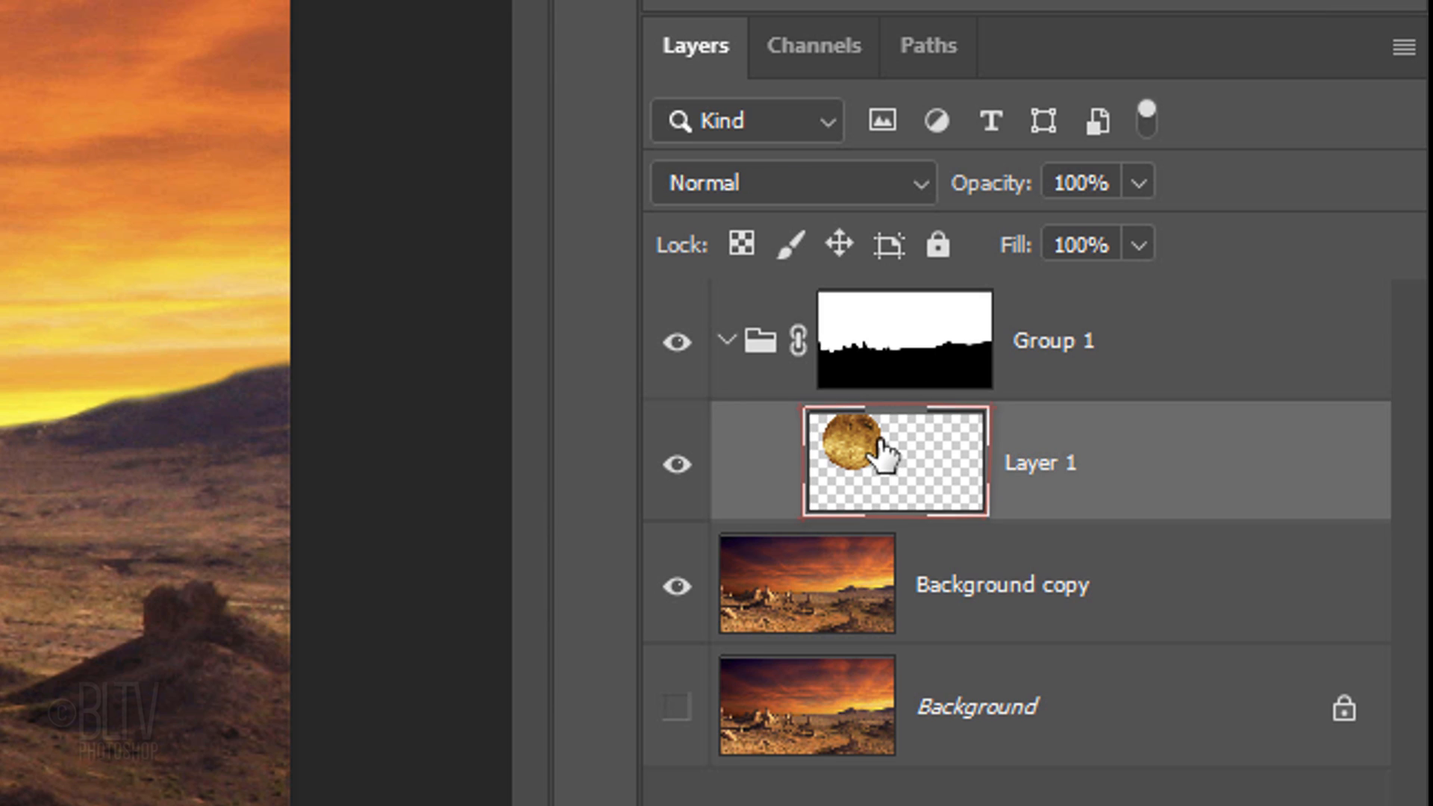
Set Layer 1's blend mode from Normal to Screen.
click(791, 182)
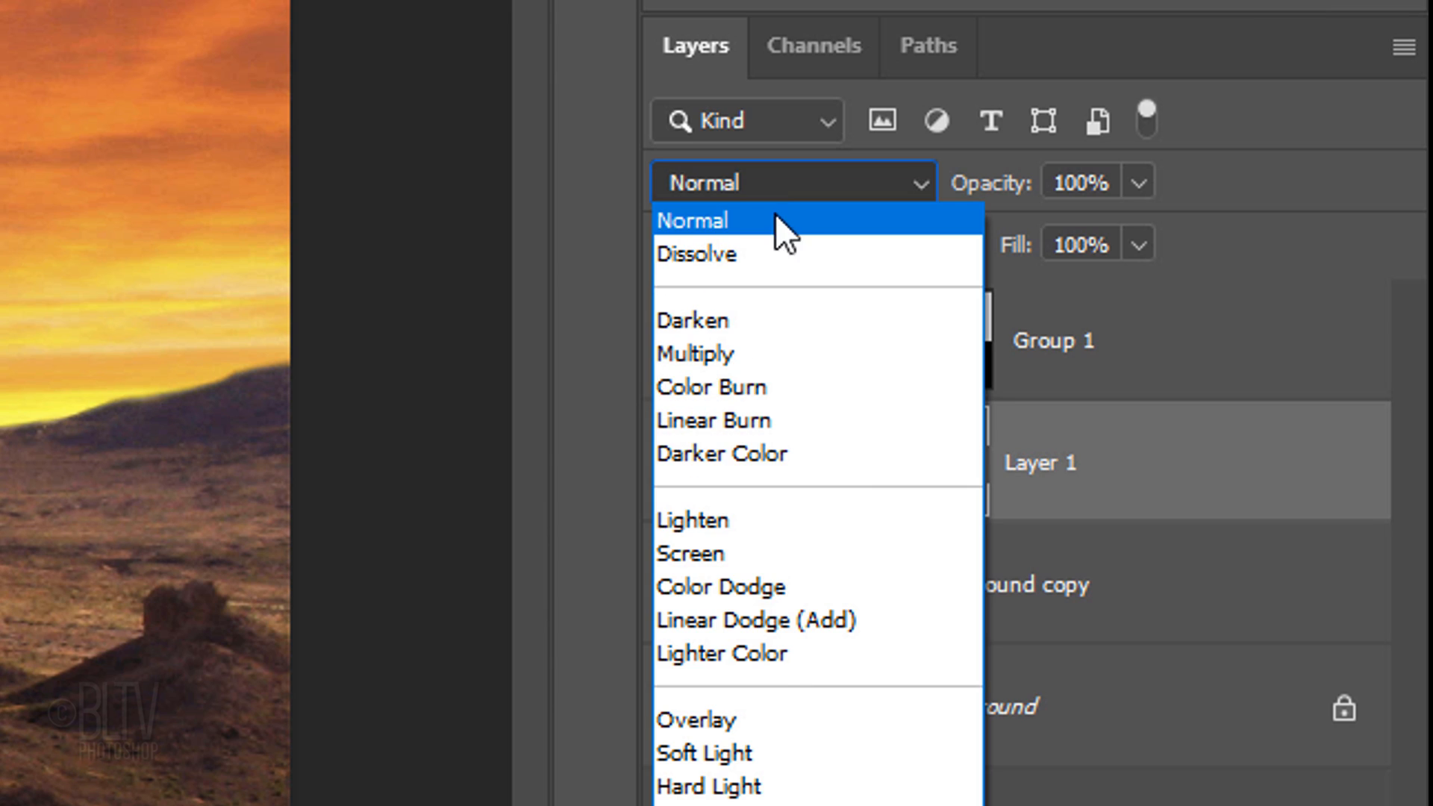
click(689, 553)
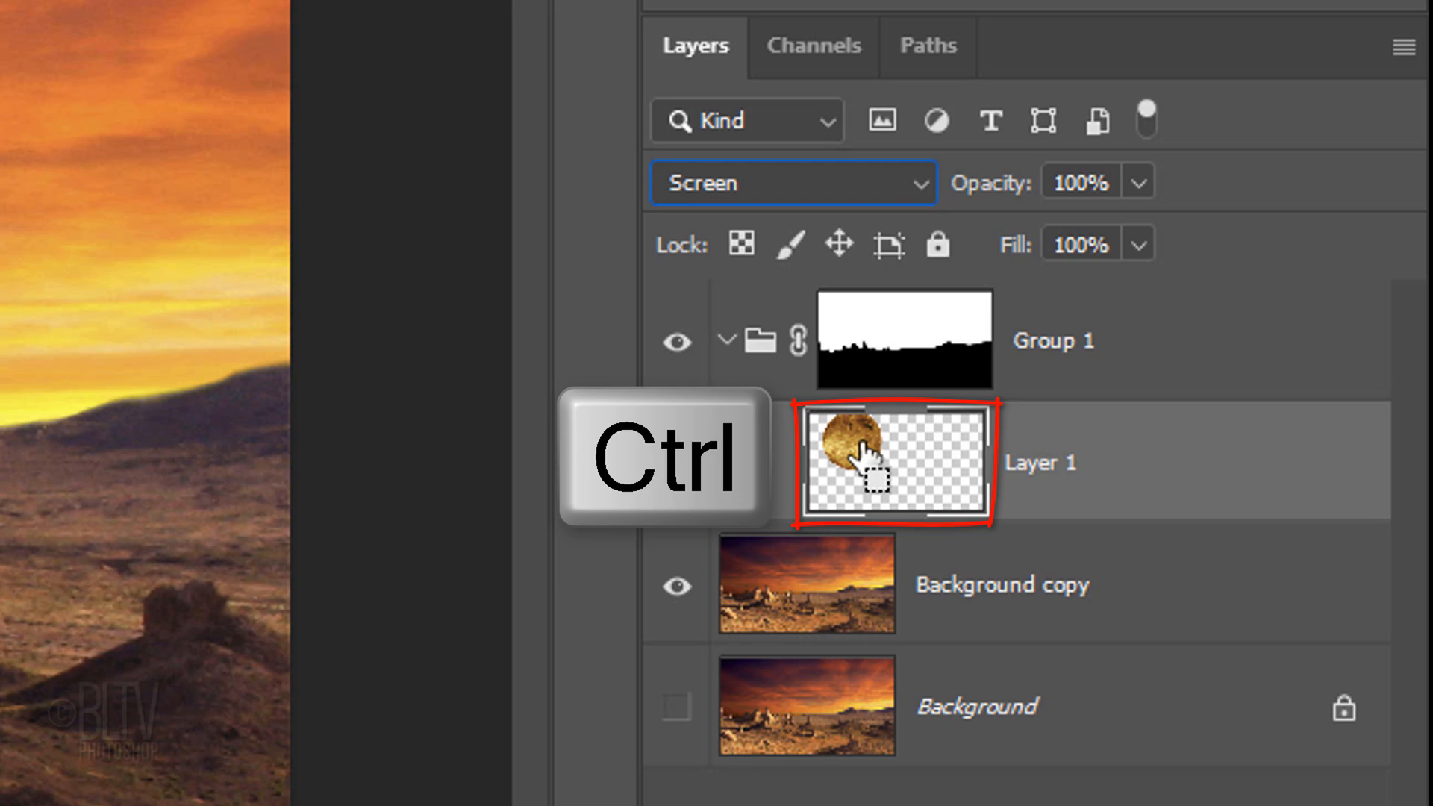
Load Layer 1's outline as a selection and feather it by 20 pixels.
click(894, 460)
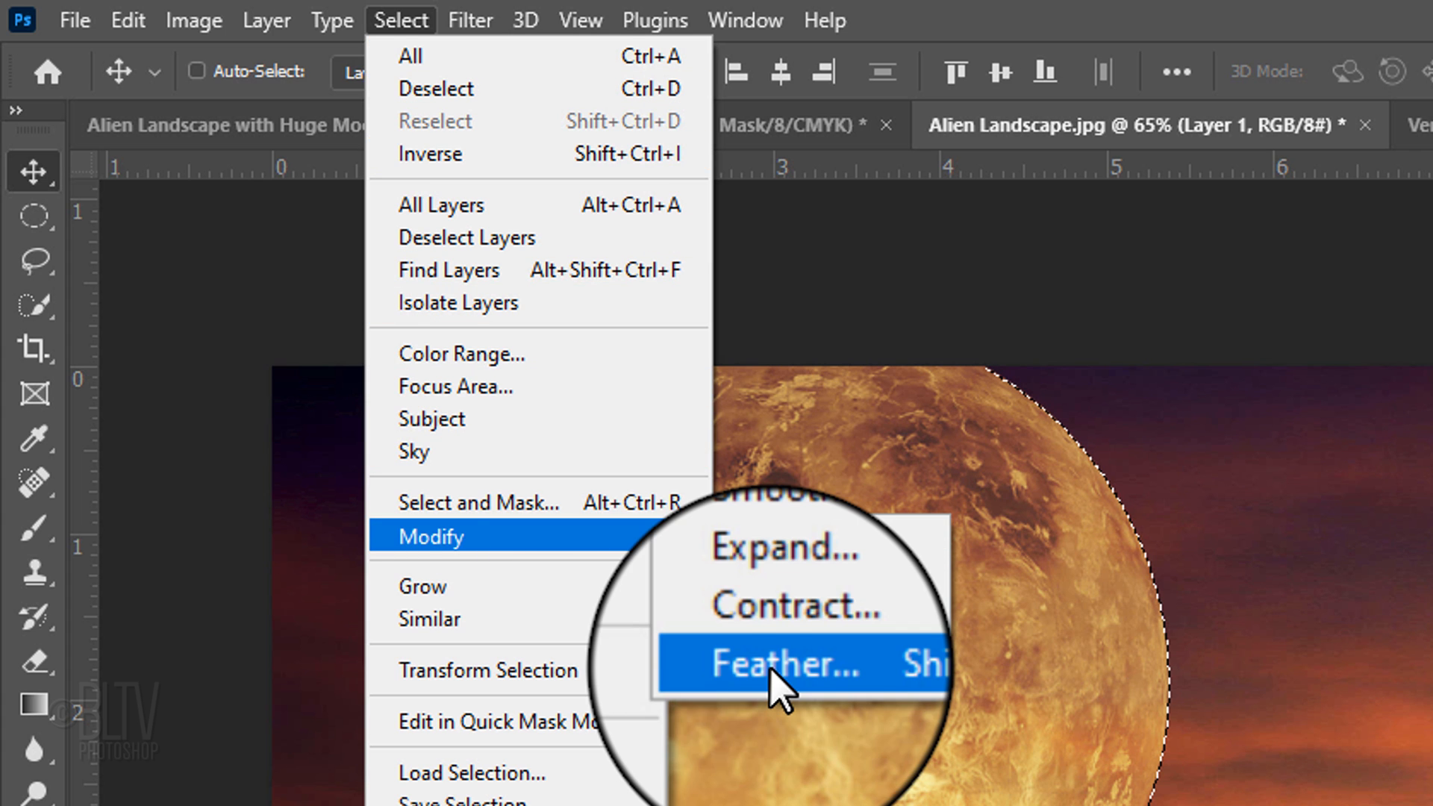
click(779, 664)
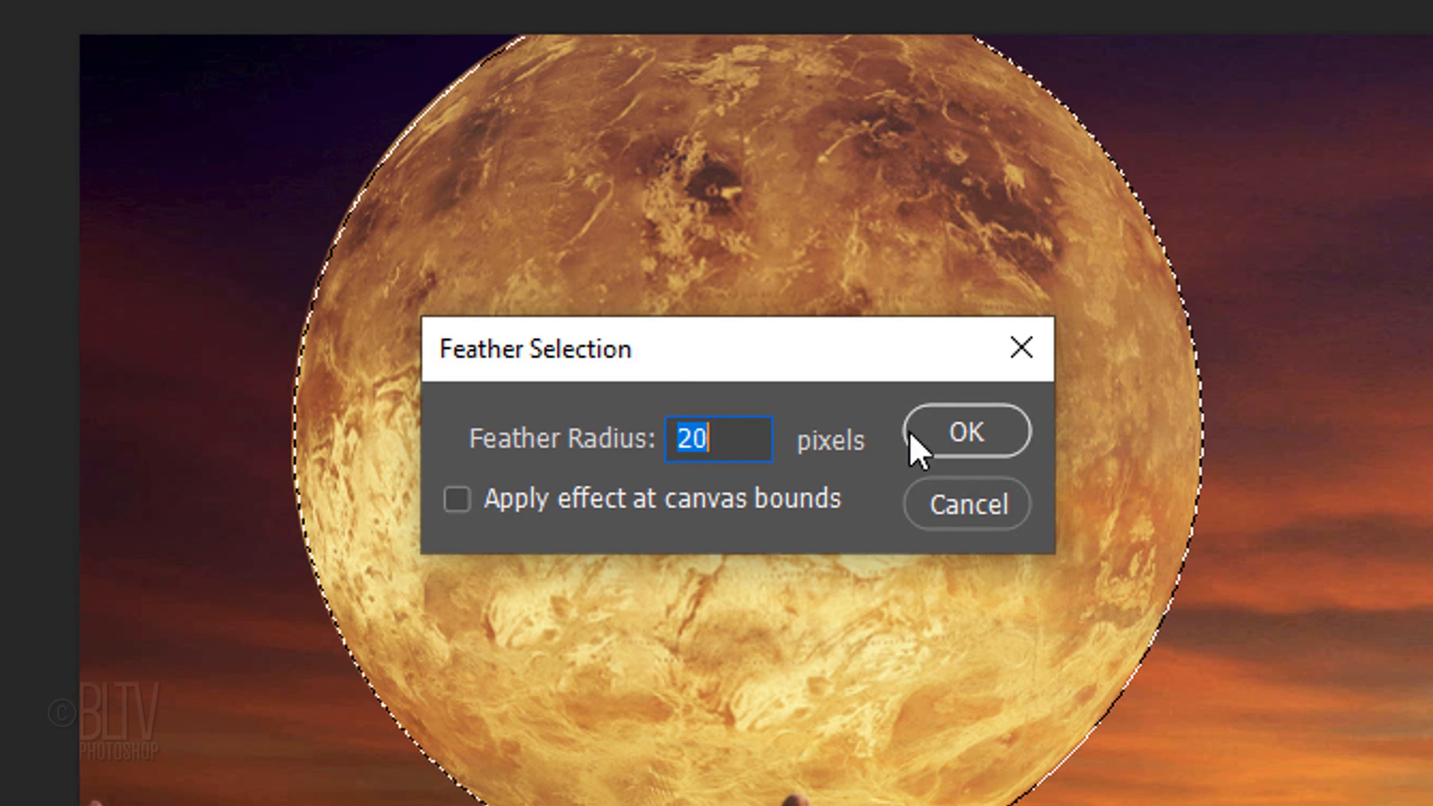
click(964, 430)
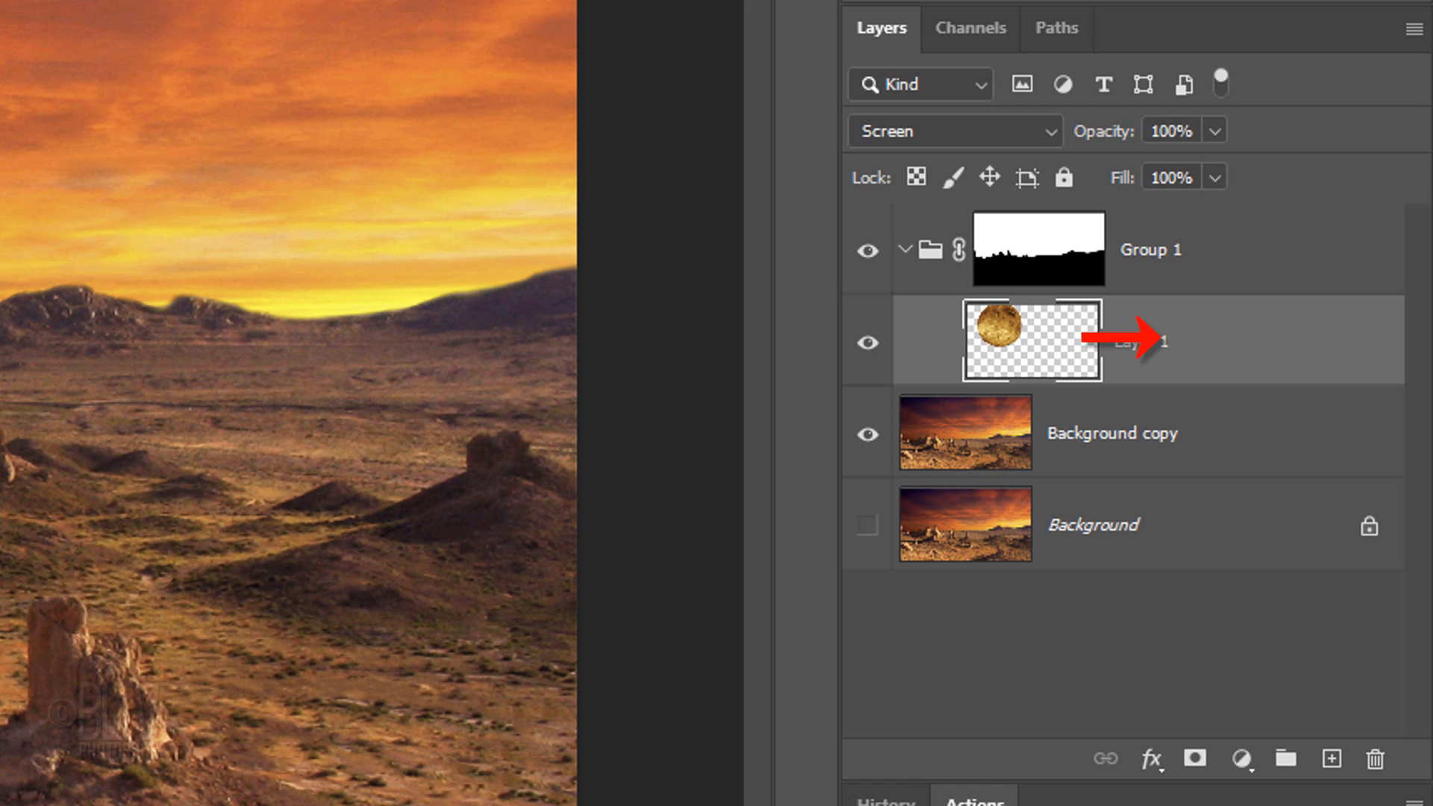
key(alt)
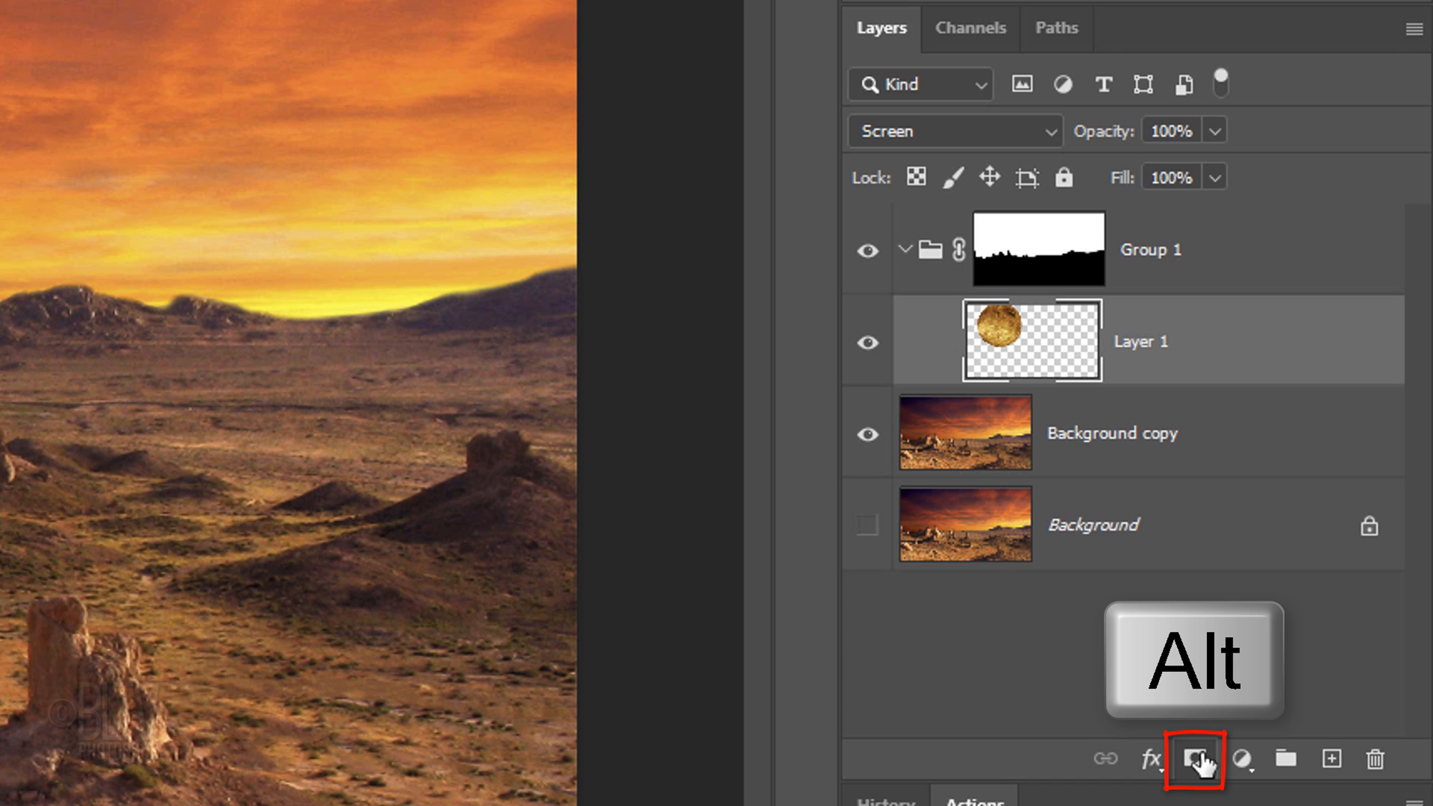
Alt-add a hiding layer mask to Layer 1, unlink it, and select the mask.
click(1193, 758)
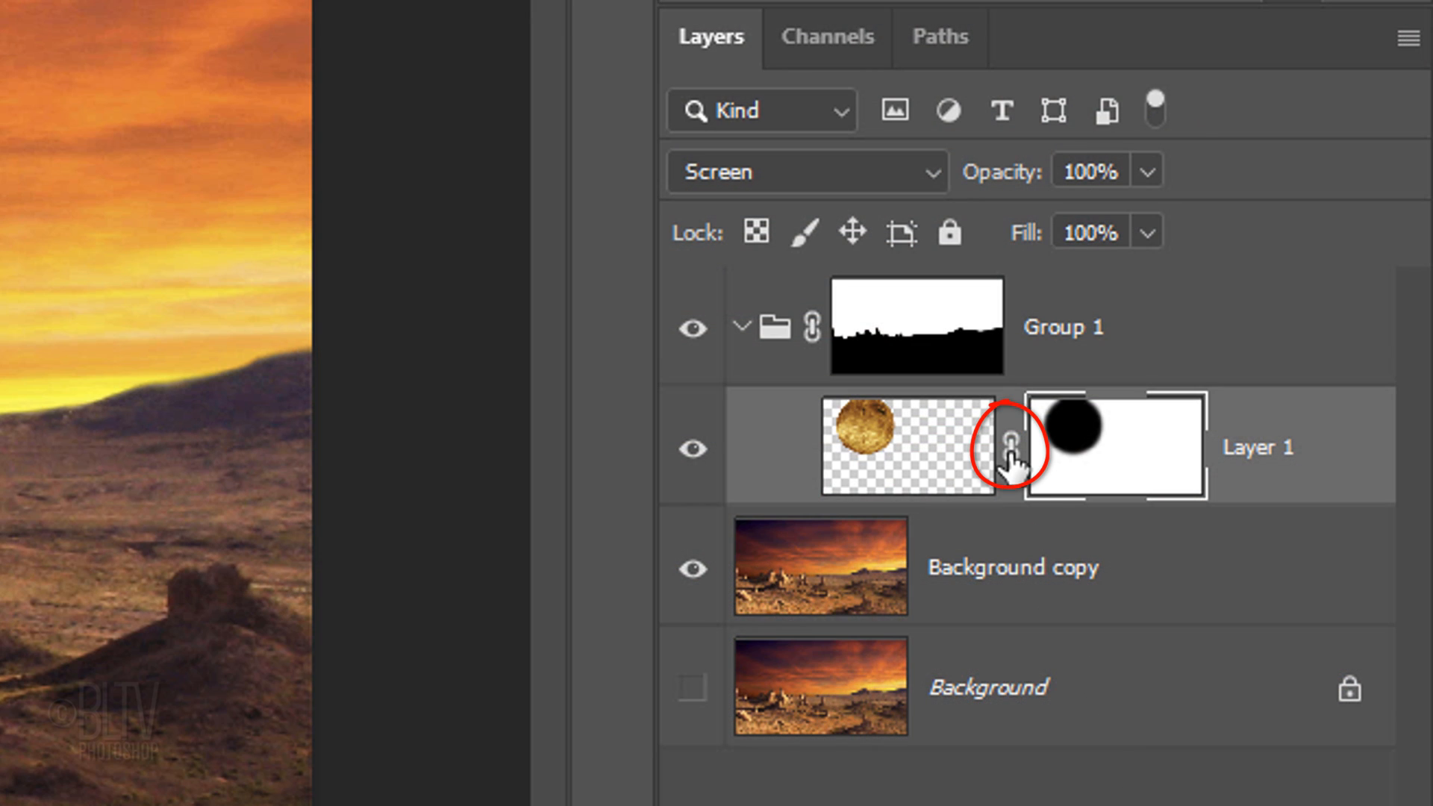
click(1005, 449)
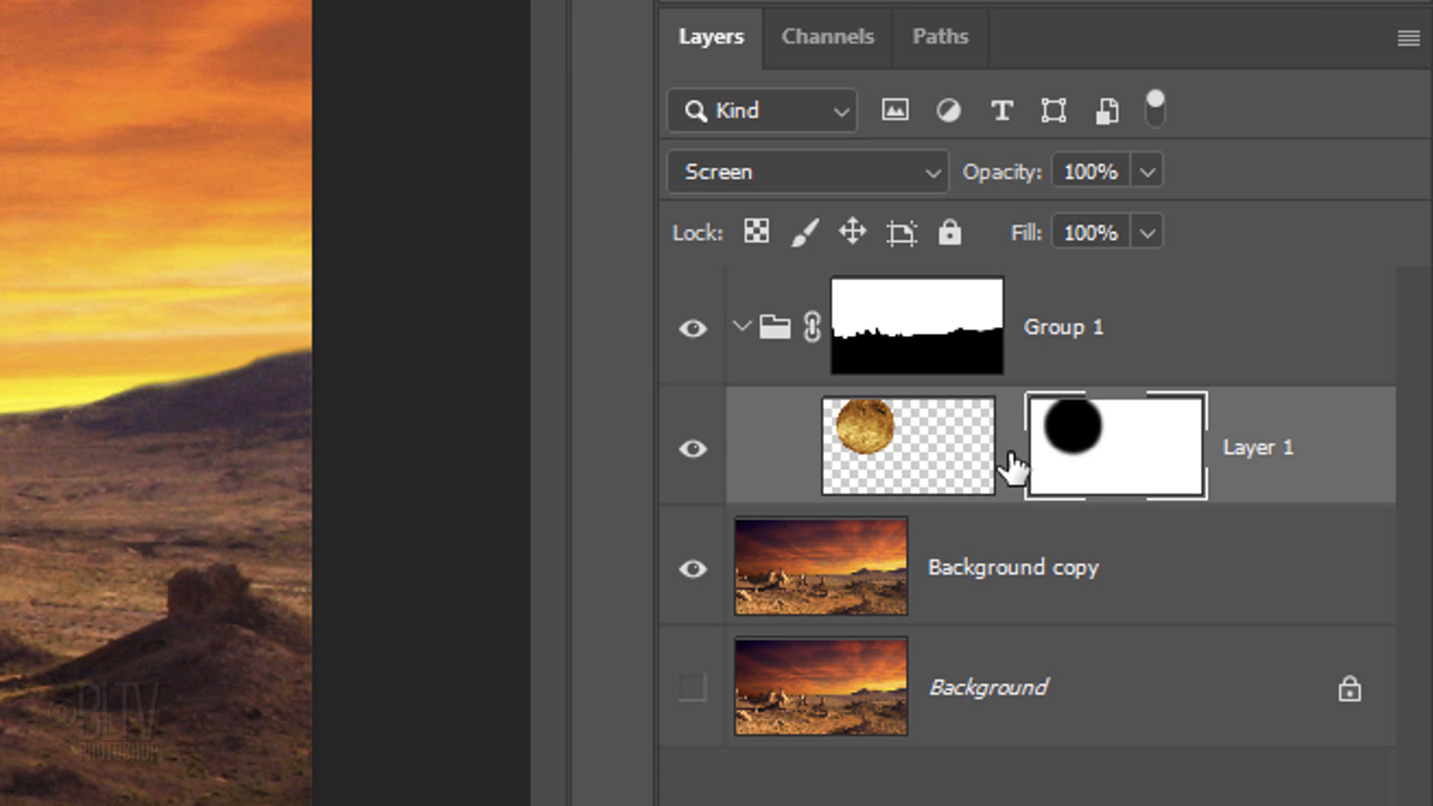
click(1110, 444)
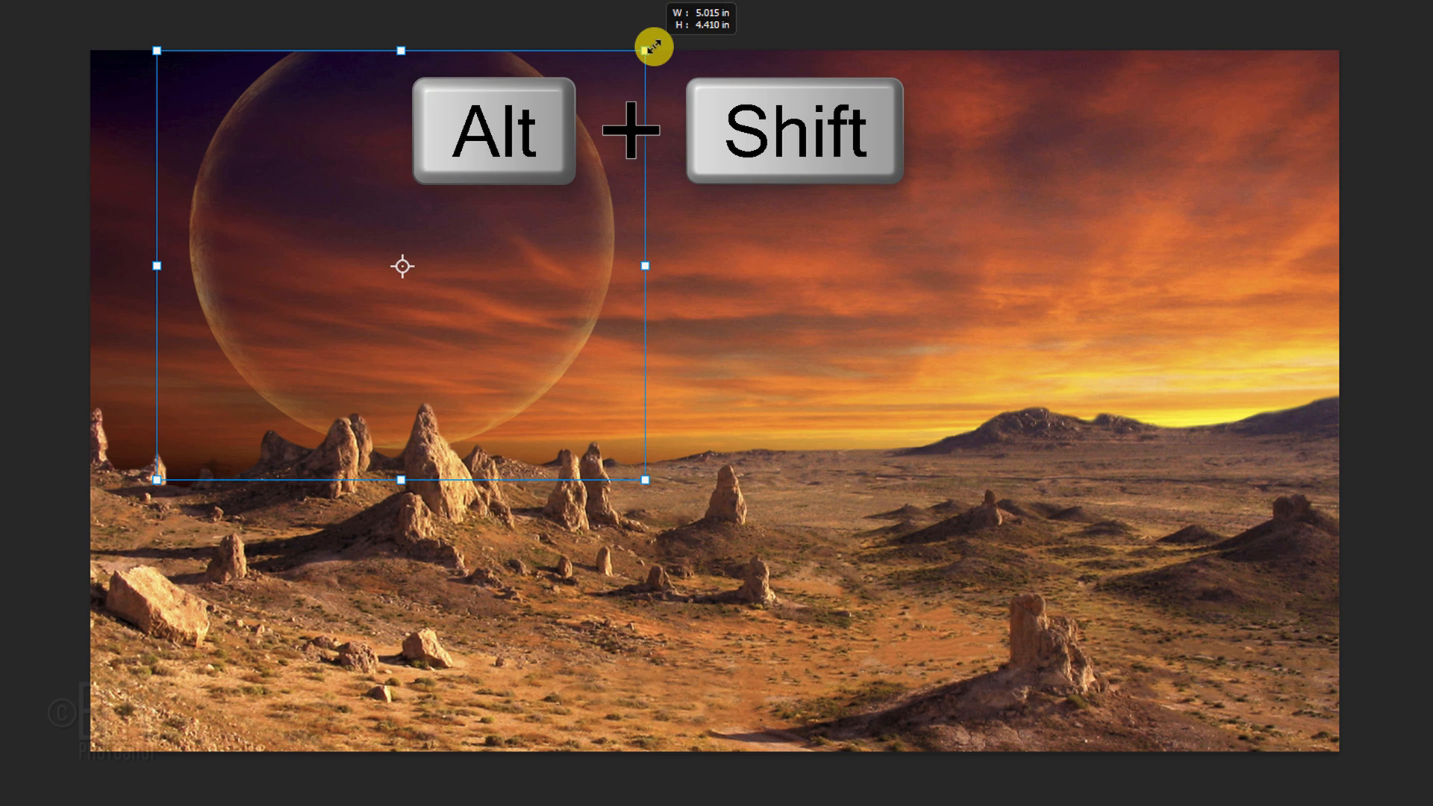
Enlarge the soft dark mask circle until only a faint planet rim remains.
drag(651, 46, 659, 42)
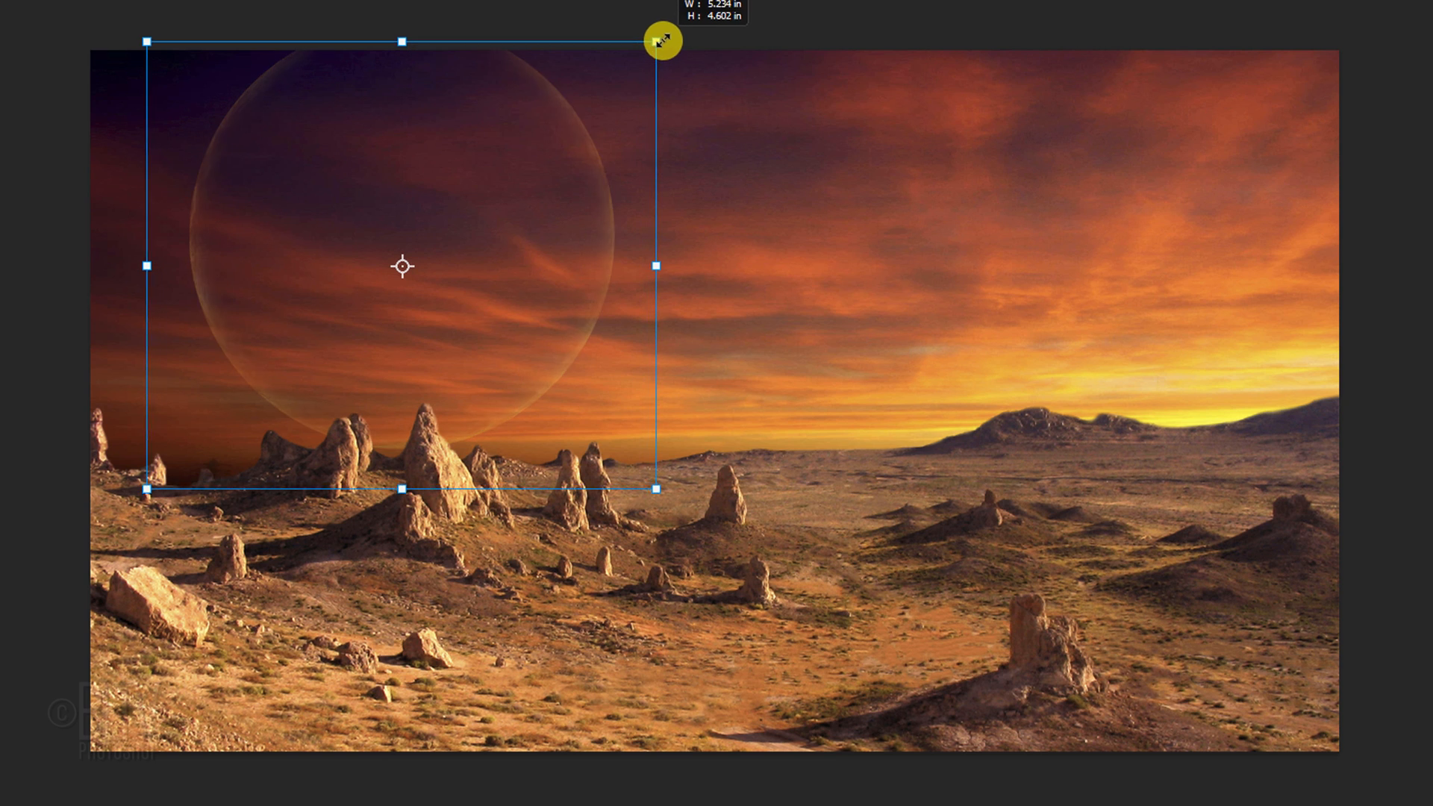
drag(662, 41, 666, 40)
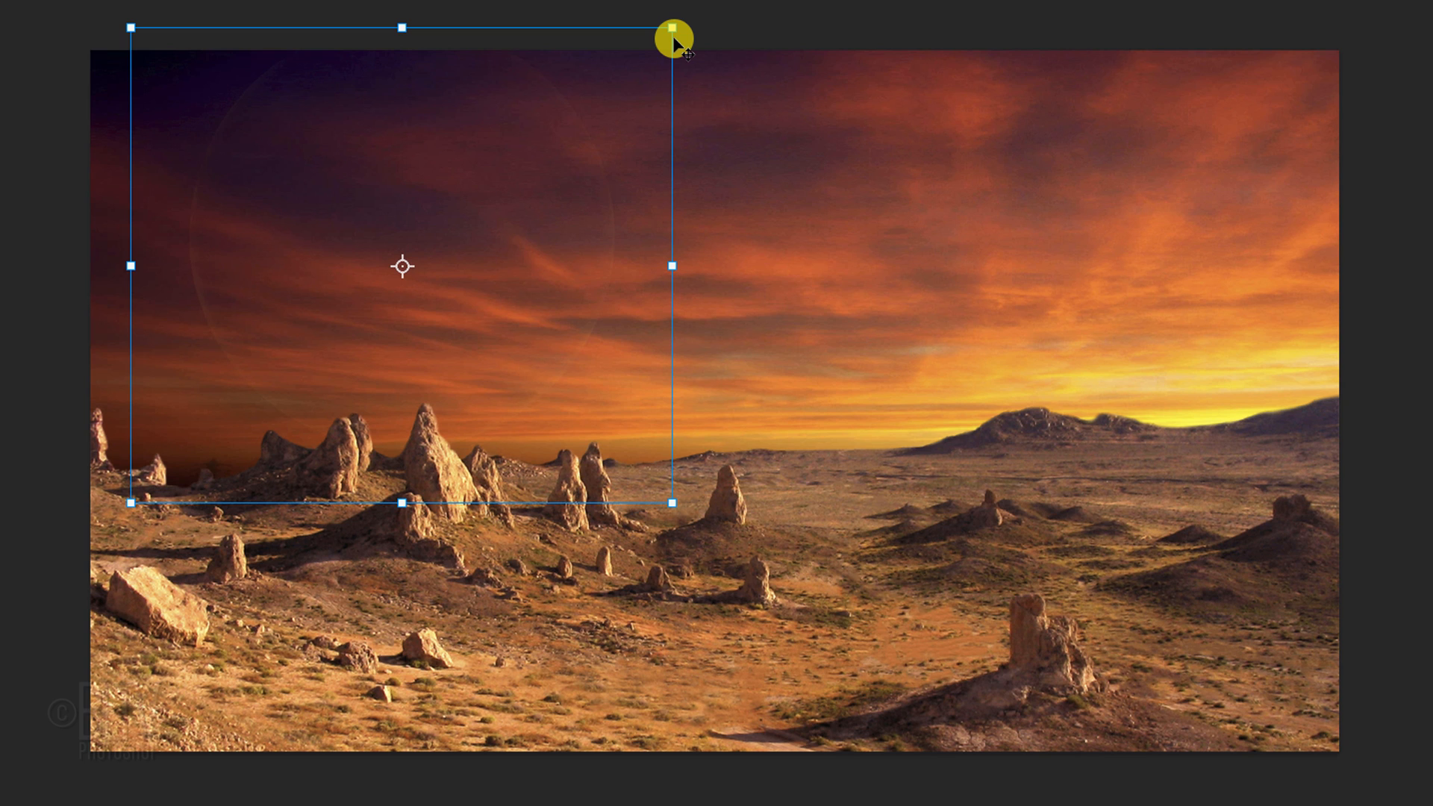
key(alt)
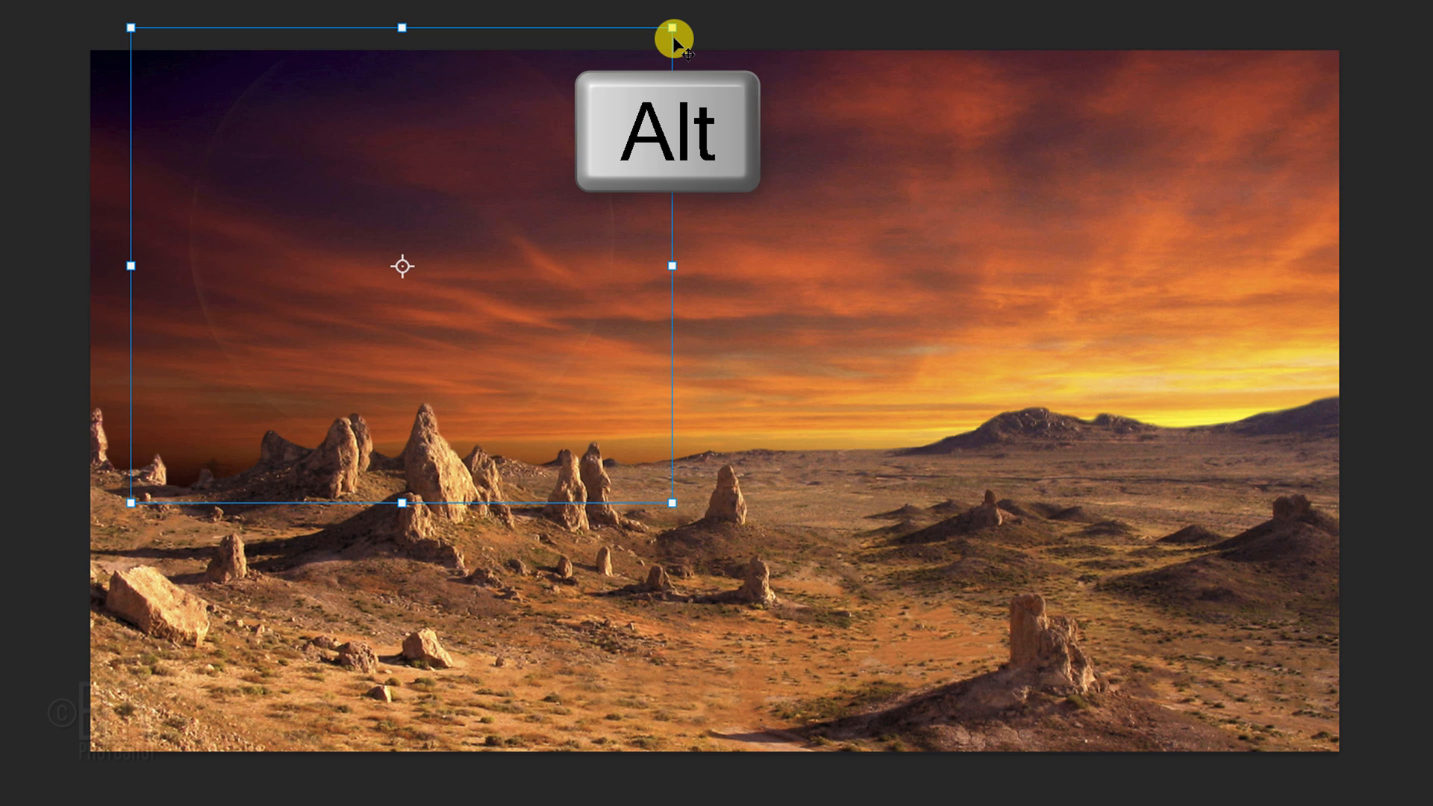
key(alt)
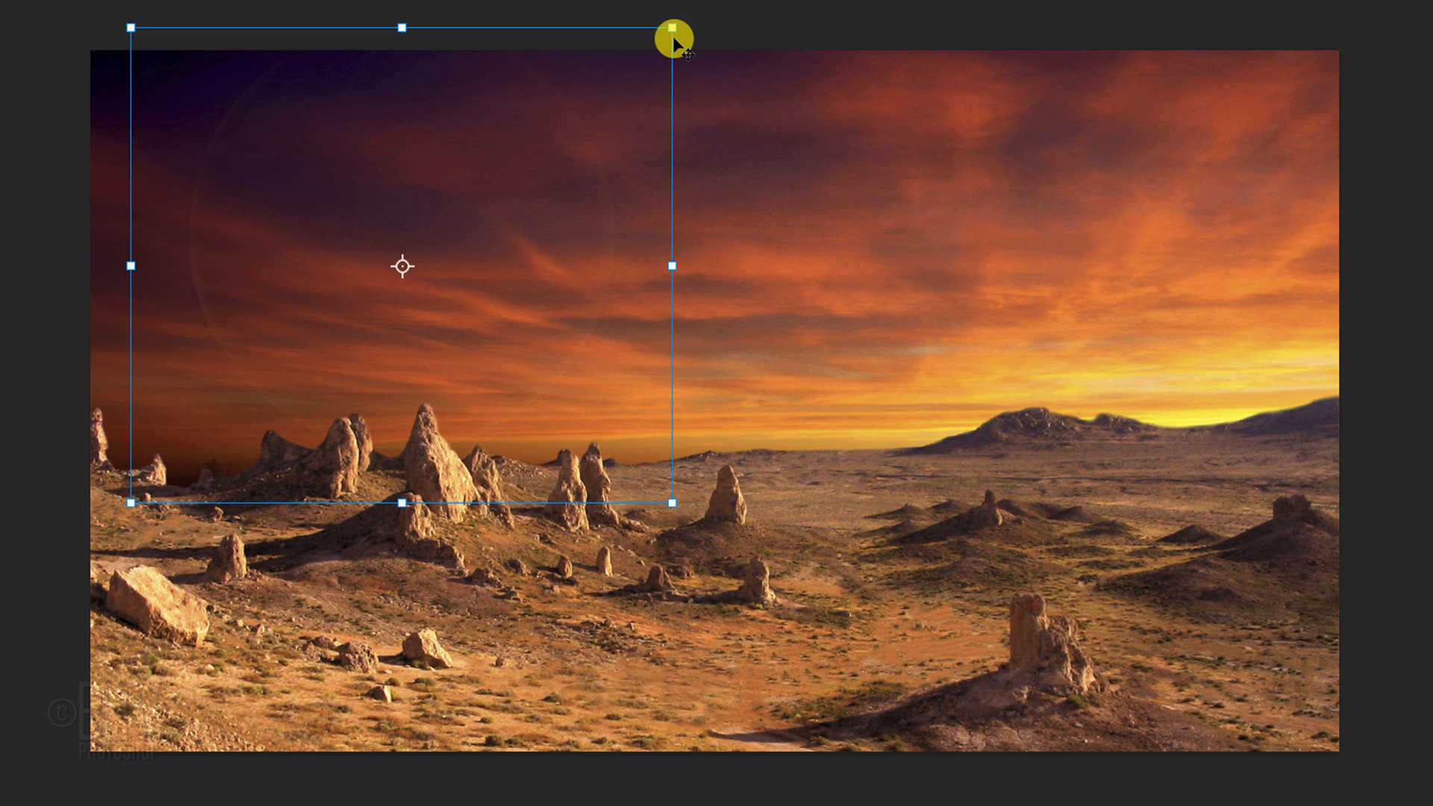
key(ctrl+j)
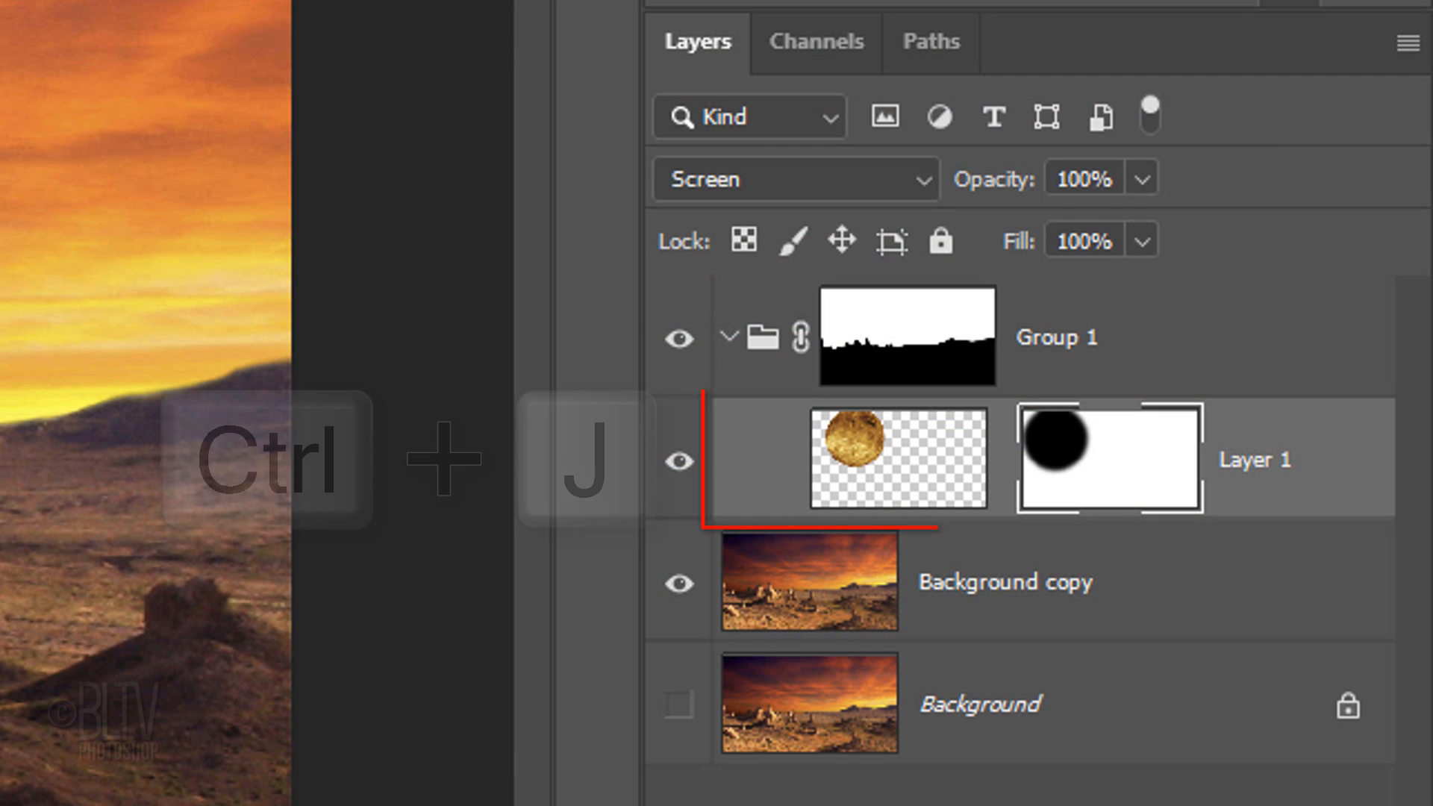
Duplicate the Large planet group and rename the copy 'Small planet'.
key(ctrl+j)
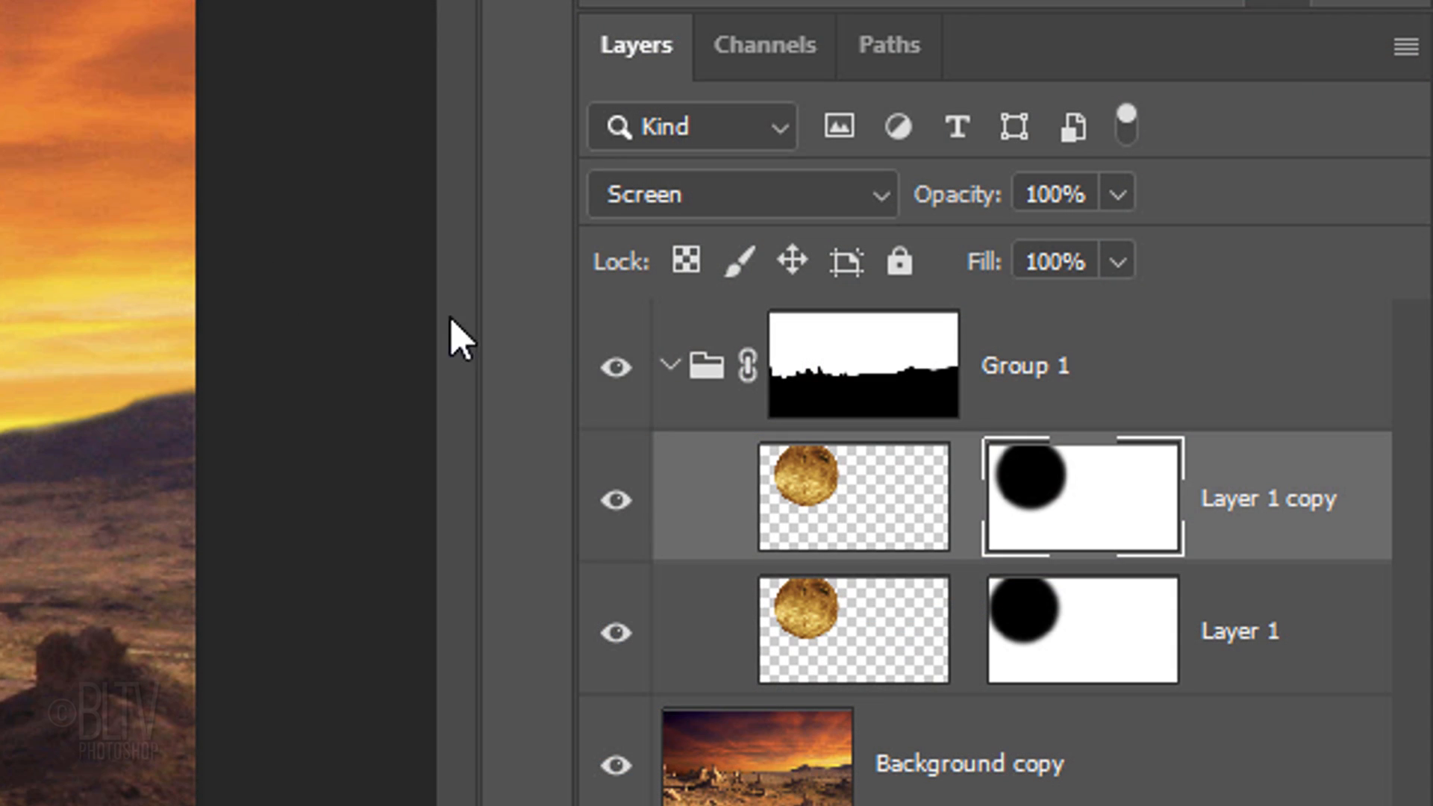
click(668, 366)
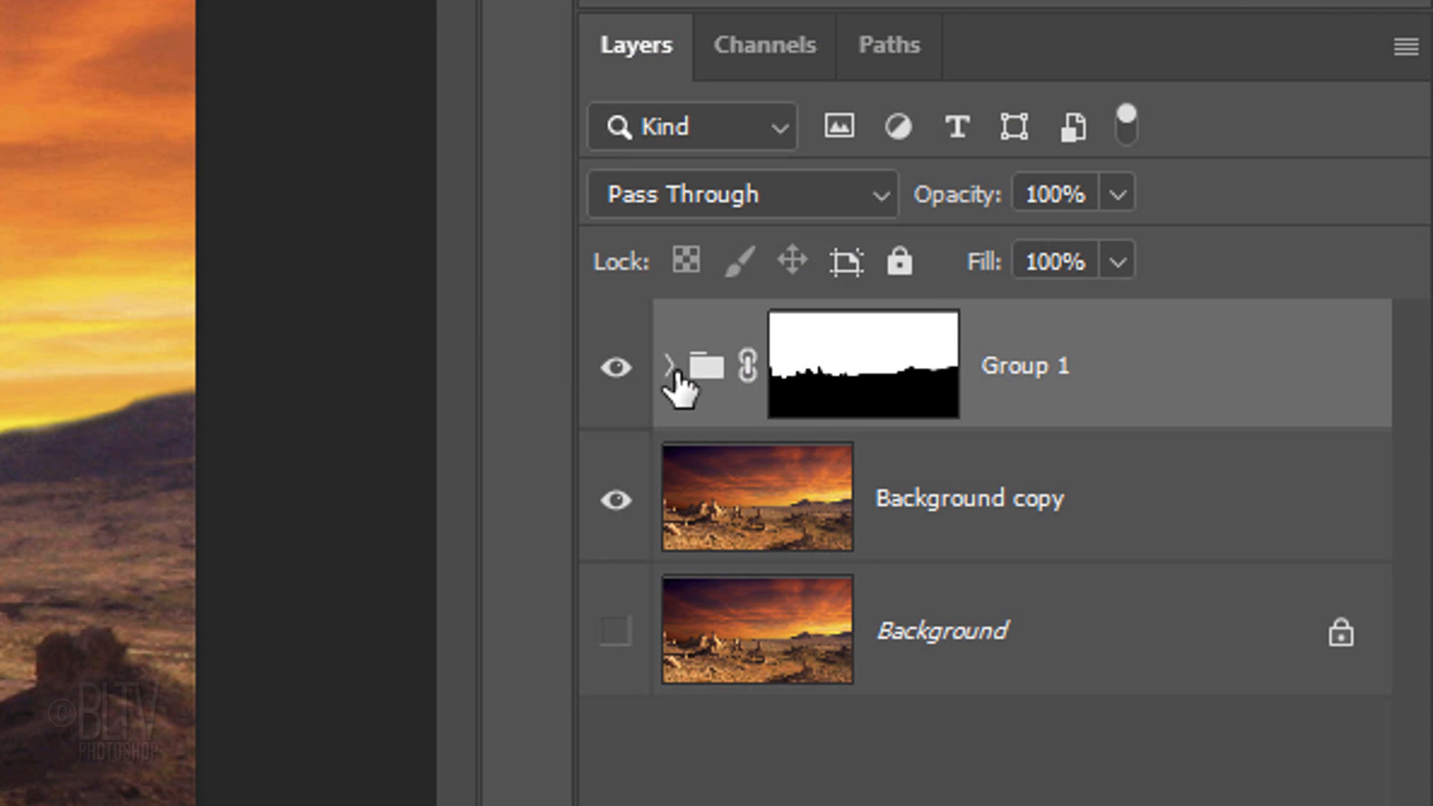
double_click(1023, 366)
text(Large planet)
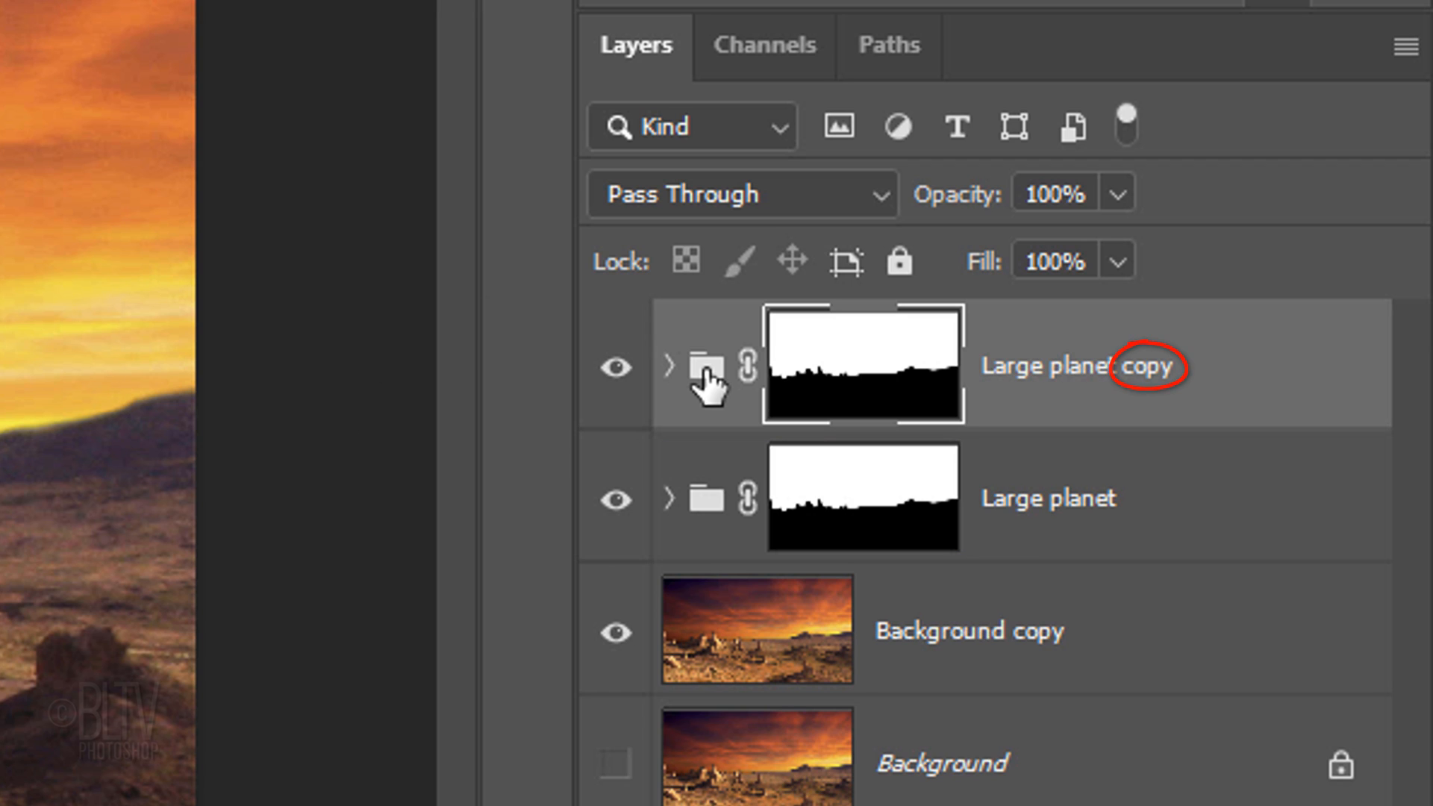
text(Small planet)
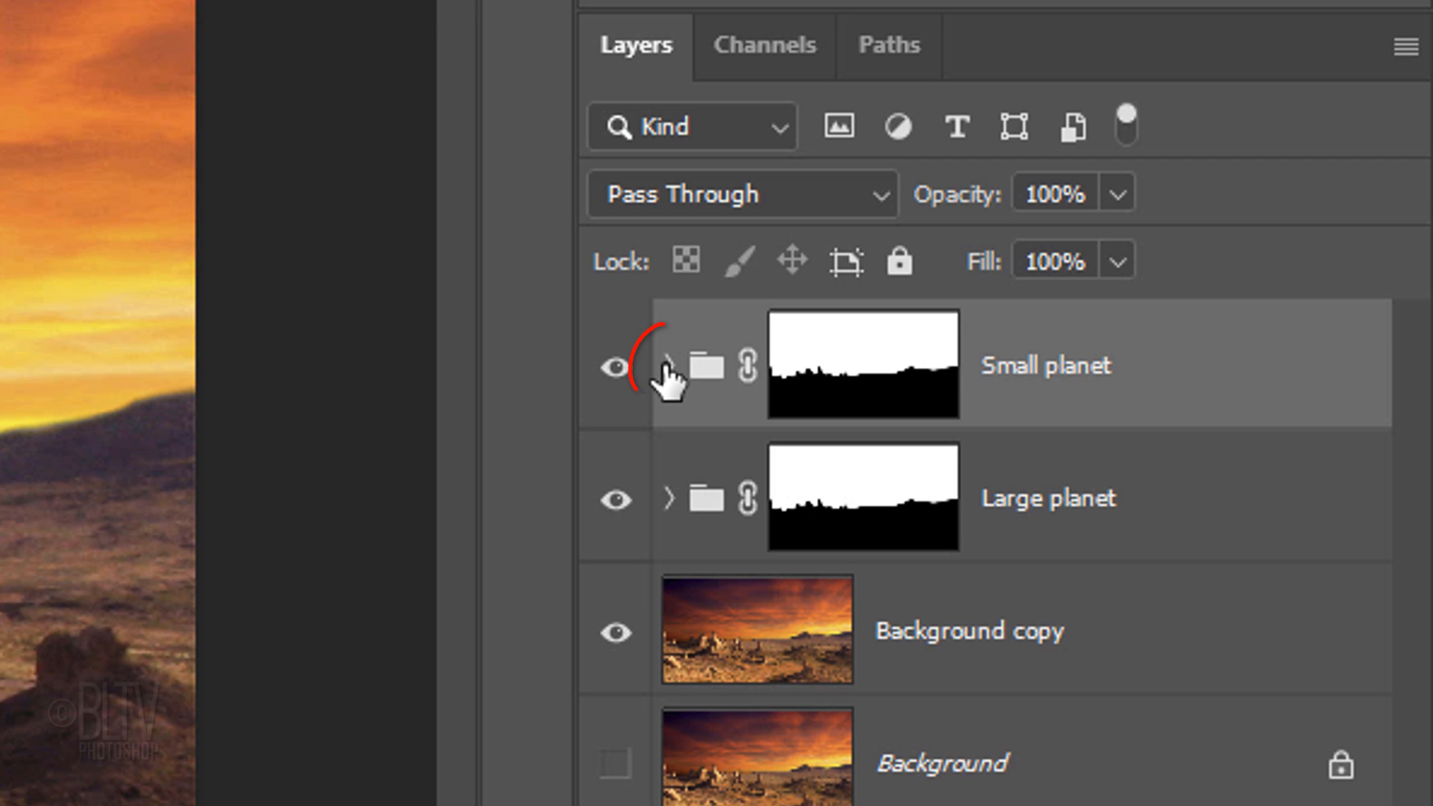
Select Layer 1 and Layer 1 copy, then move and shrink them into the upper-right sky.
click(669, 362)
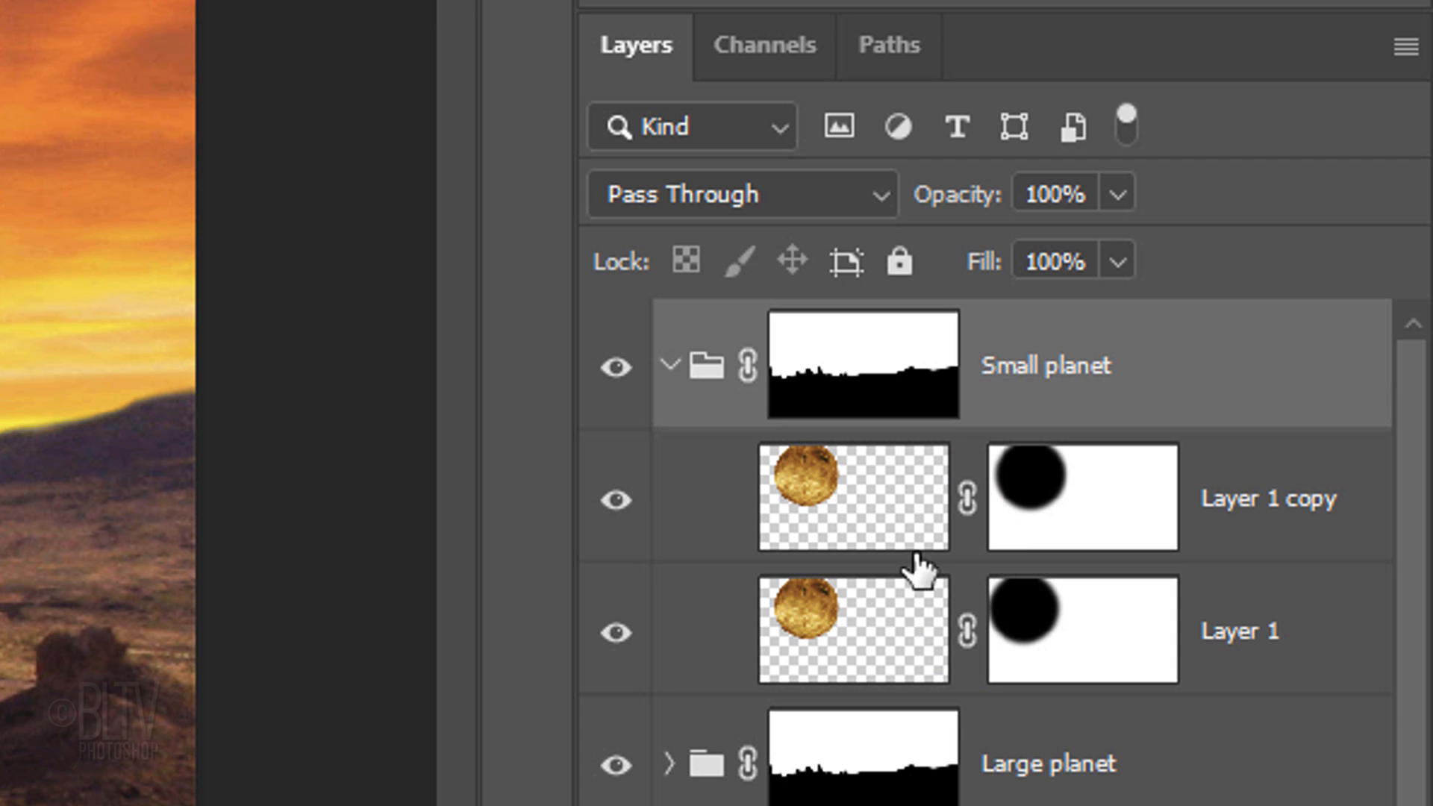
click(850, 496)
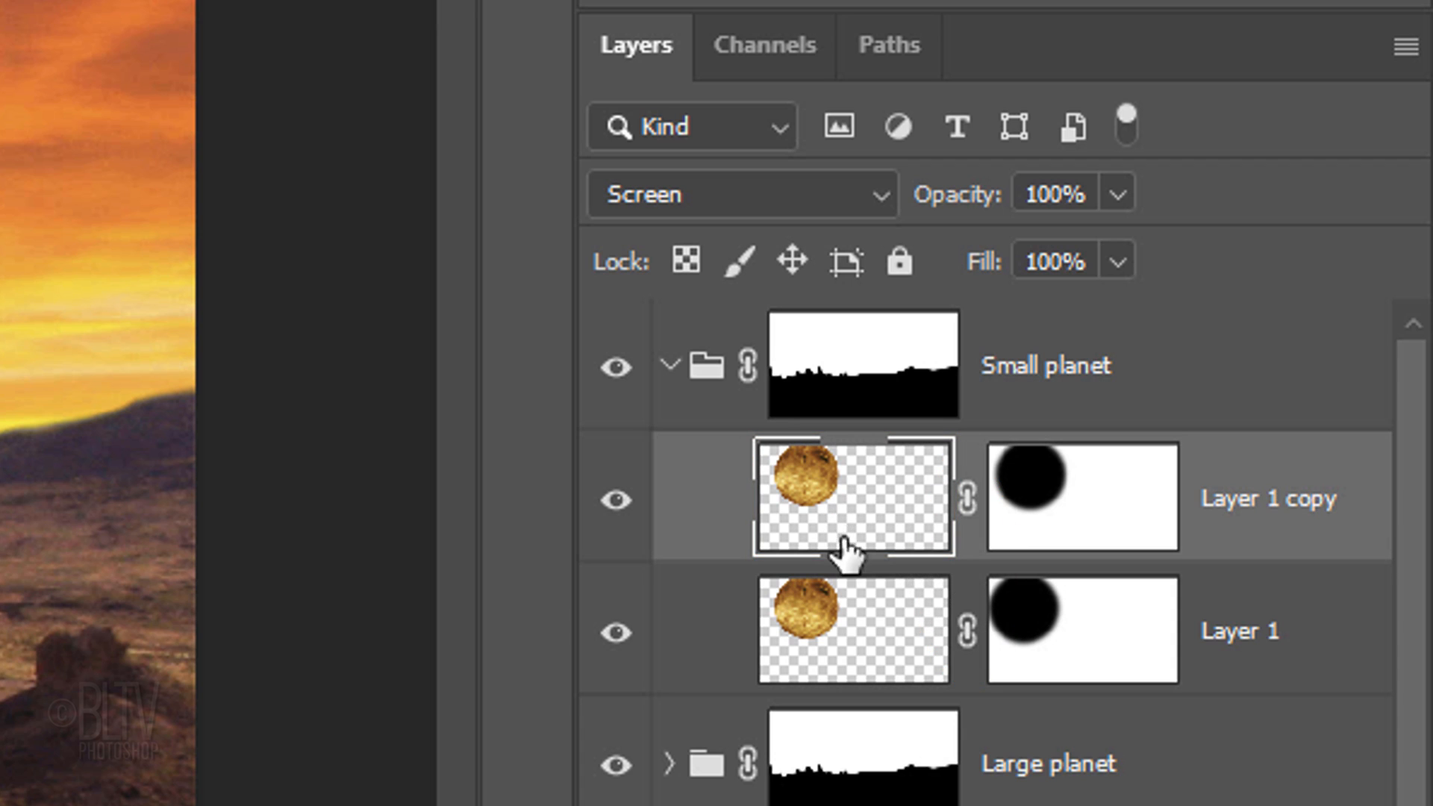
click(850, 630)
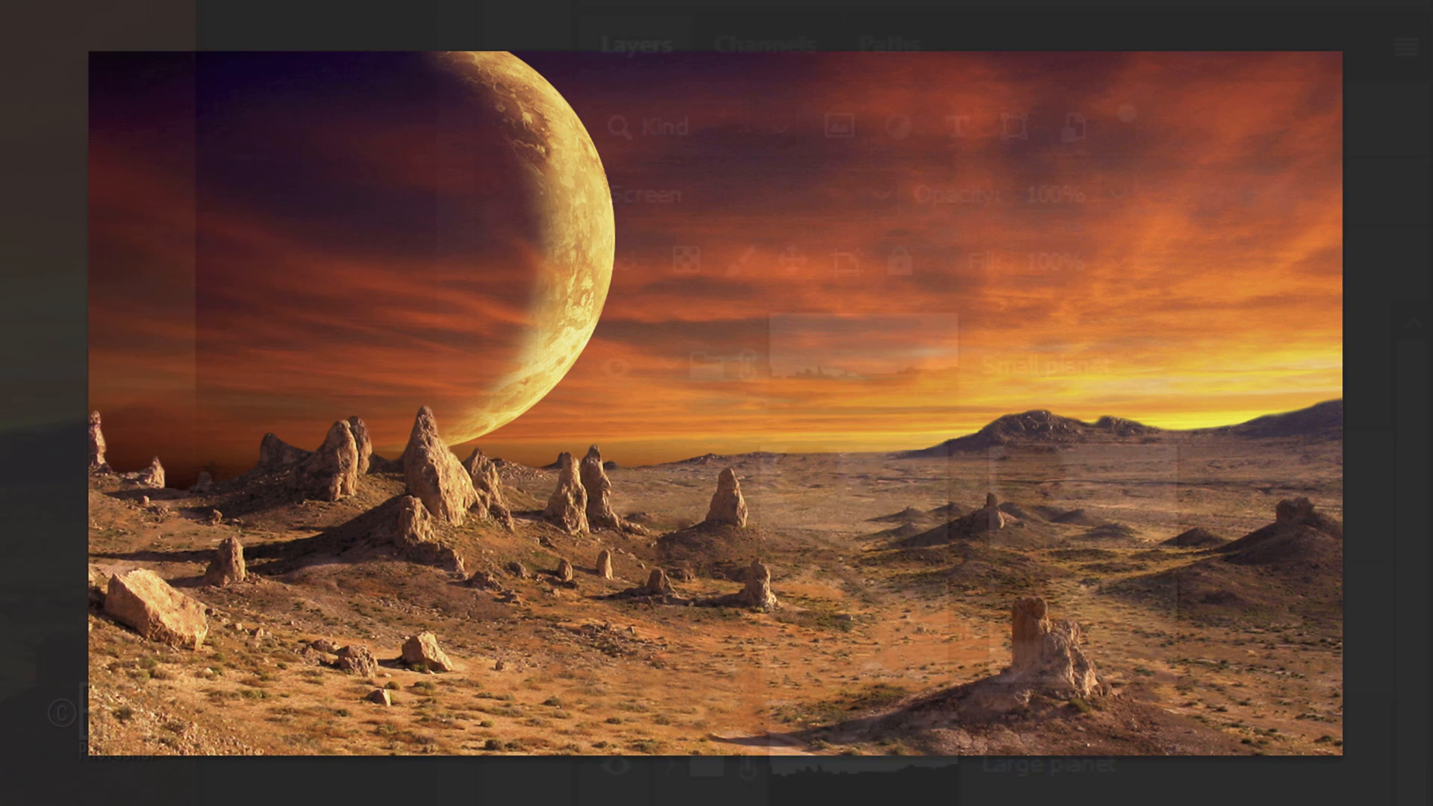
key(ctrl+t)
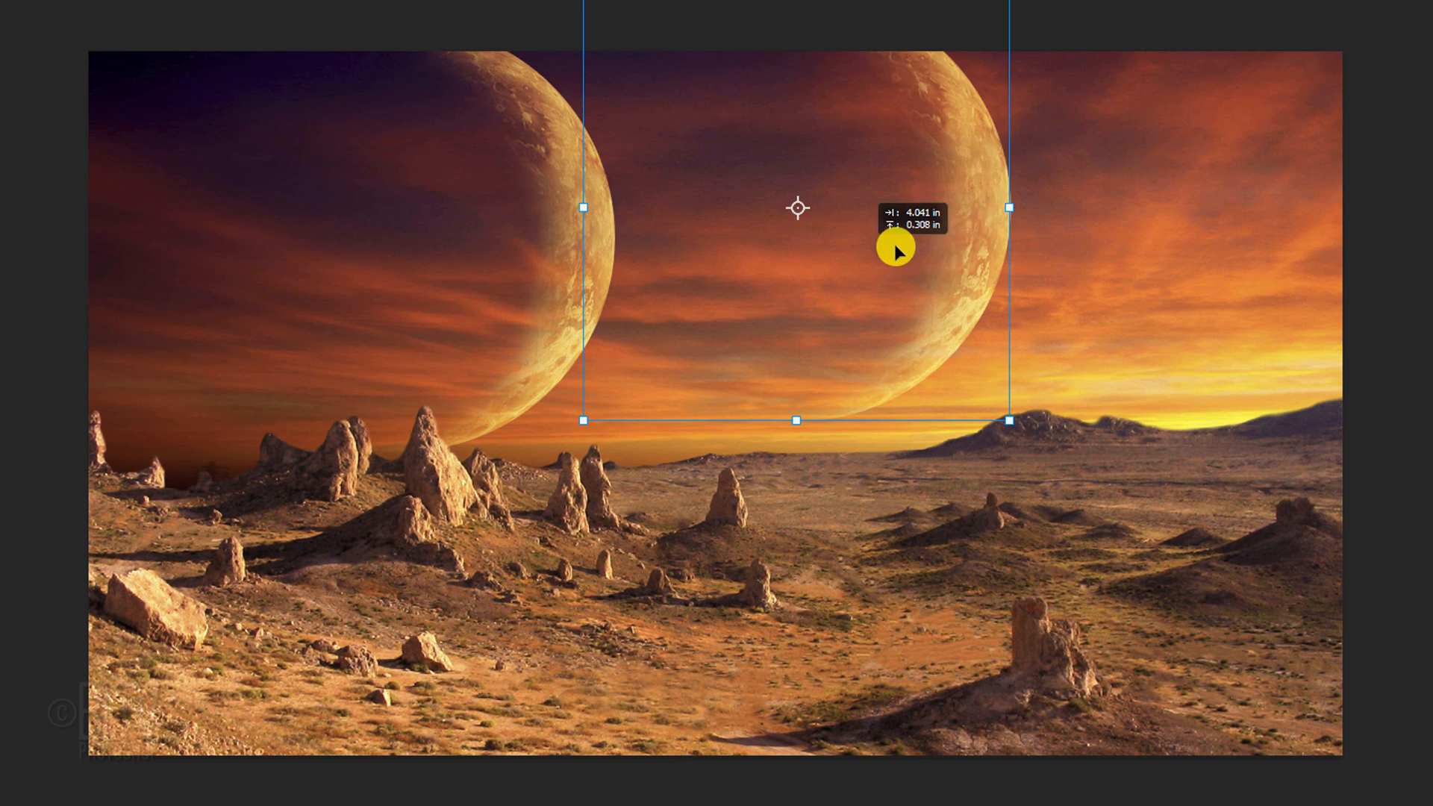
drag(895, 251, 1181, 331)
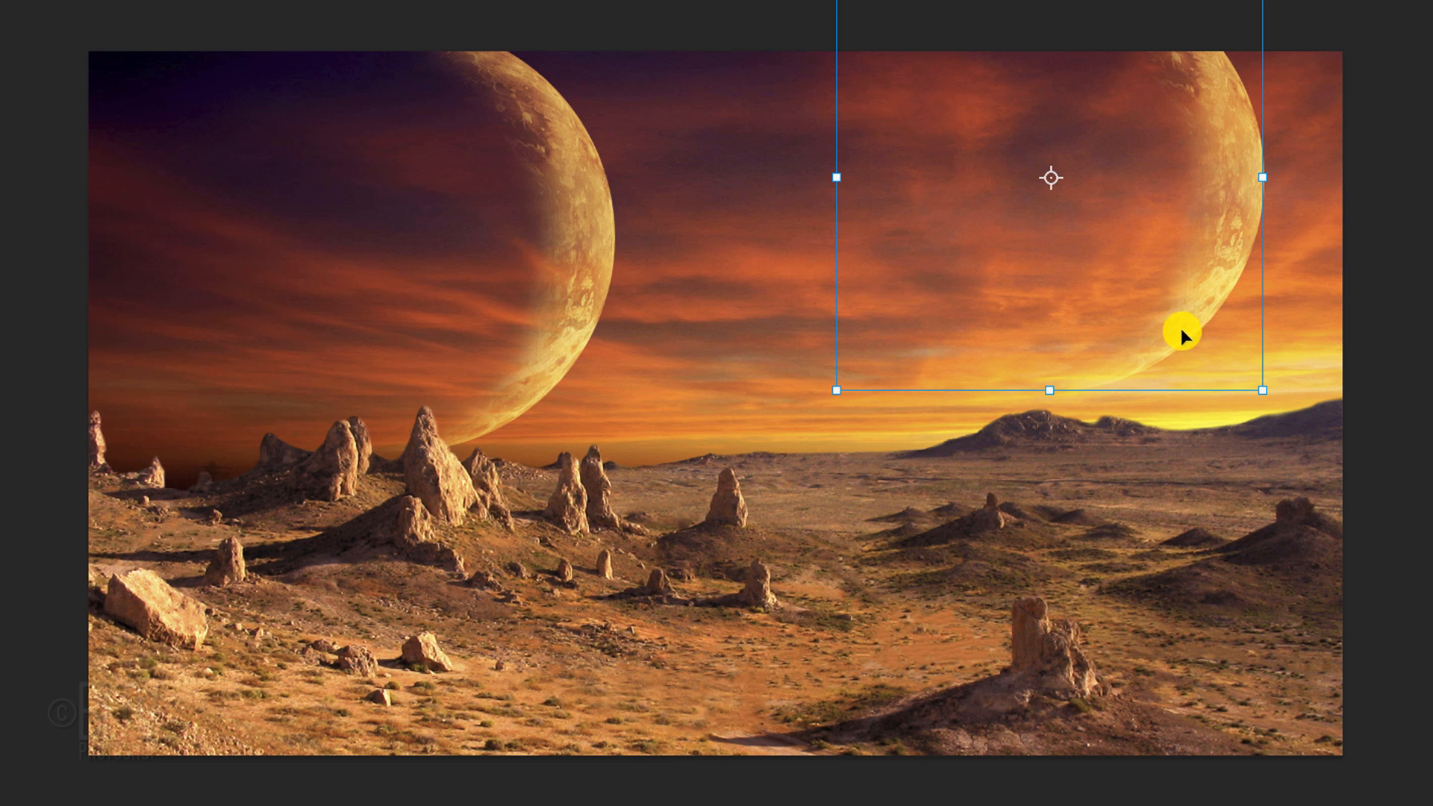
drag(1261, 389, 1140, 265)
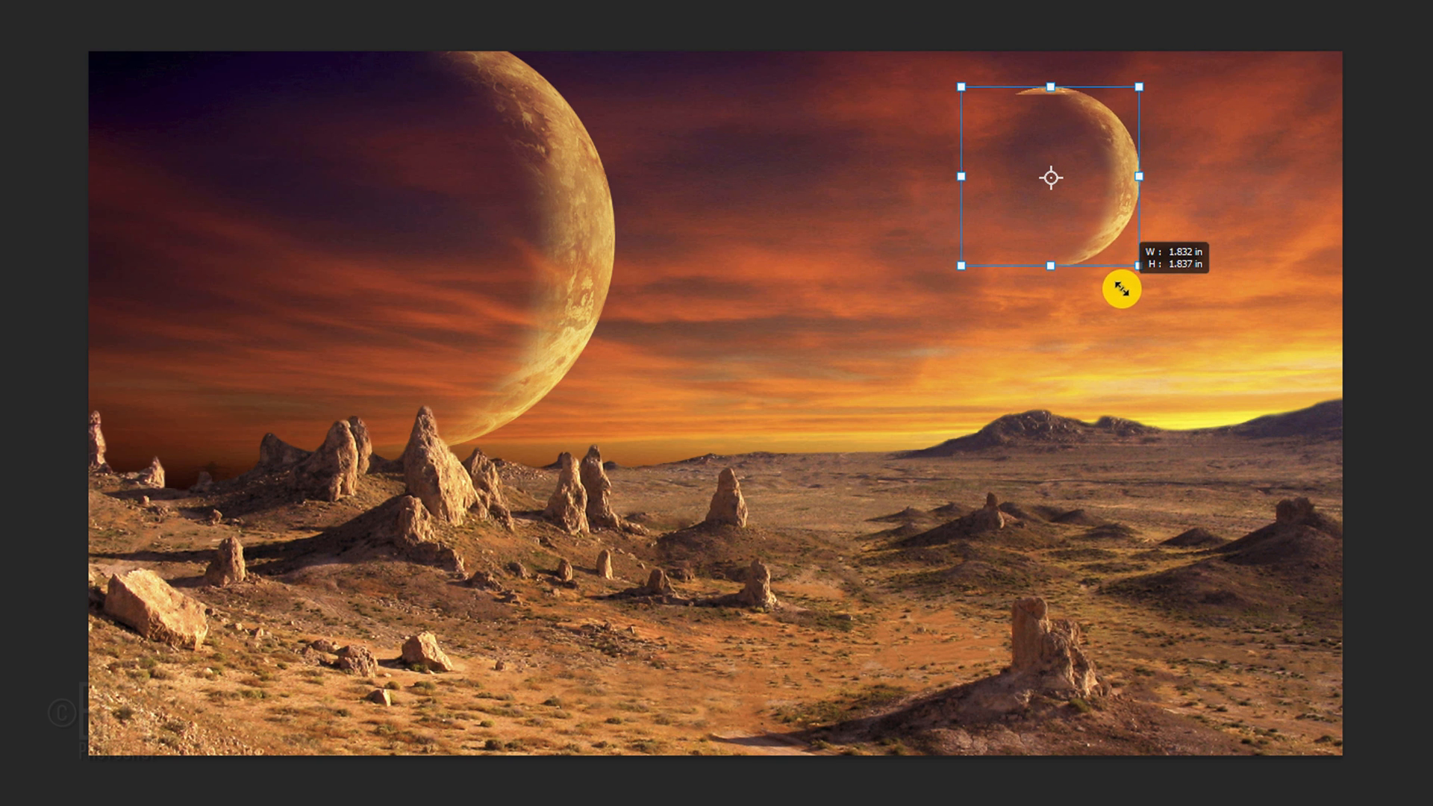
drag(1119, 288, 1079, 196)
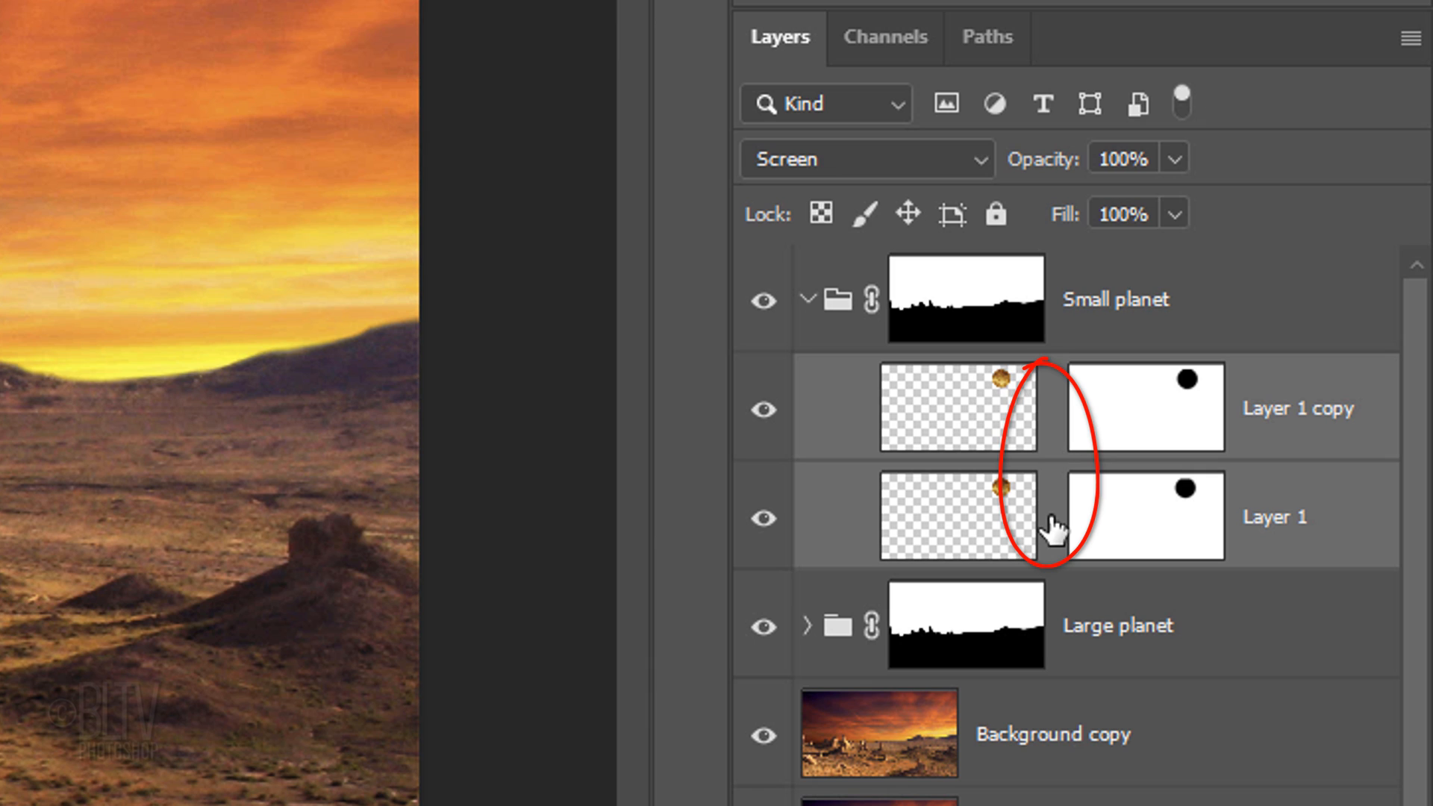
Resize Layer 1's shadow mask to thin the small planet into a crescent.
click(1144, 514)
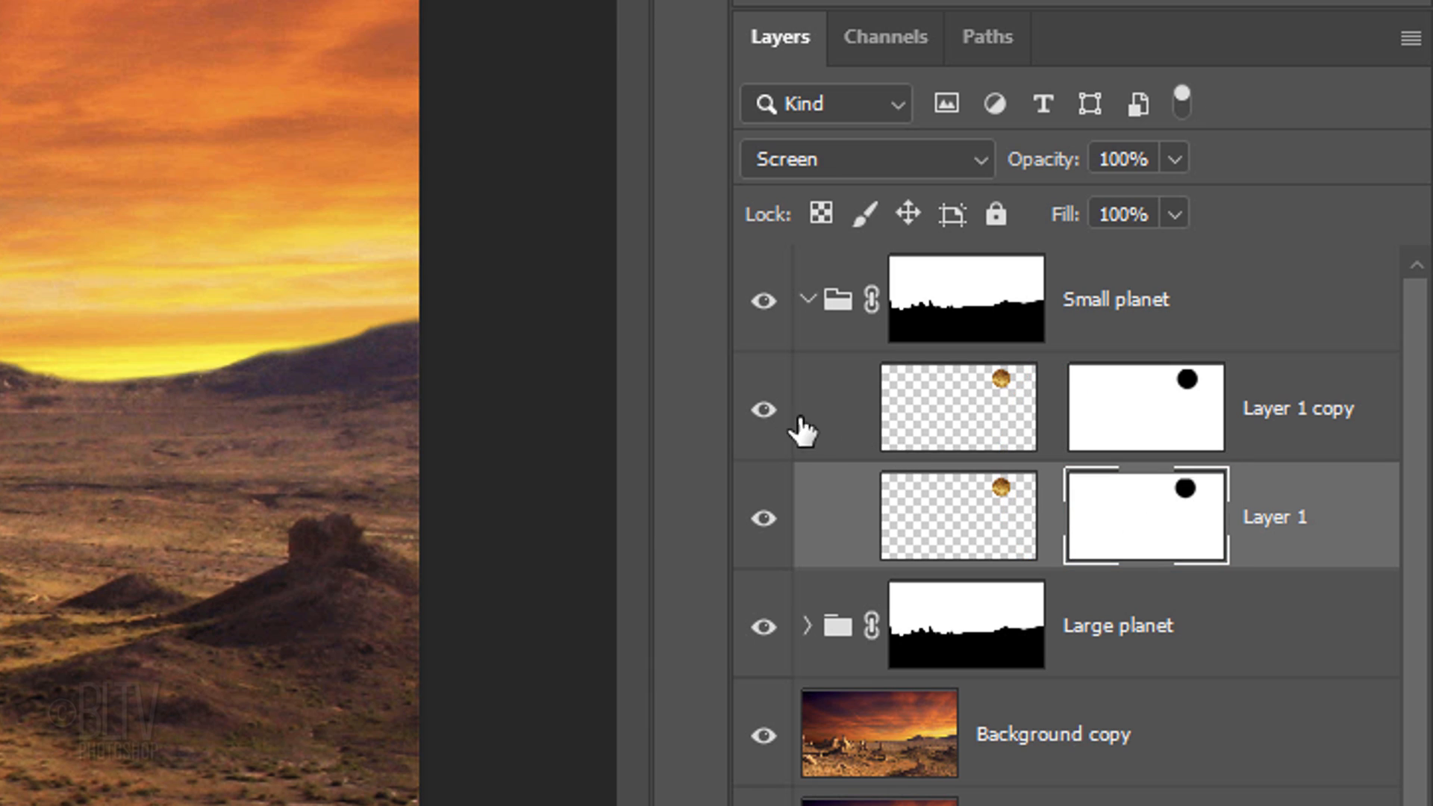
click(764, 408)
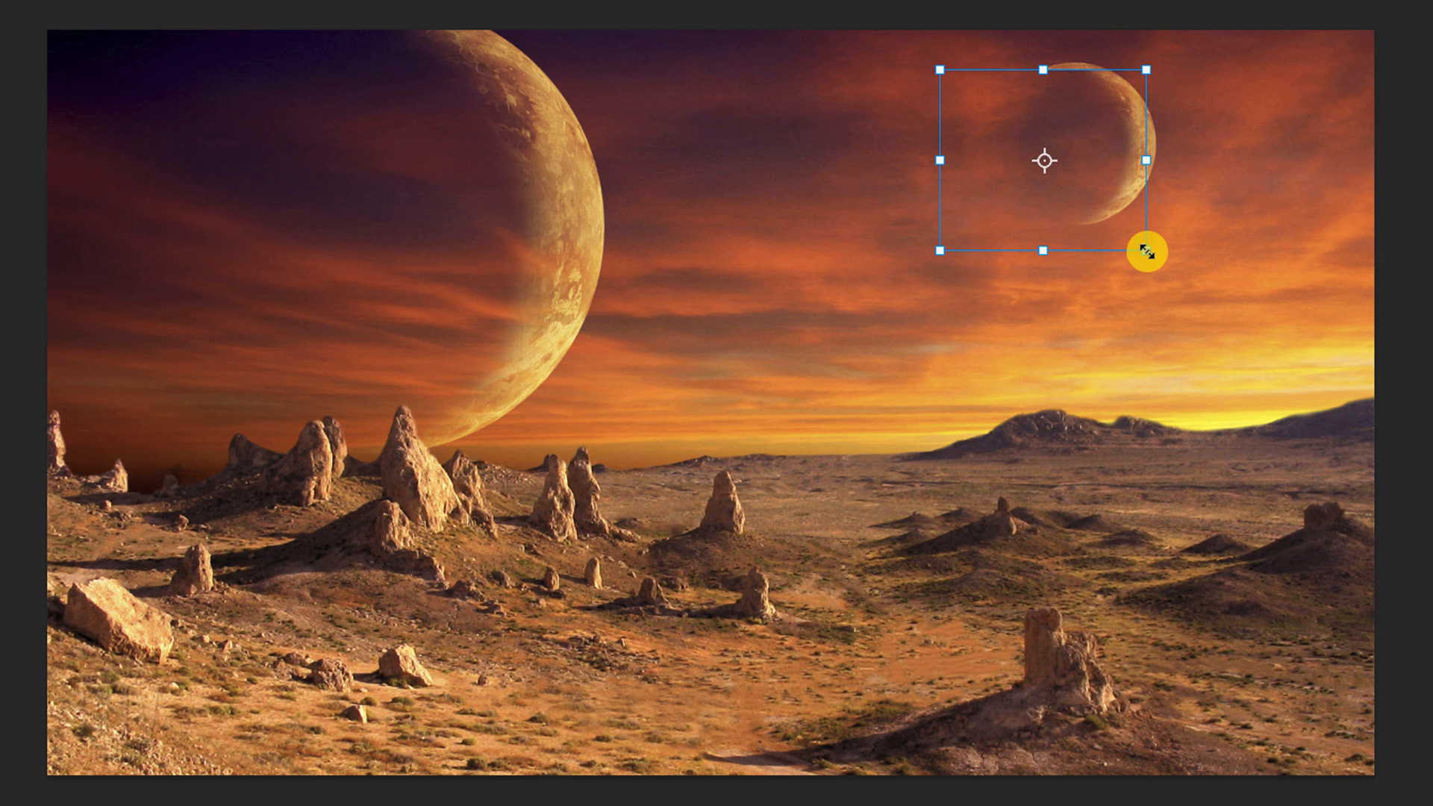
drag(1144, 252, 1093, 191)
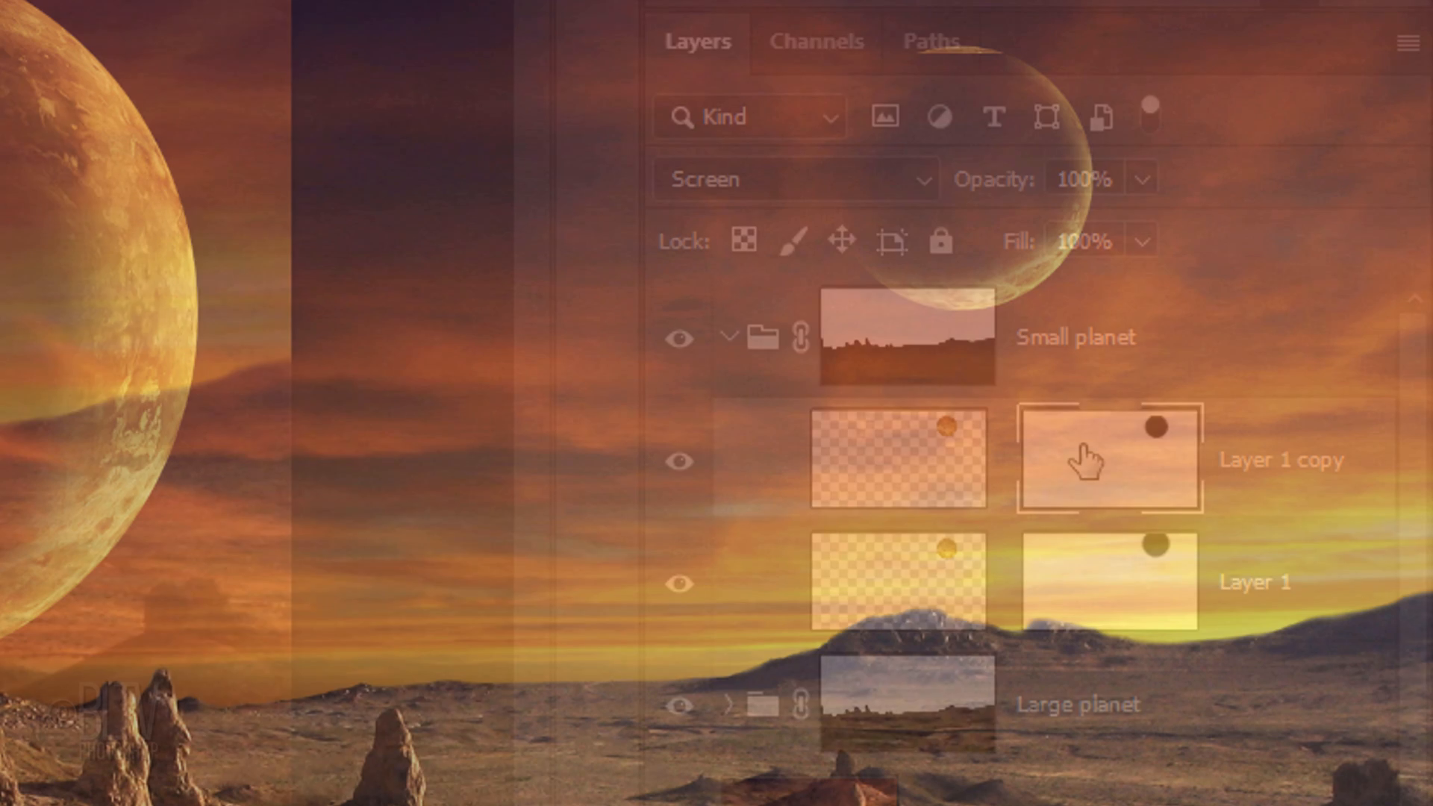
click(729, 337)
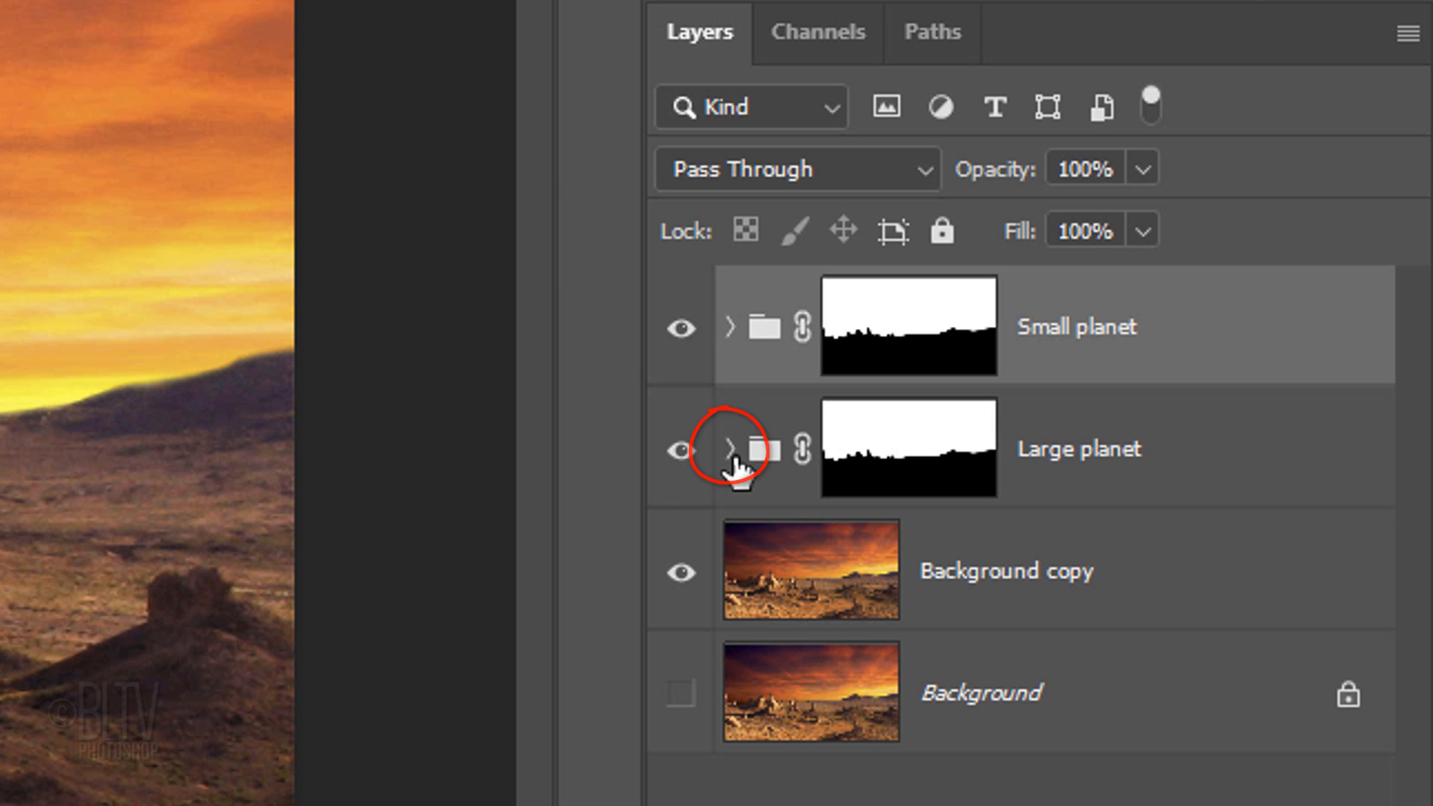
Expand the Large planet group and transform its shadow, tilting the crescent about 49°.
click(730, 448)
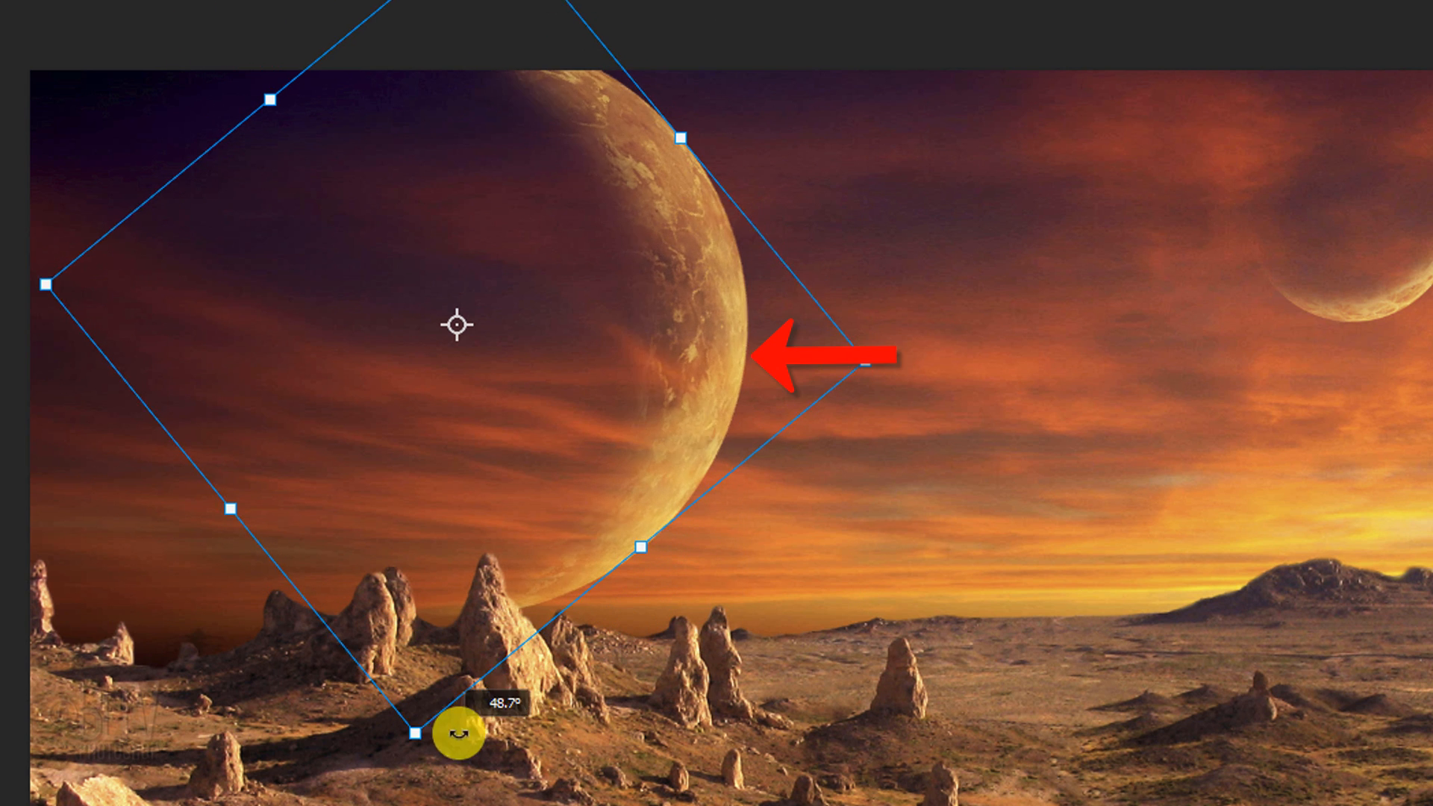
key(ctrl+n)
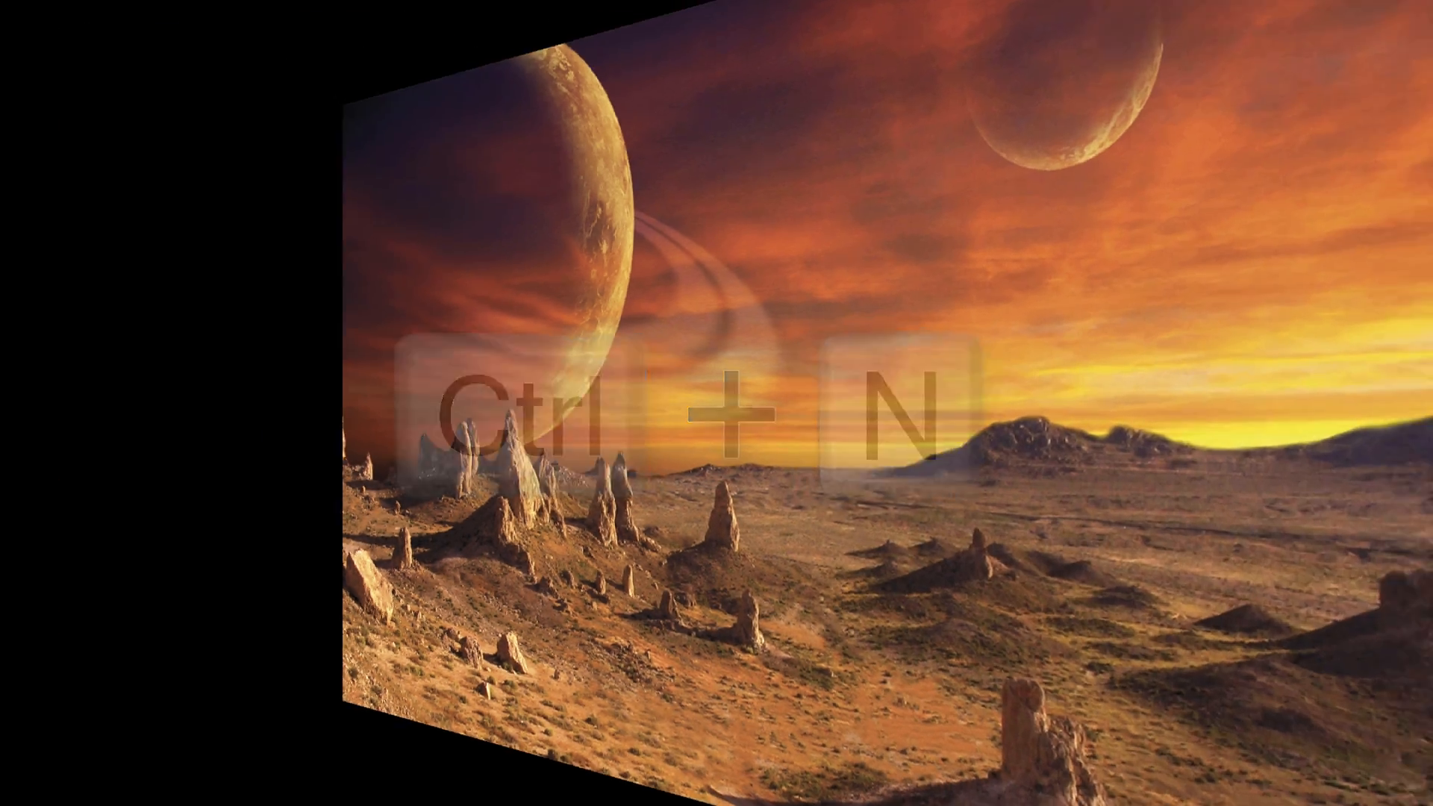
Create a 1000 x 1000 px, 150 ppi document with Black background contents.
key(ctrl+n)
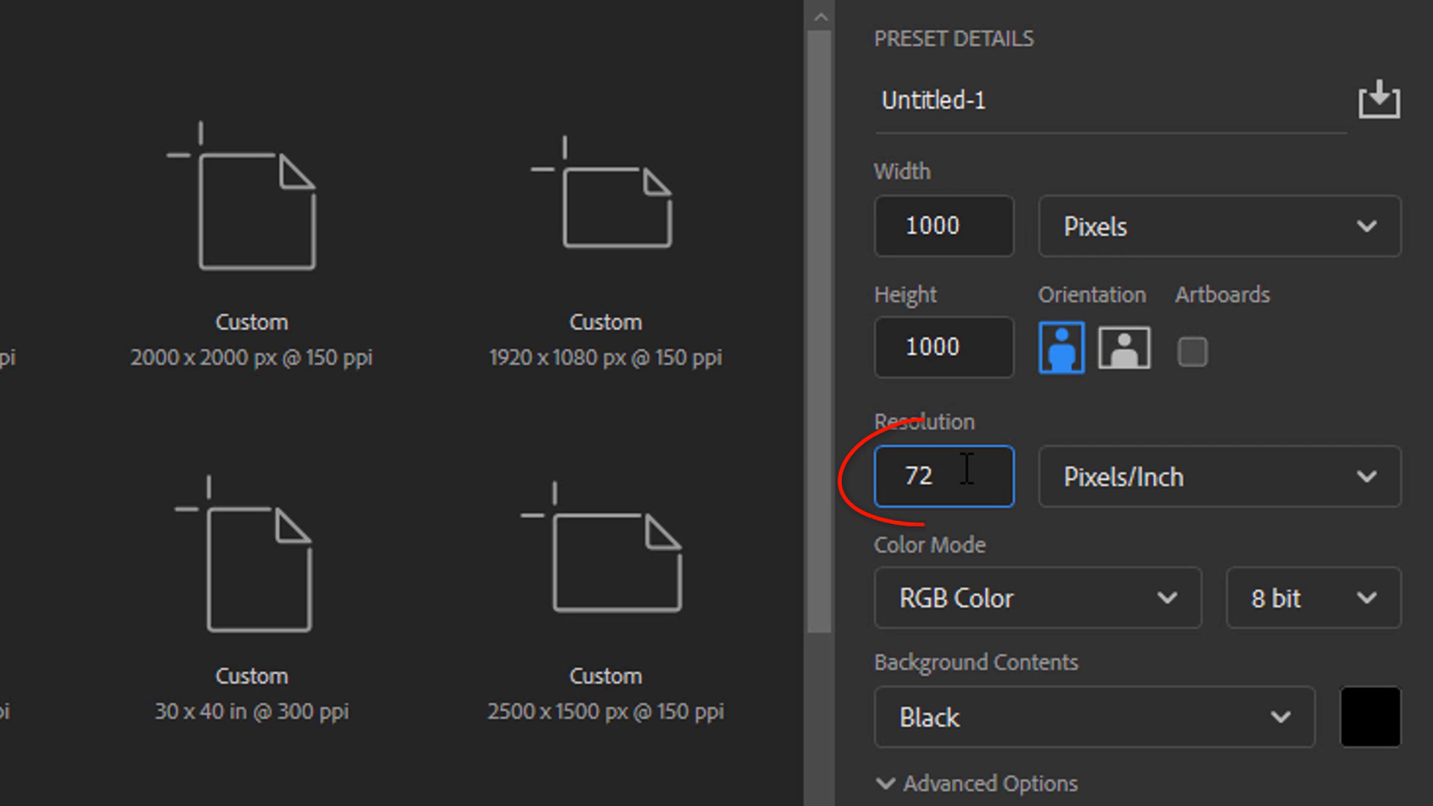
text(150)
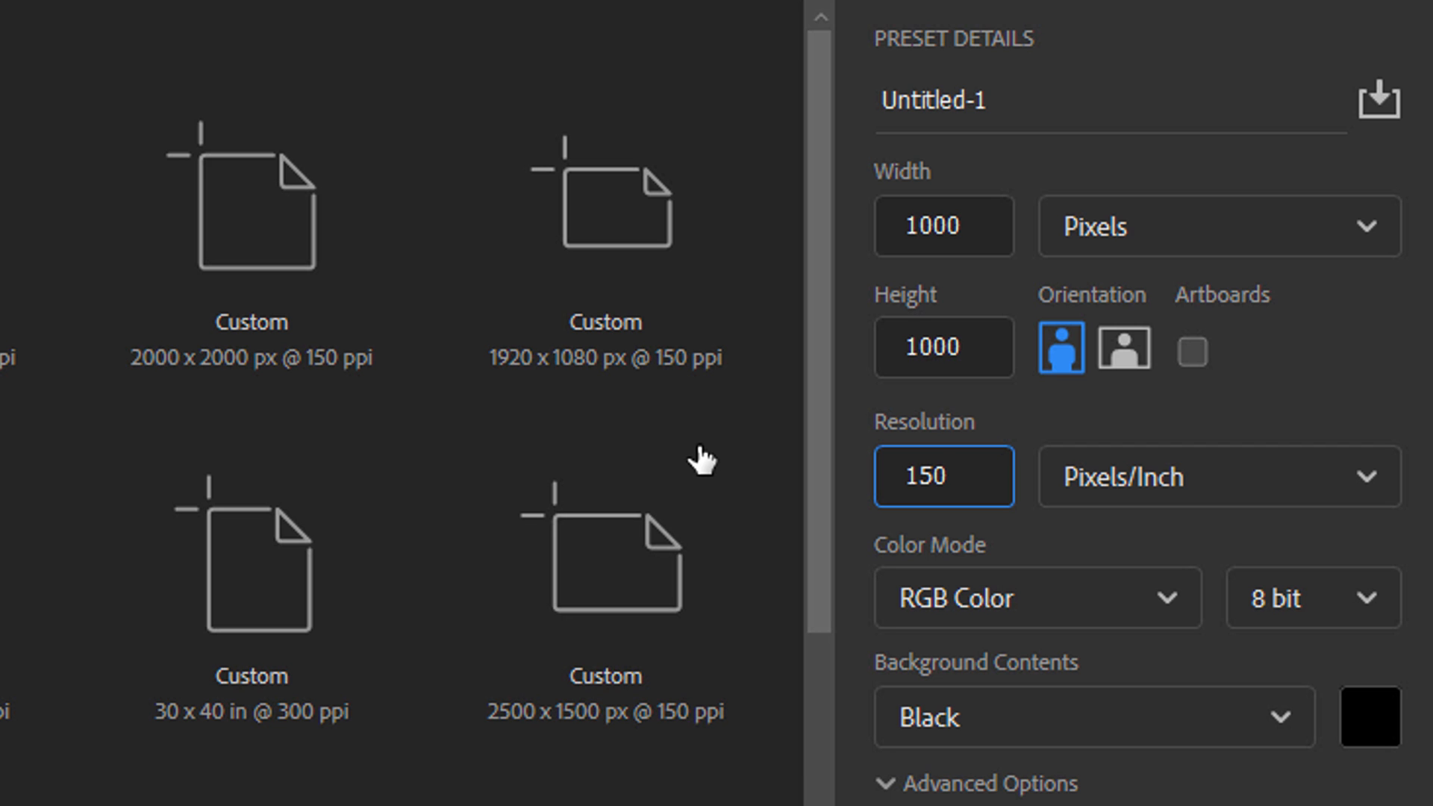
scroll(down, 3)
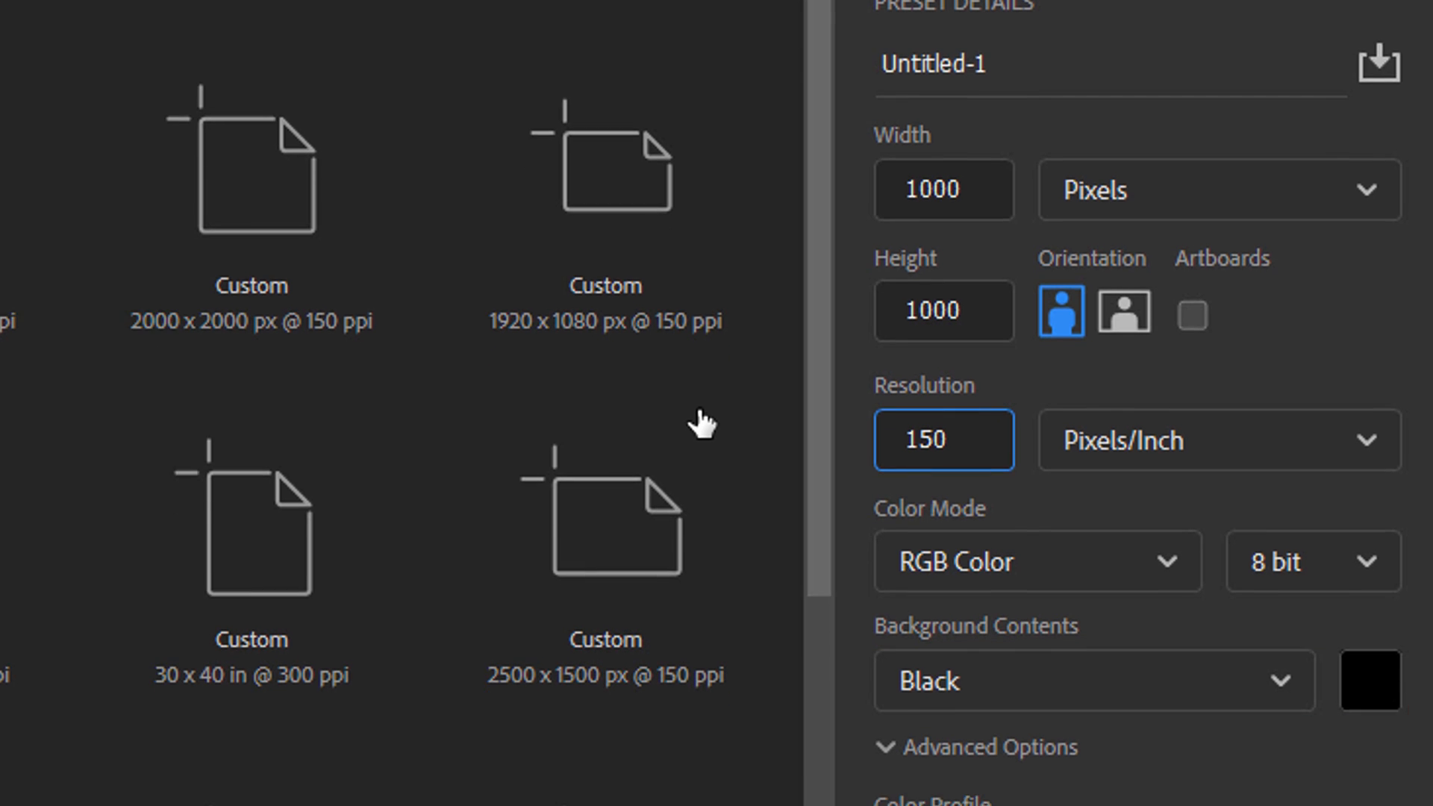
scroll(down, 3)
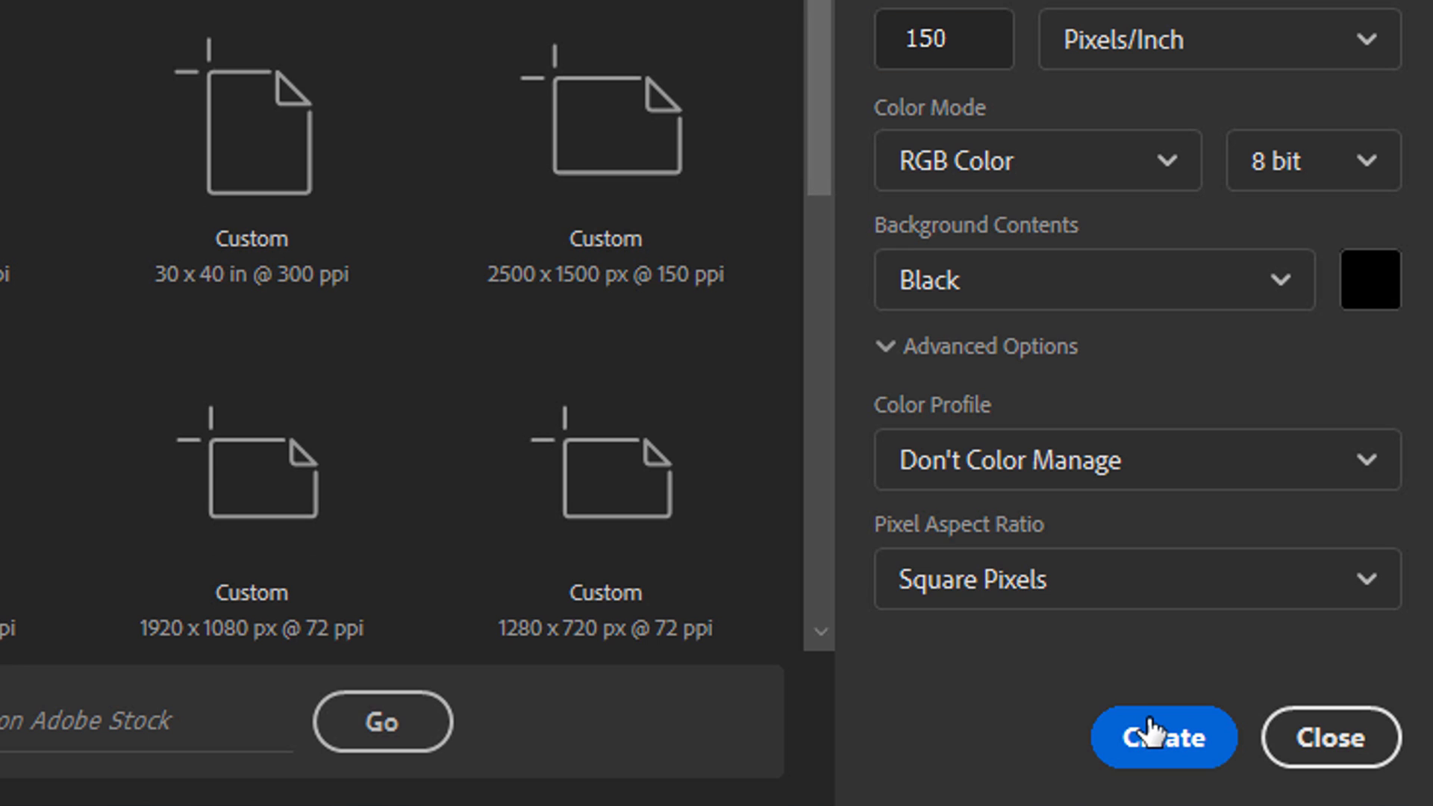
click(1162, 737)
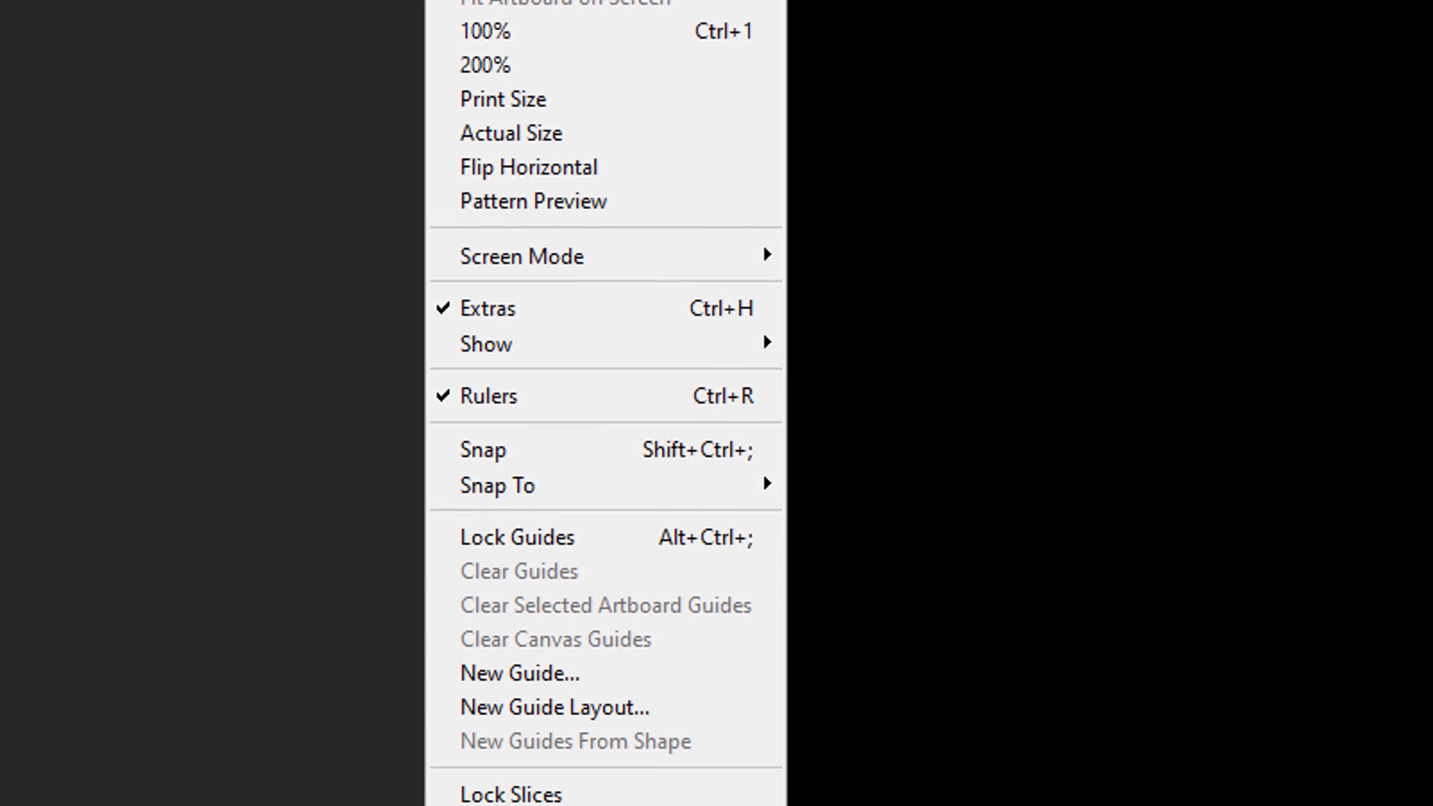
mouse_move(554, 626)
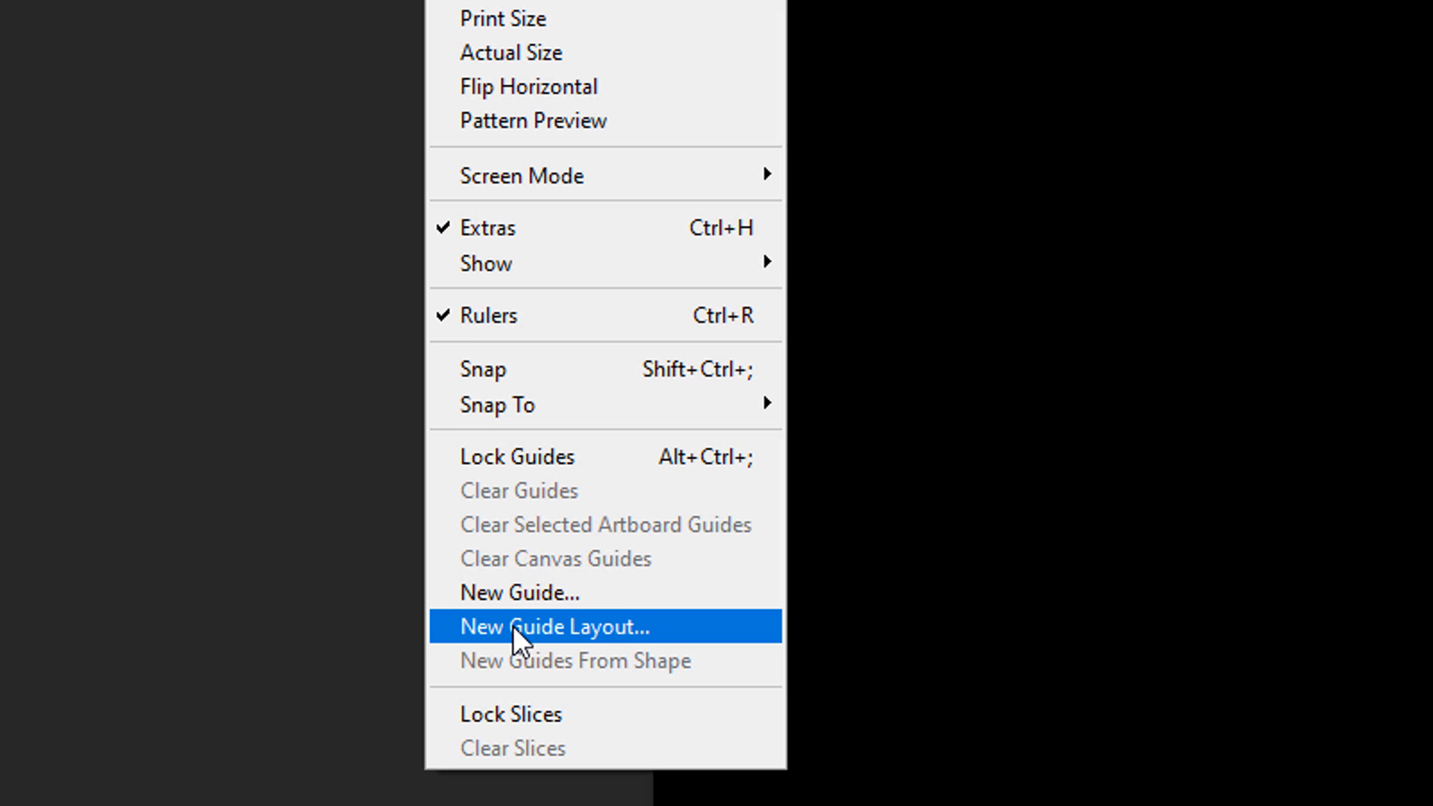
Apply a New Guide Layout of 2 columns and 2 rows without margins.
click(552, 626)
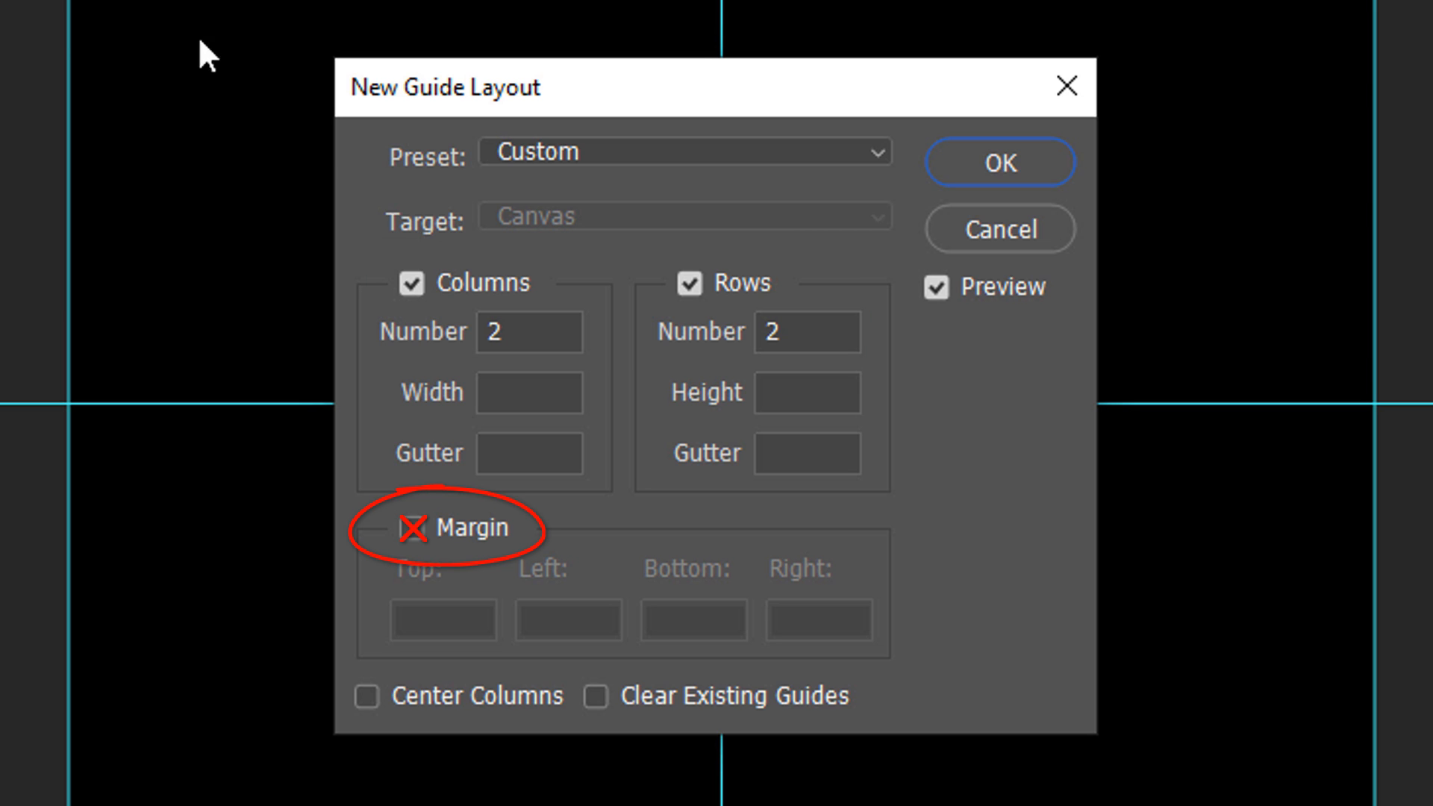
click(997, 161)
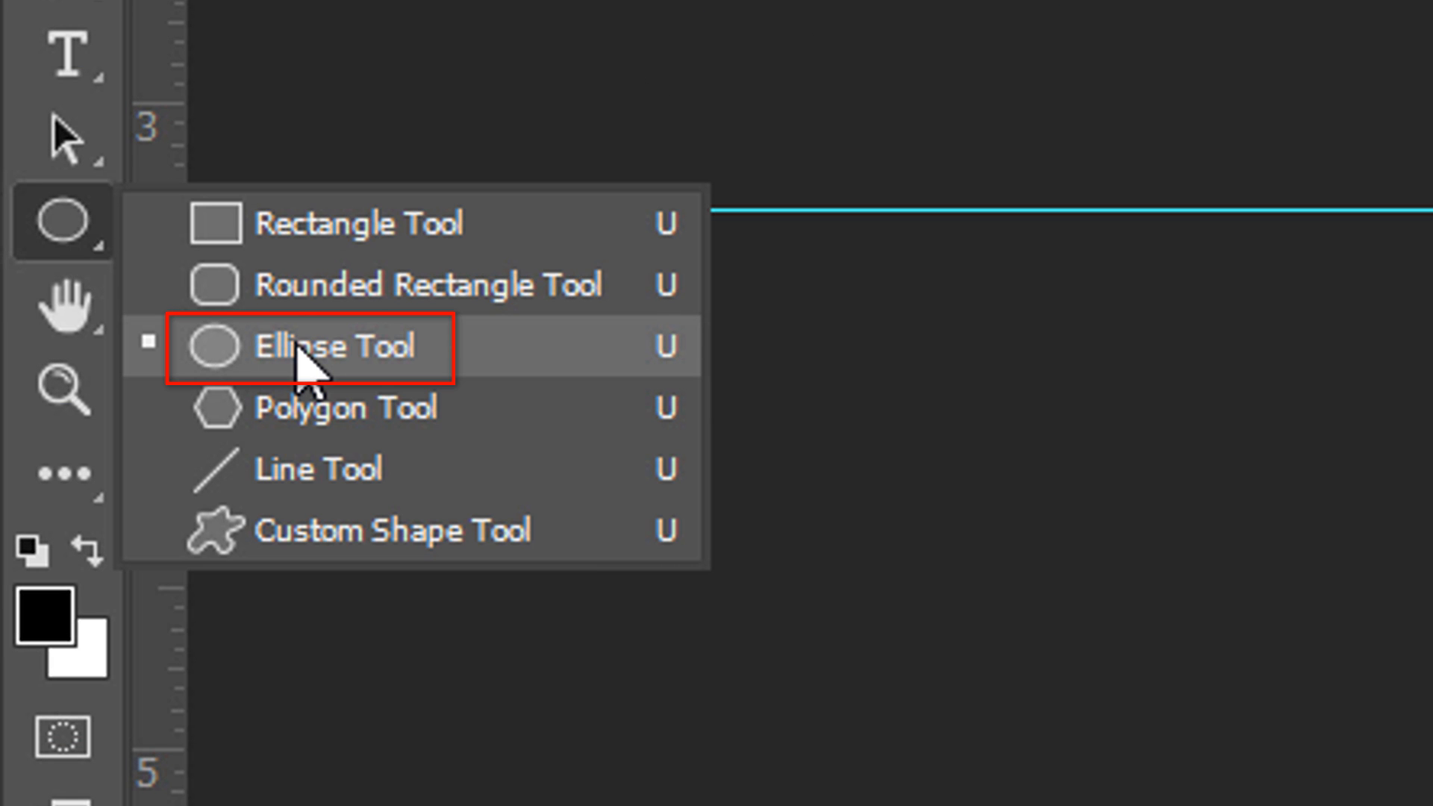
Set the Ellipse tool to Shape mode with no fill and a white 100 px stroke.
click(717, 119)
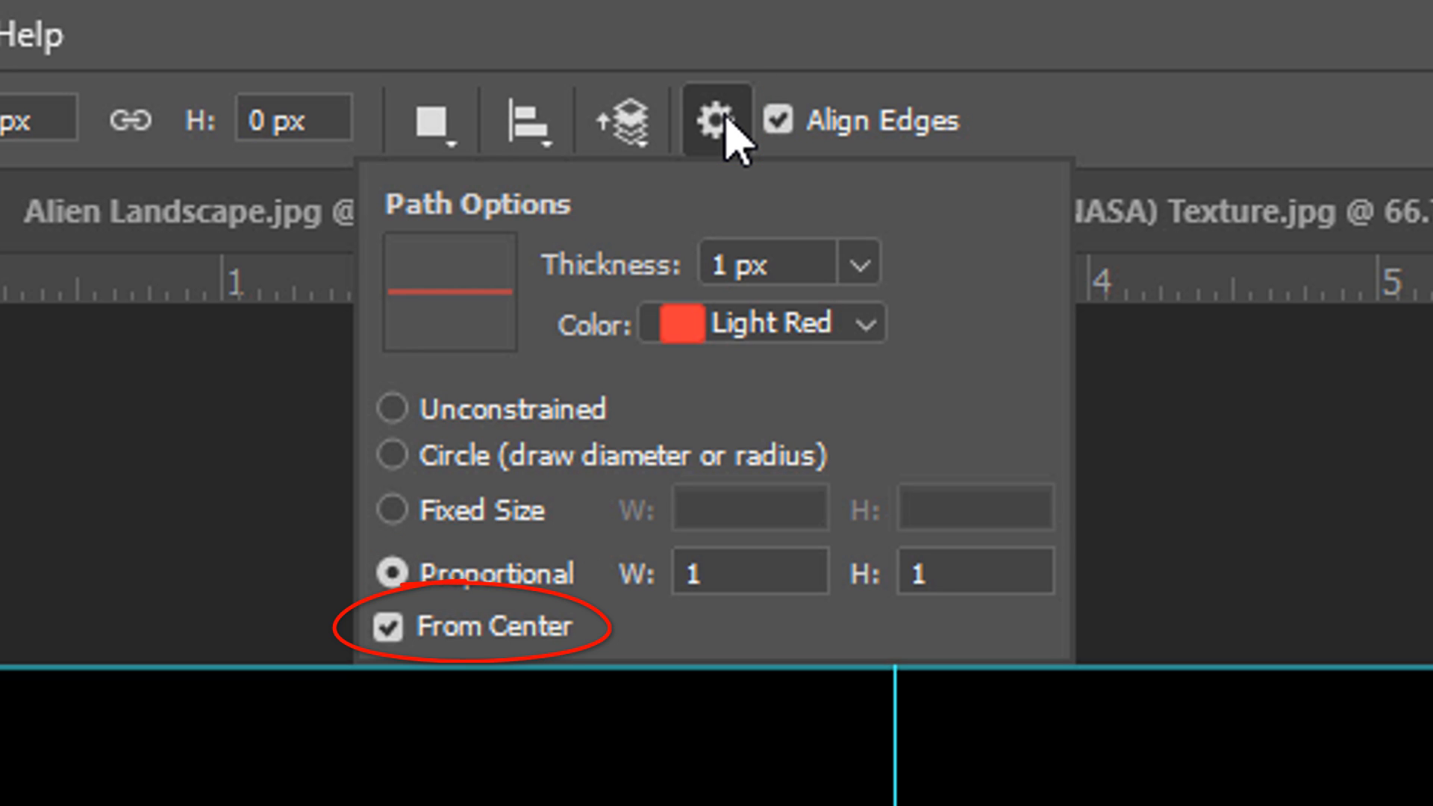
click(447, 126)
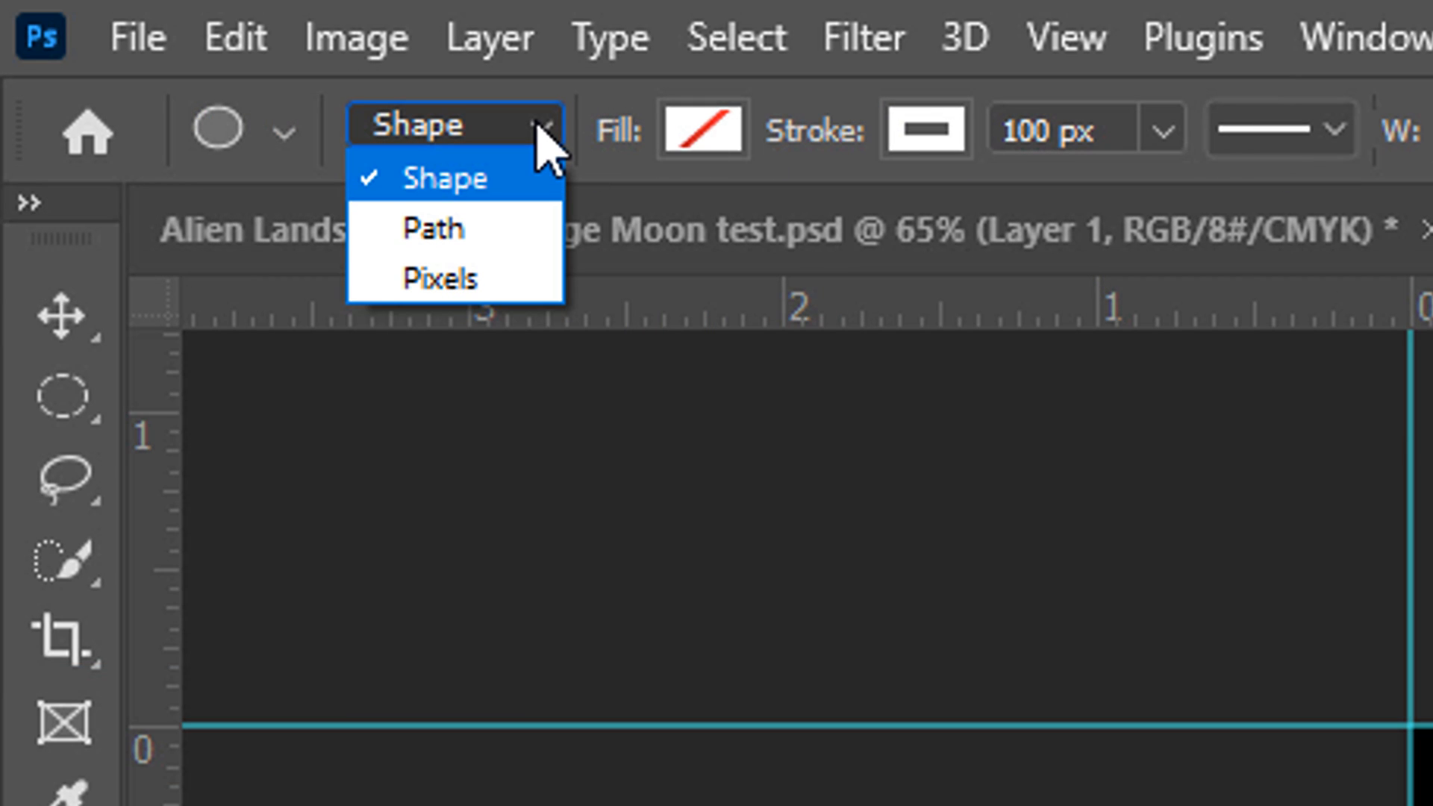
click(708, 127)
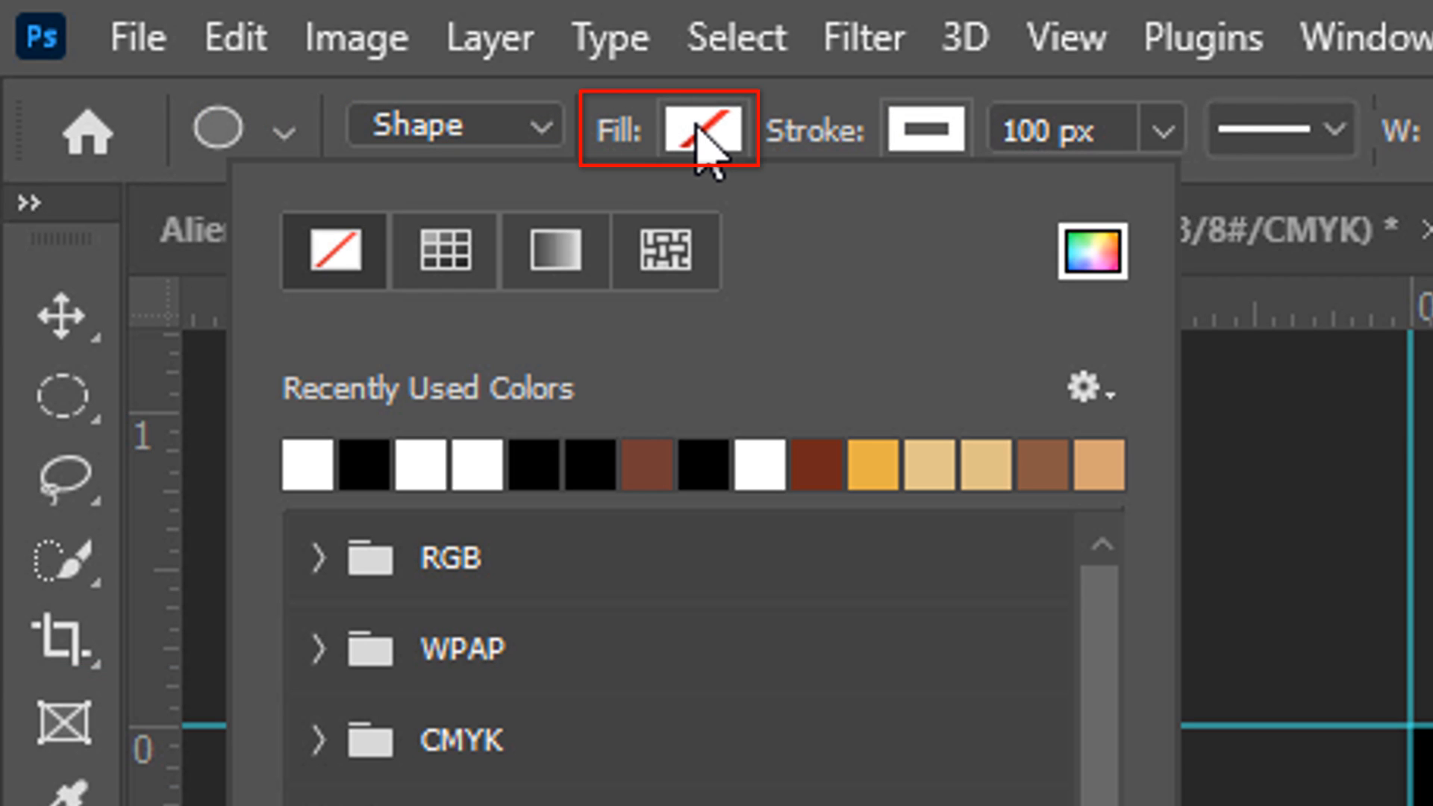
click(334, 250)
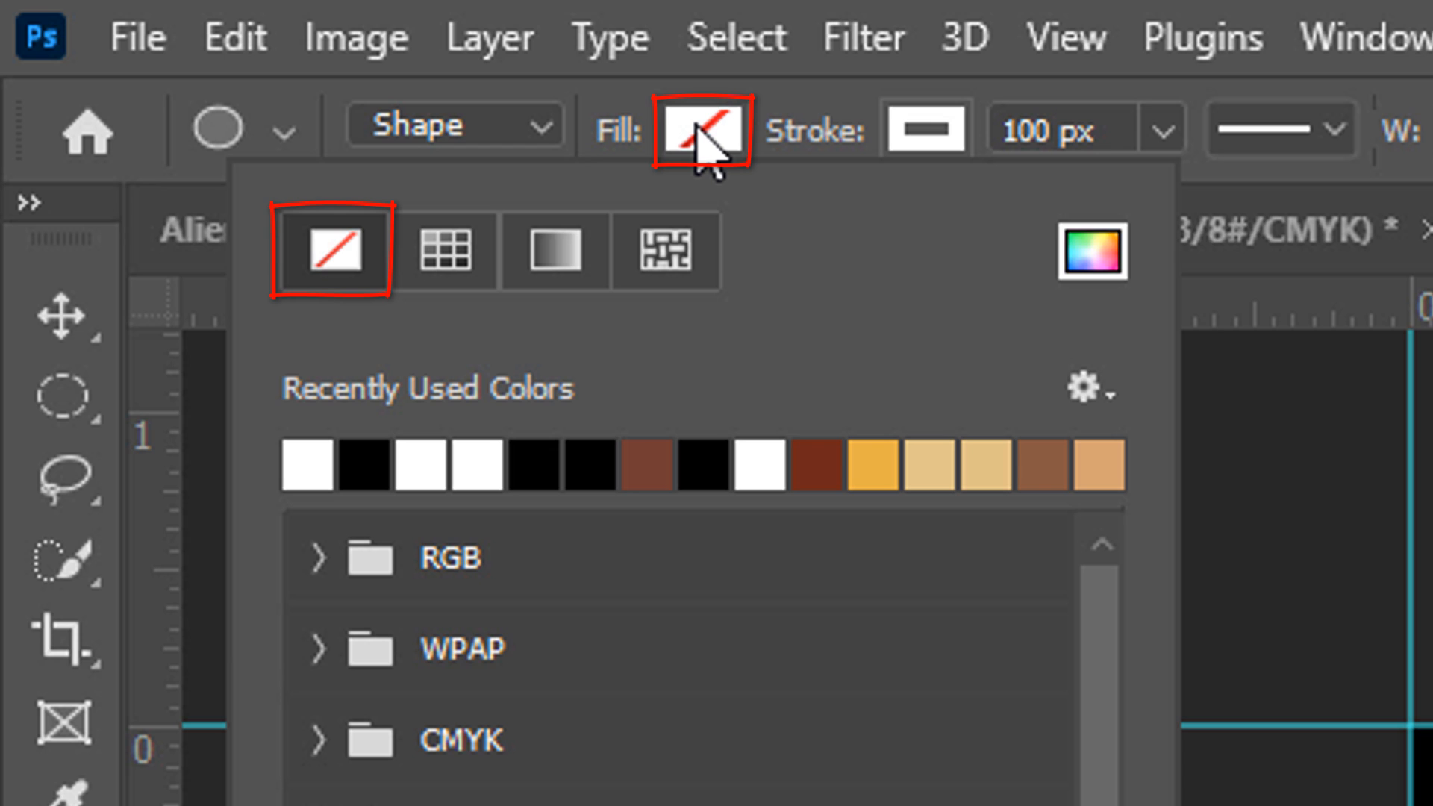
click(706, 130)
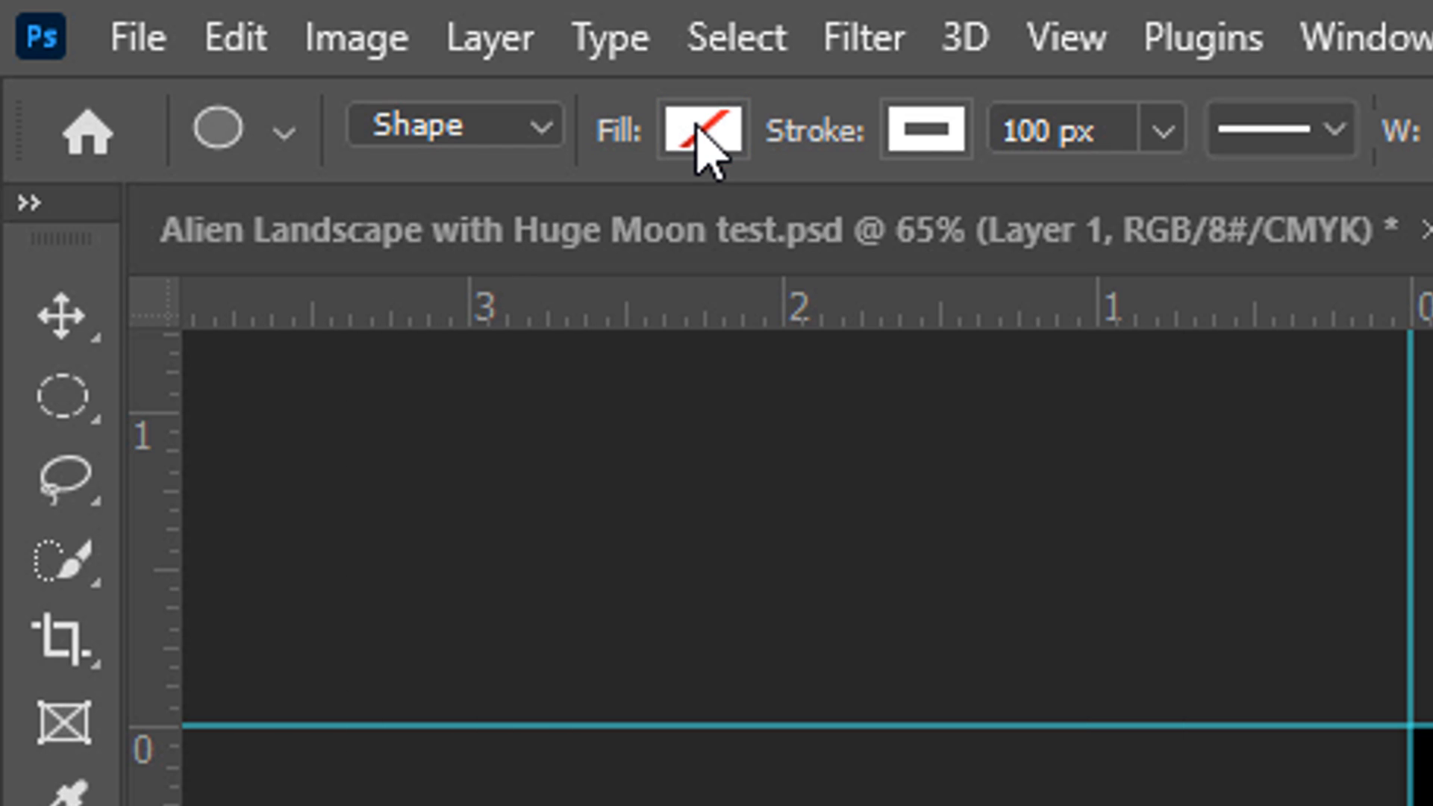
click(925, 127)
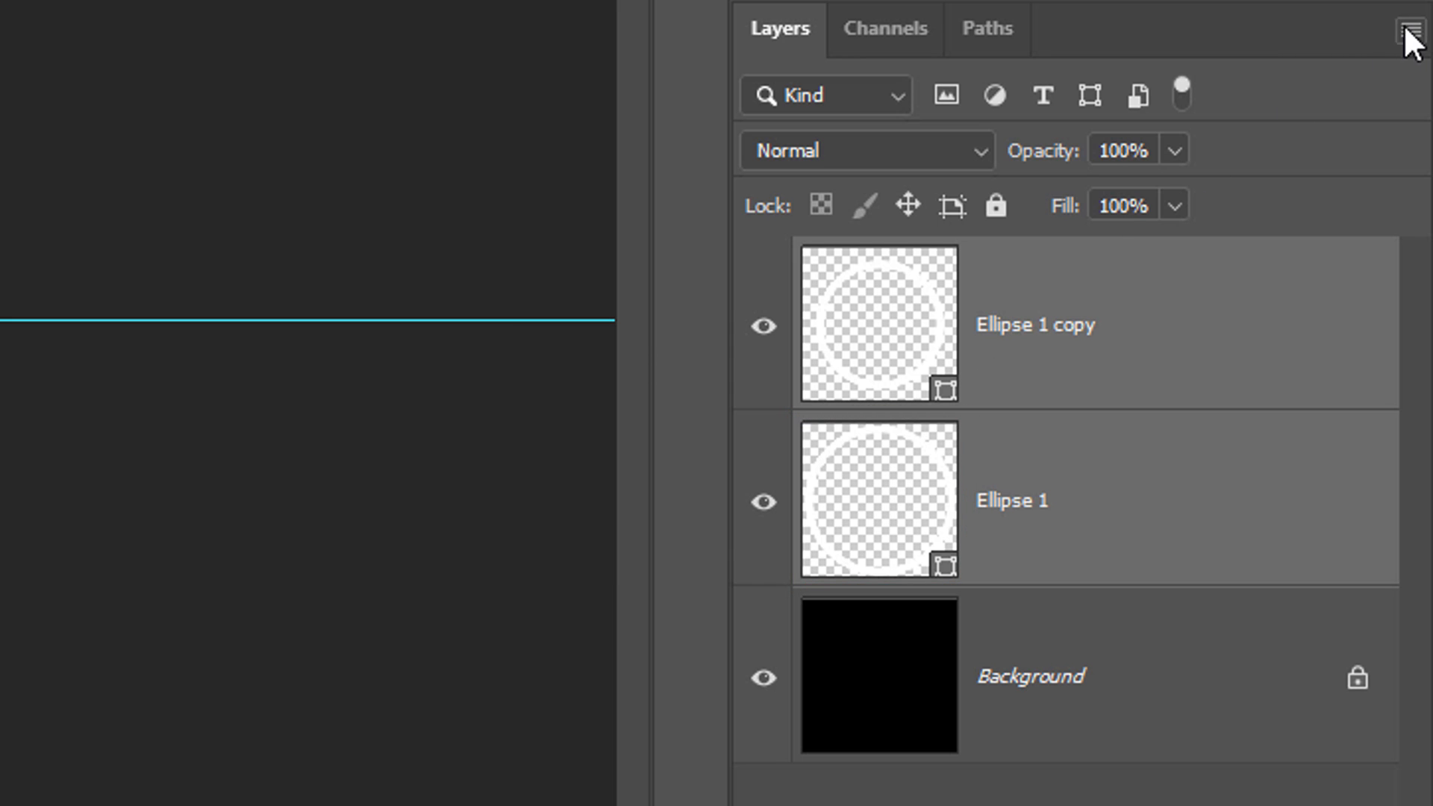
Convert the ring layers into one smart object and apply a 7 px Gaussian Blur.
click(1411, 13)
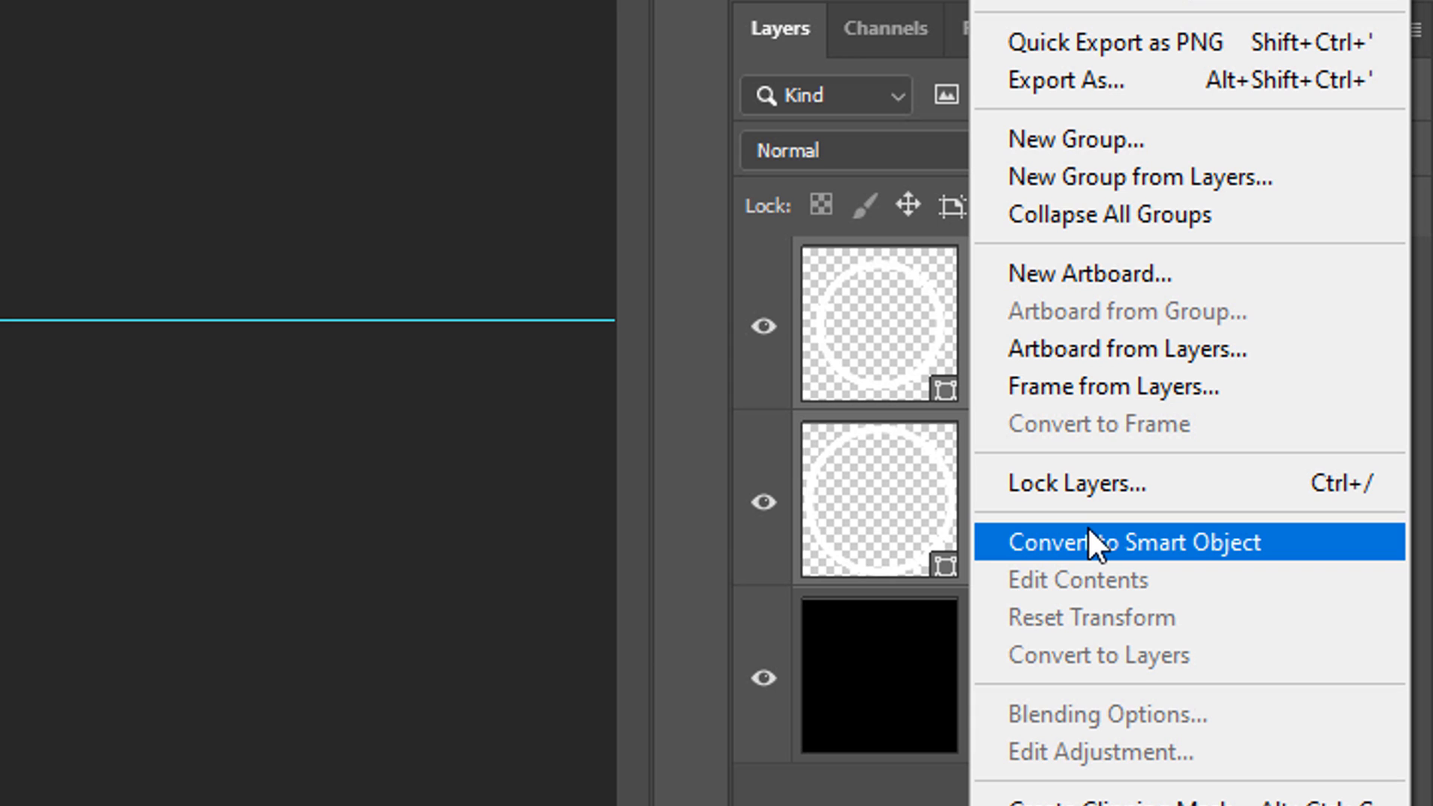
click(1096, 540)
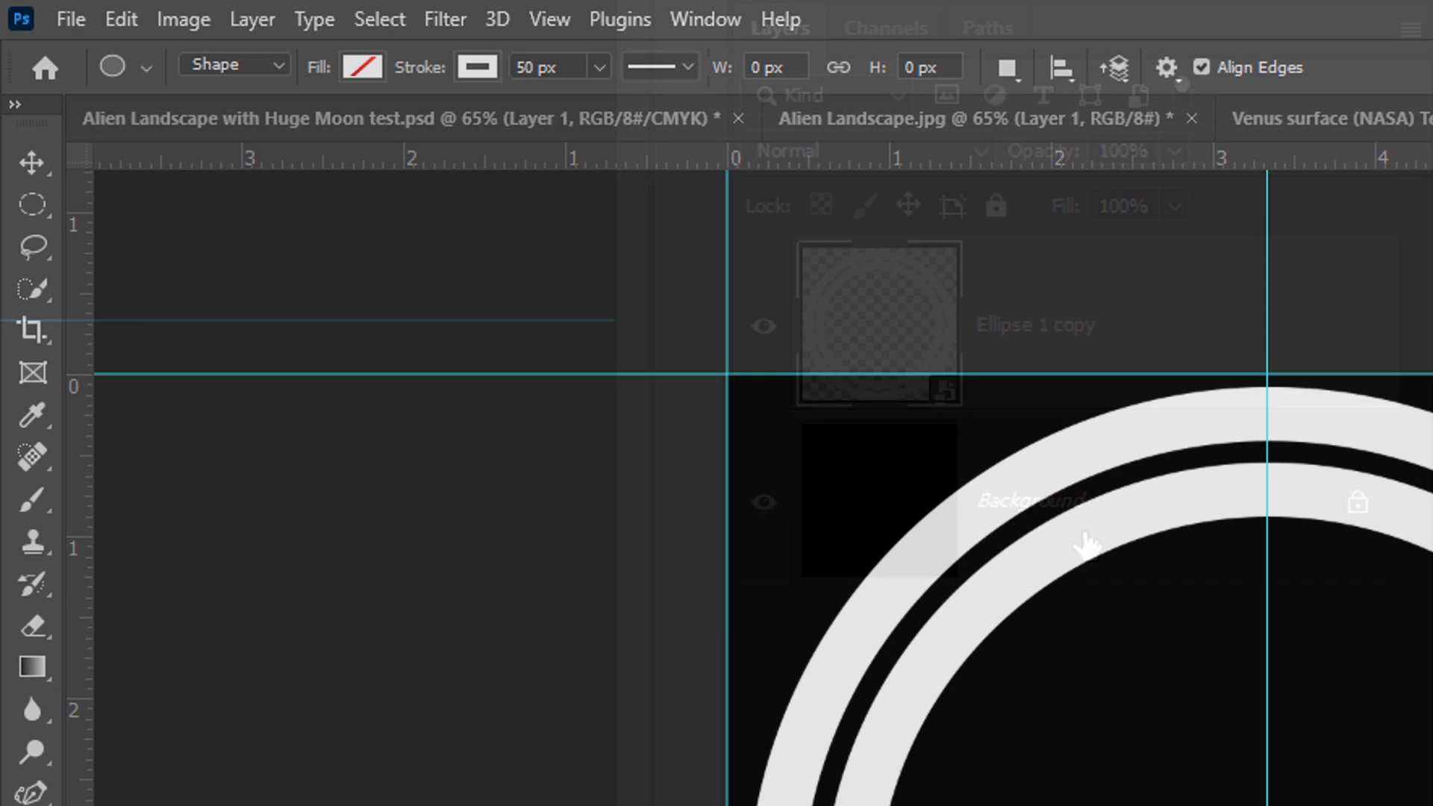
click(445, 18)
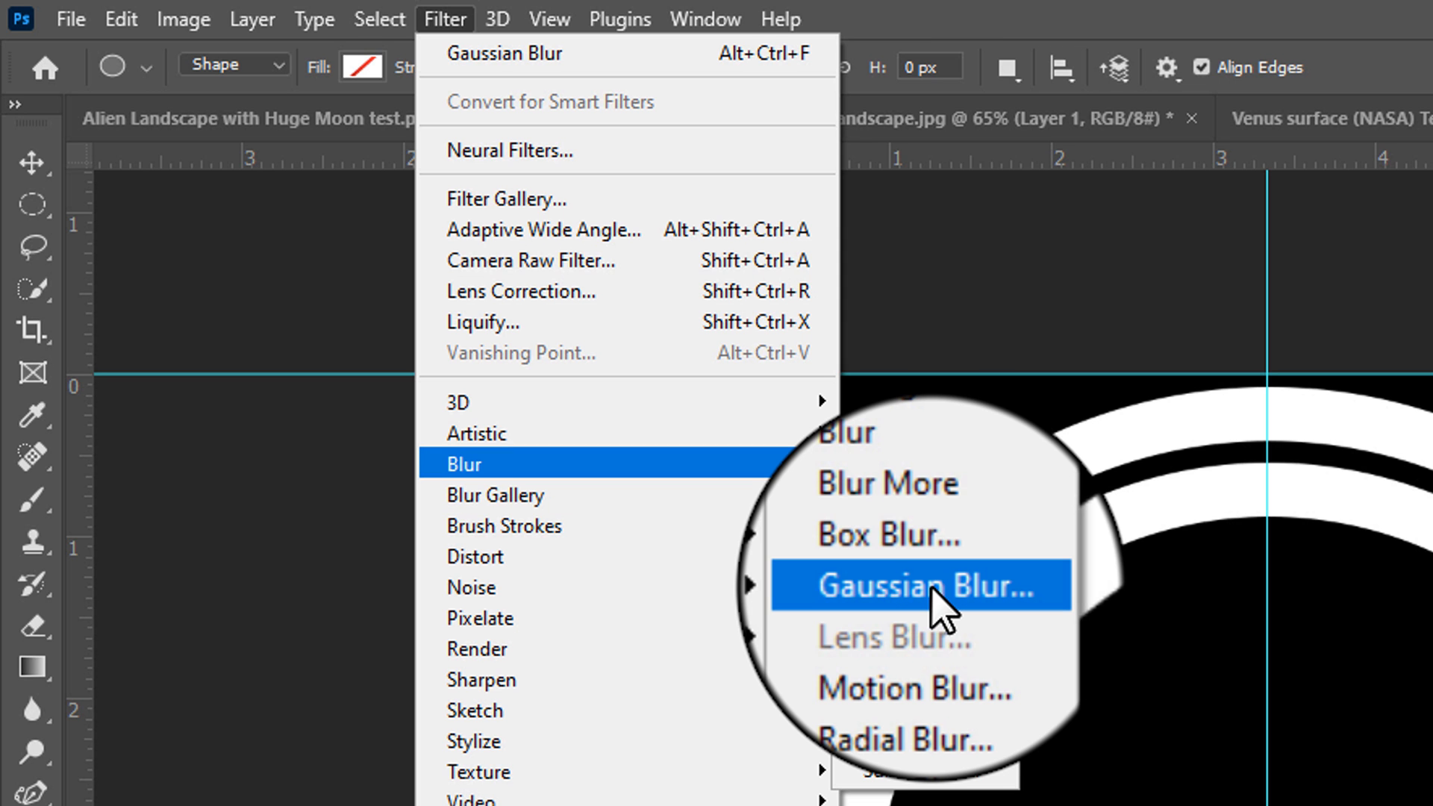
click(919, 585)
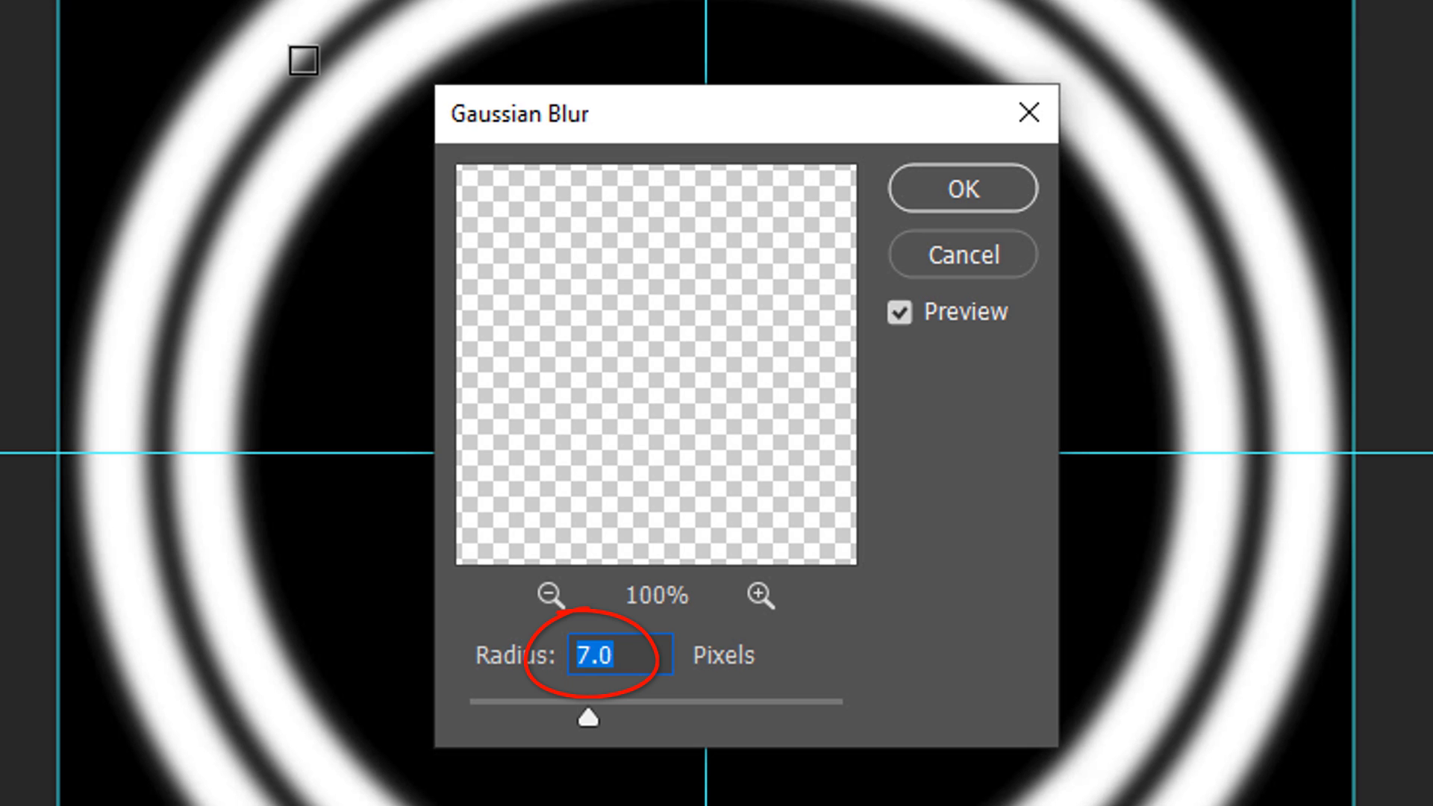
click(960, 187)
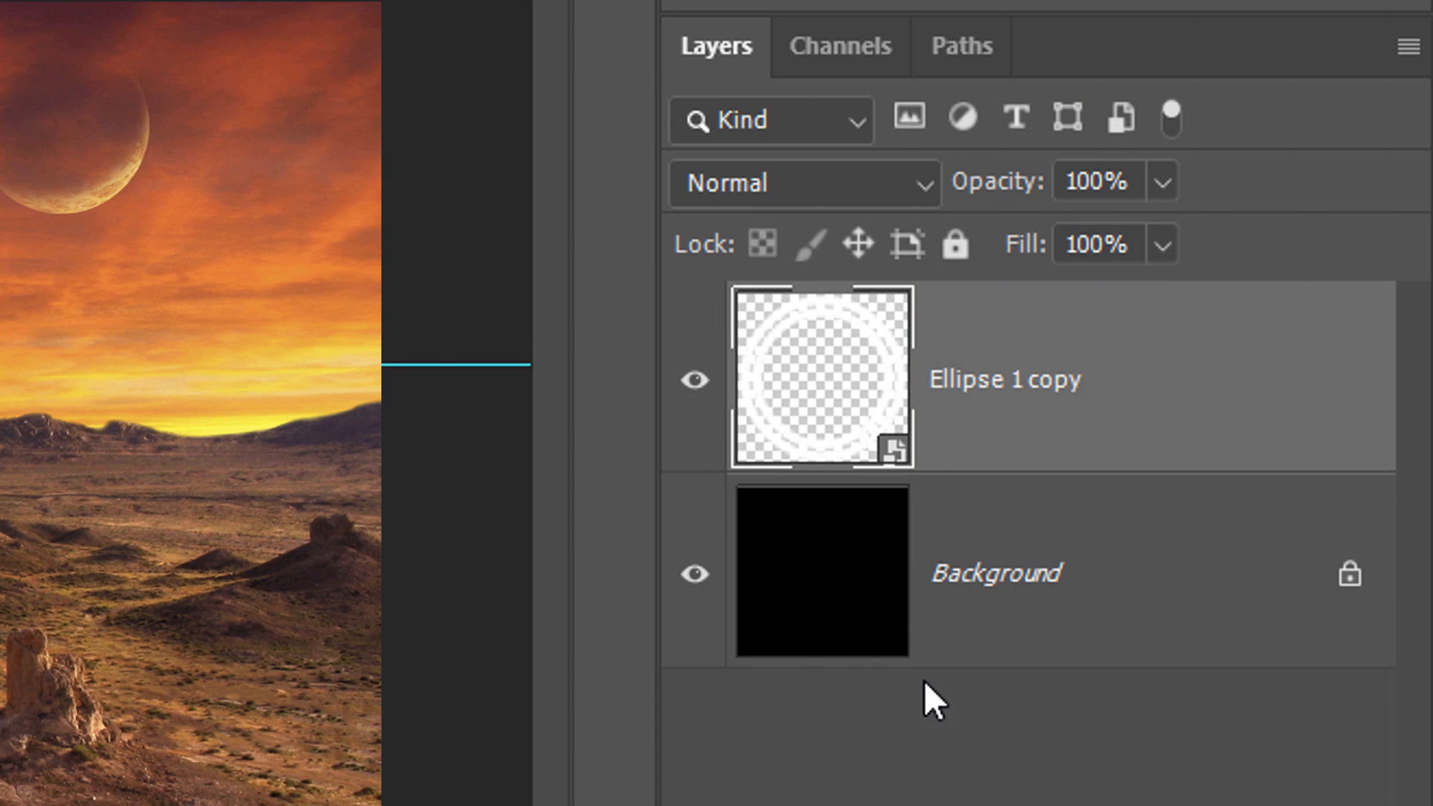
Drag the blurred ring smart object from Untitled-1 into Alien Landscape_.psd.
click(695, 575)
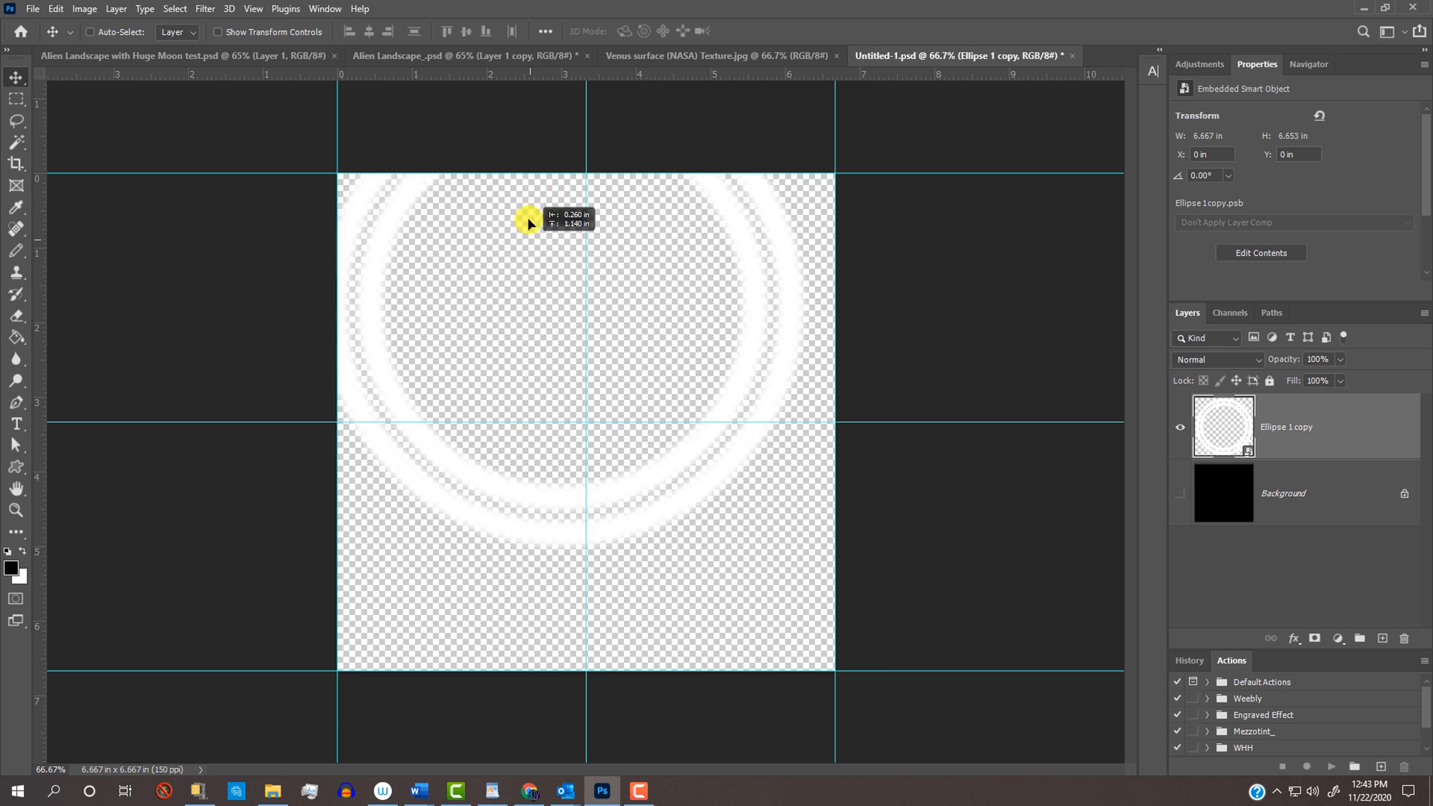
click(463, 56)
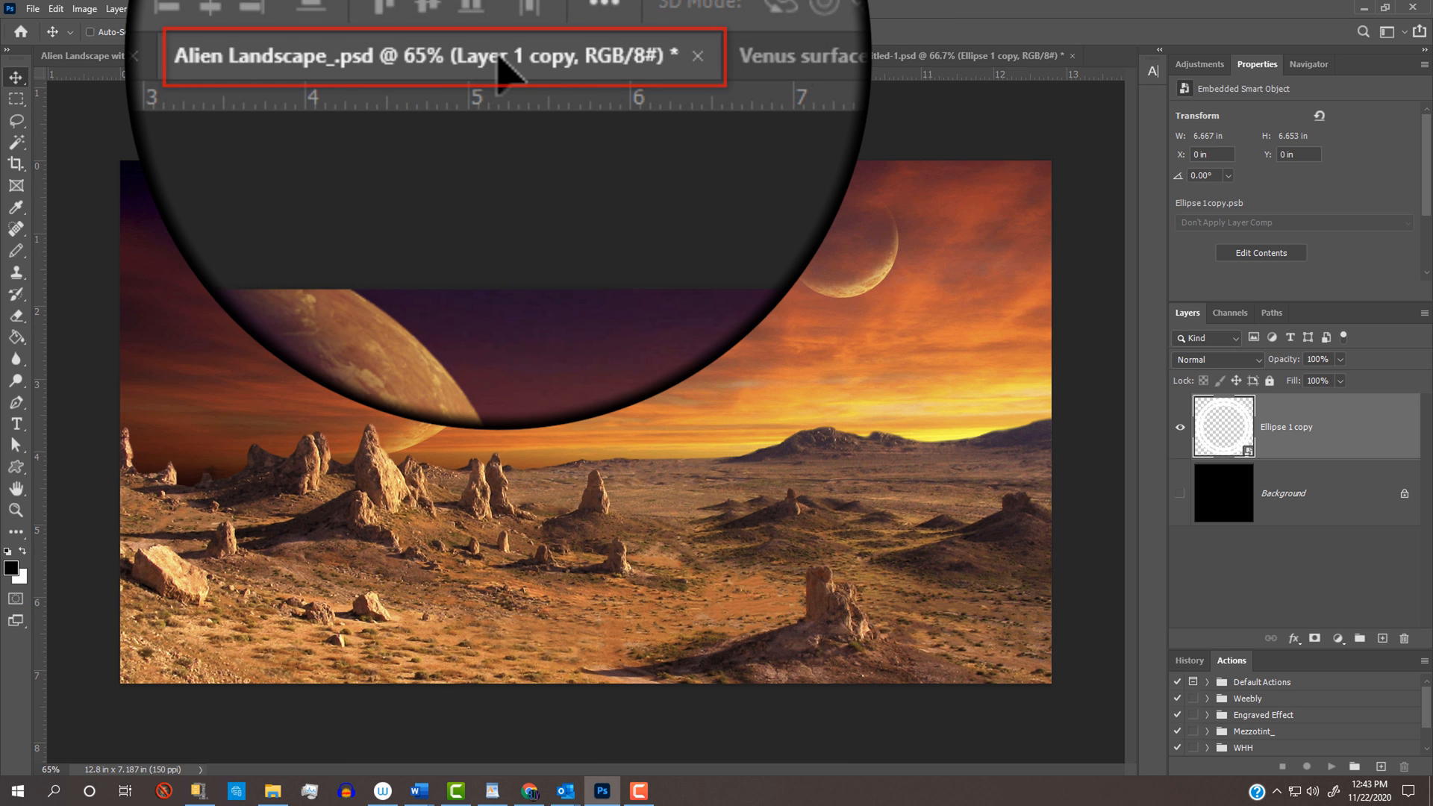
click(465, 56)
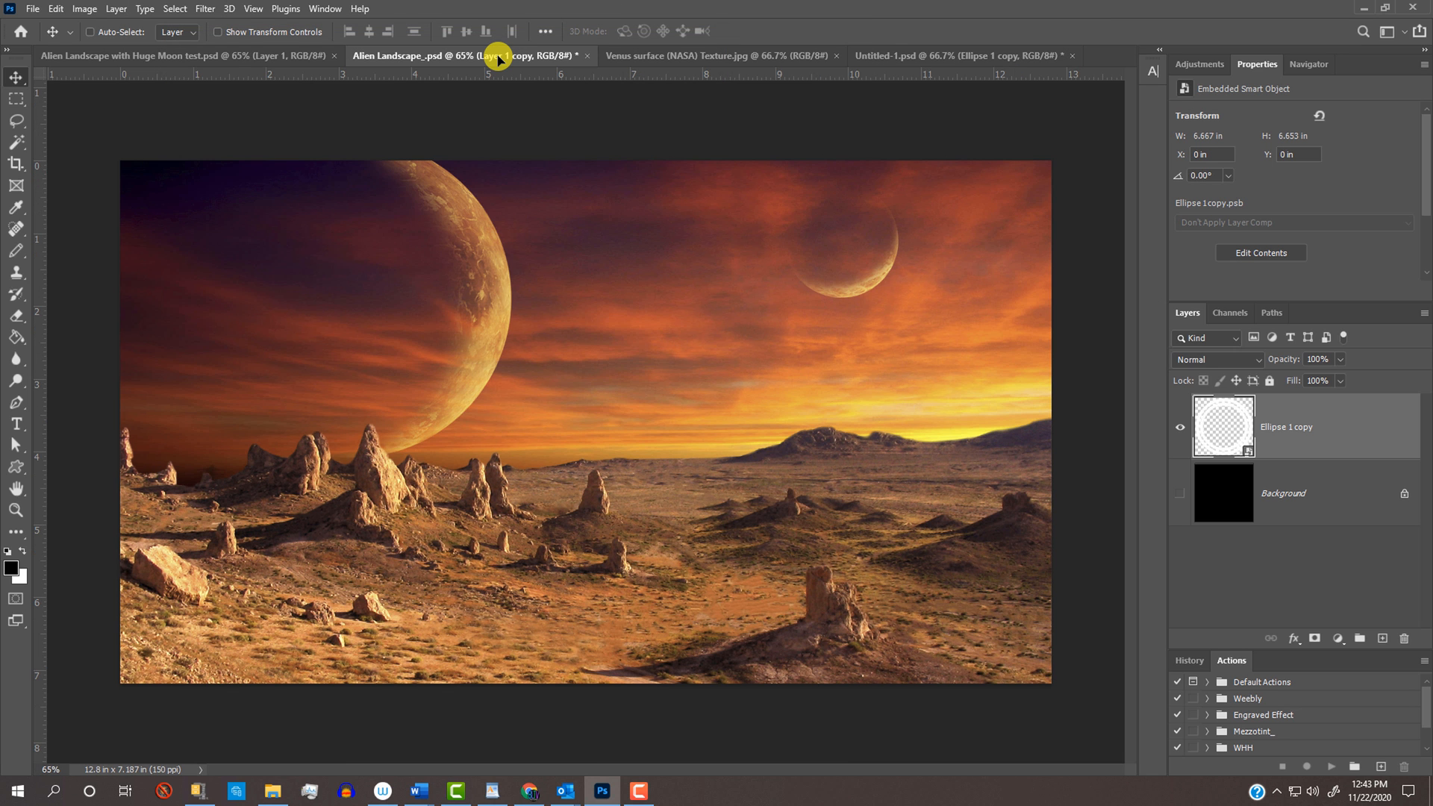
key(shift)
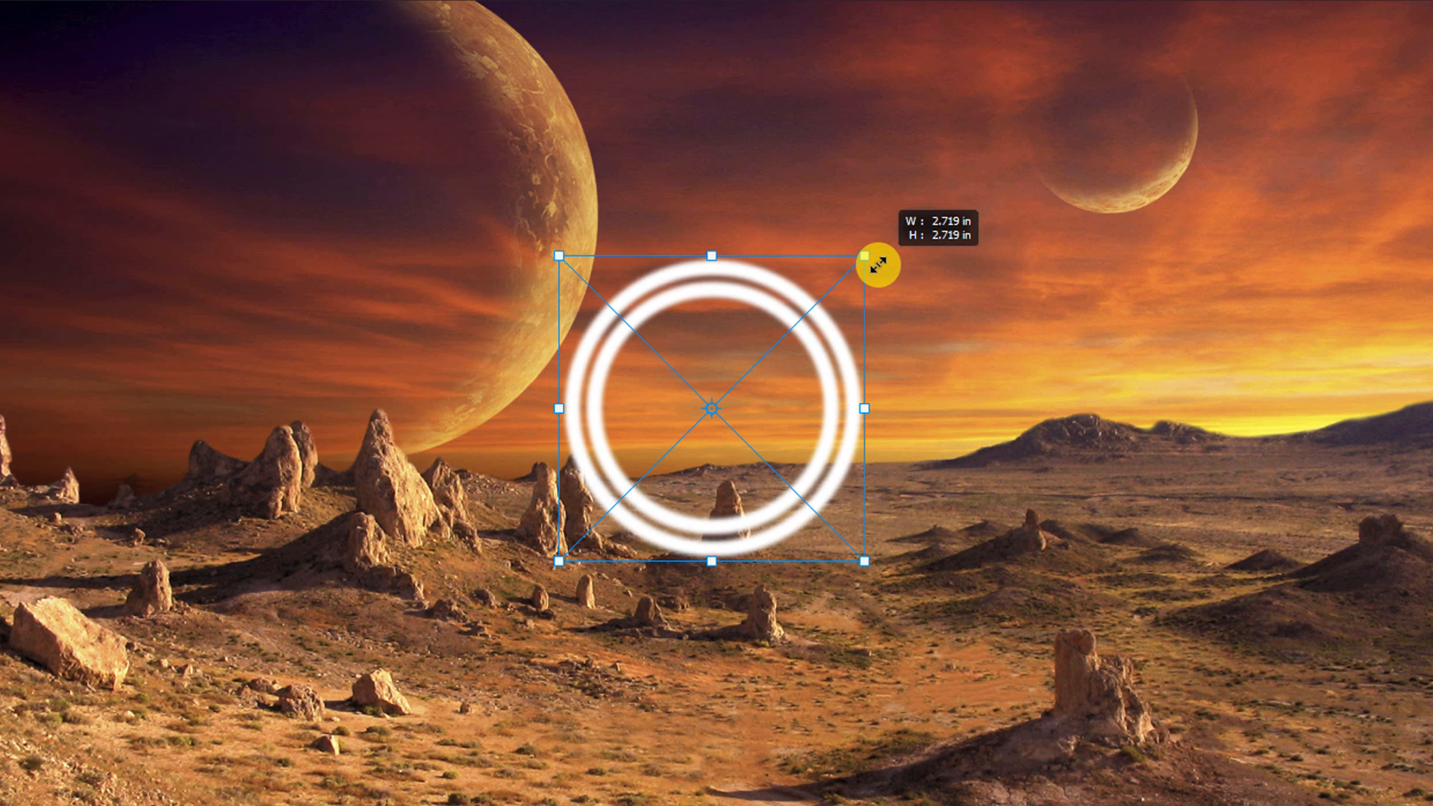
Scale the rings down, then stretch and tilt them into a wide flattened ellipse.
drag(867, 253, 859, 523)
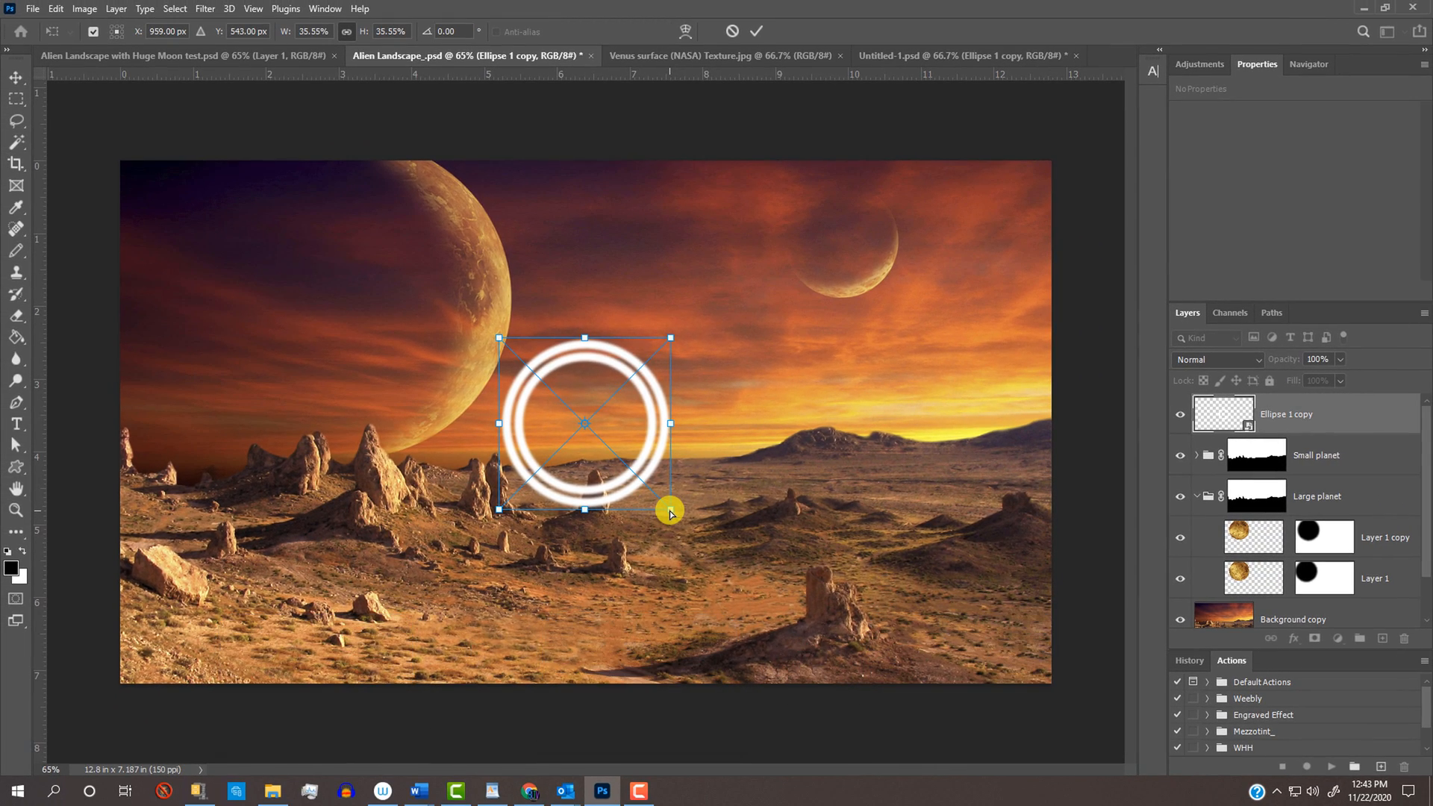
drag(670, 512, 925, 505)
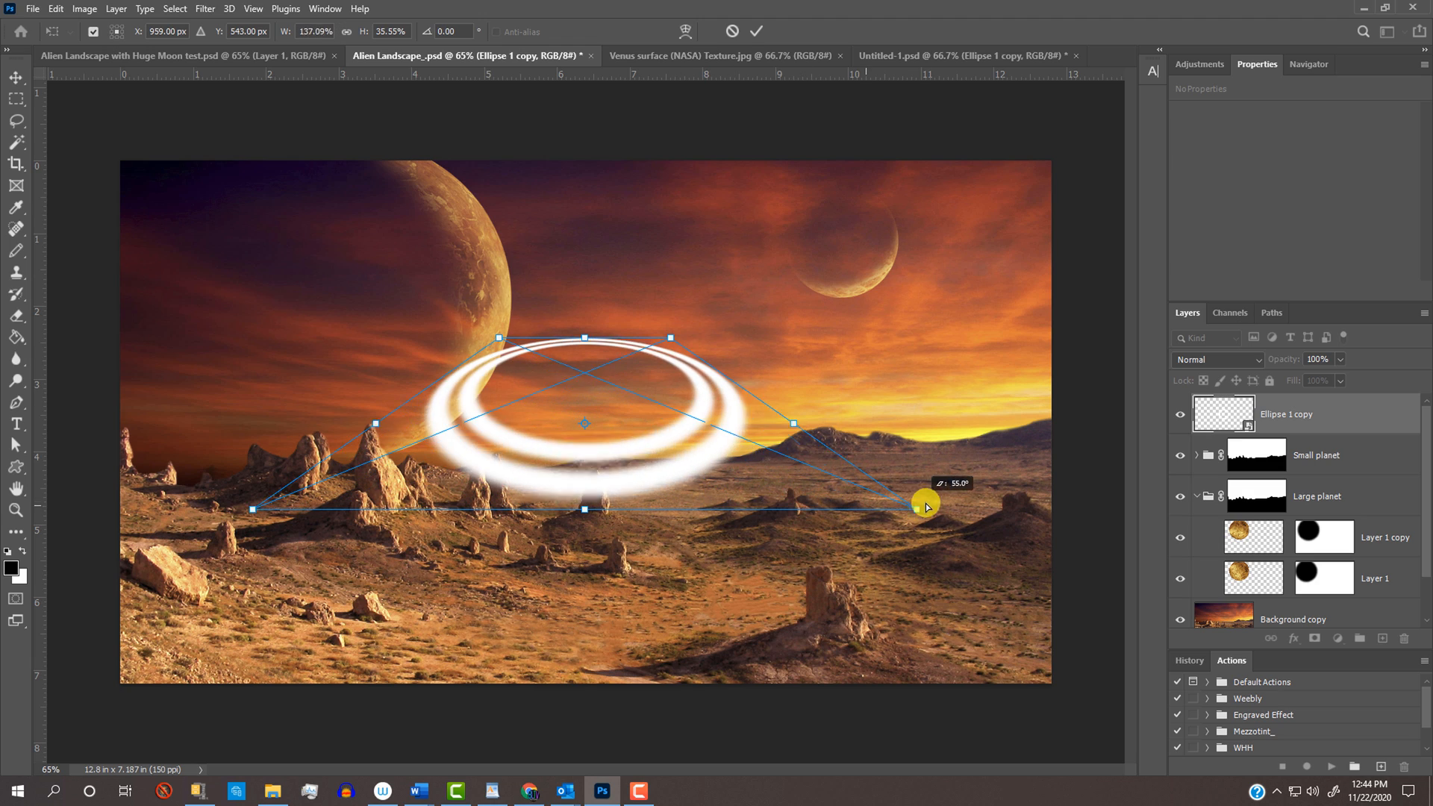
drag(925, 507, 1157, 484)
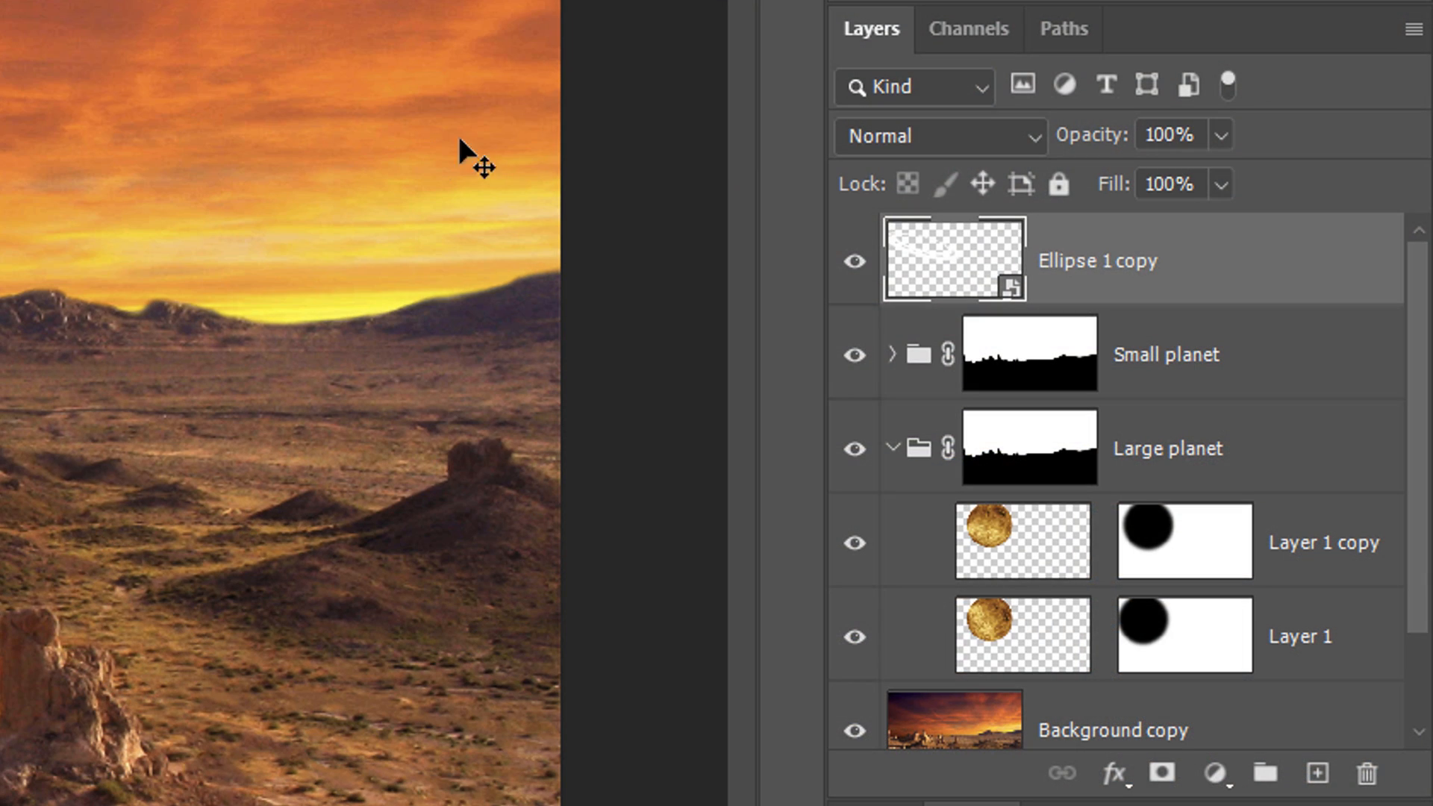
Switch the rings layer's blend mode to Overlay and drop its opacity to 50%.
click(923, 135)
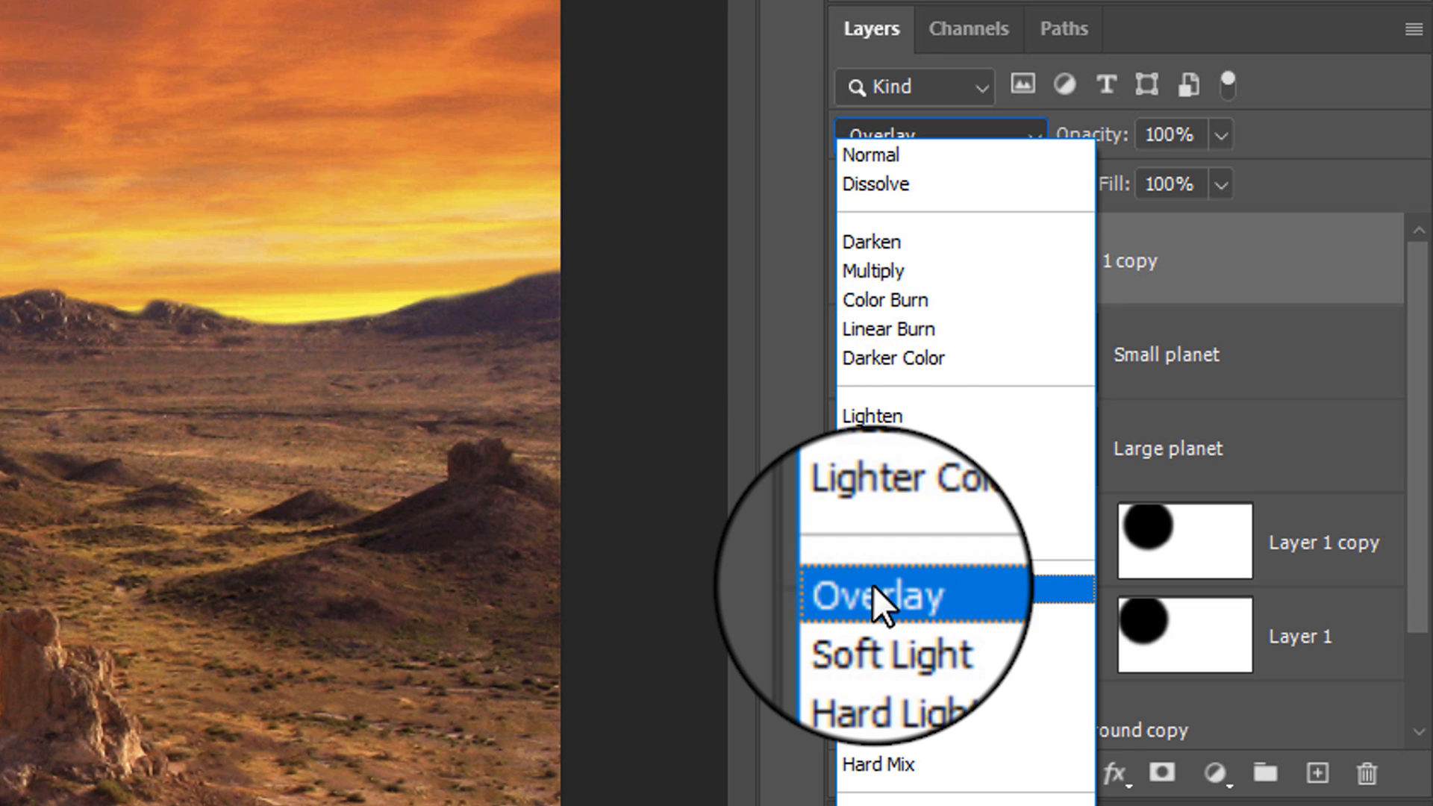
click(874, 595)
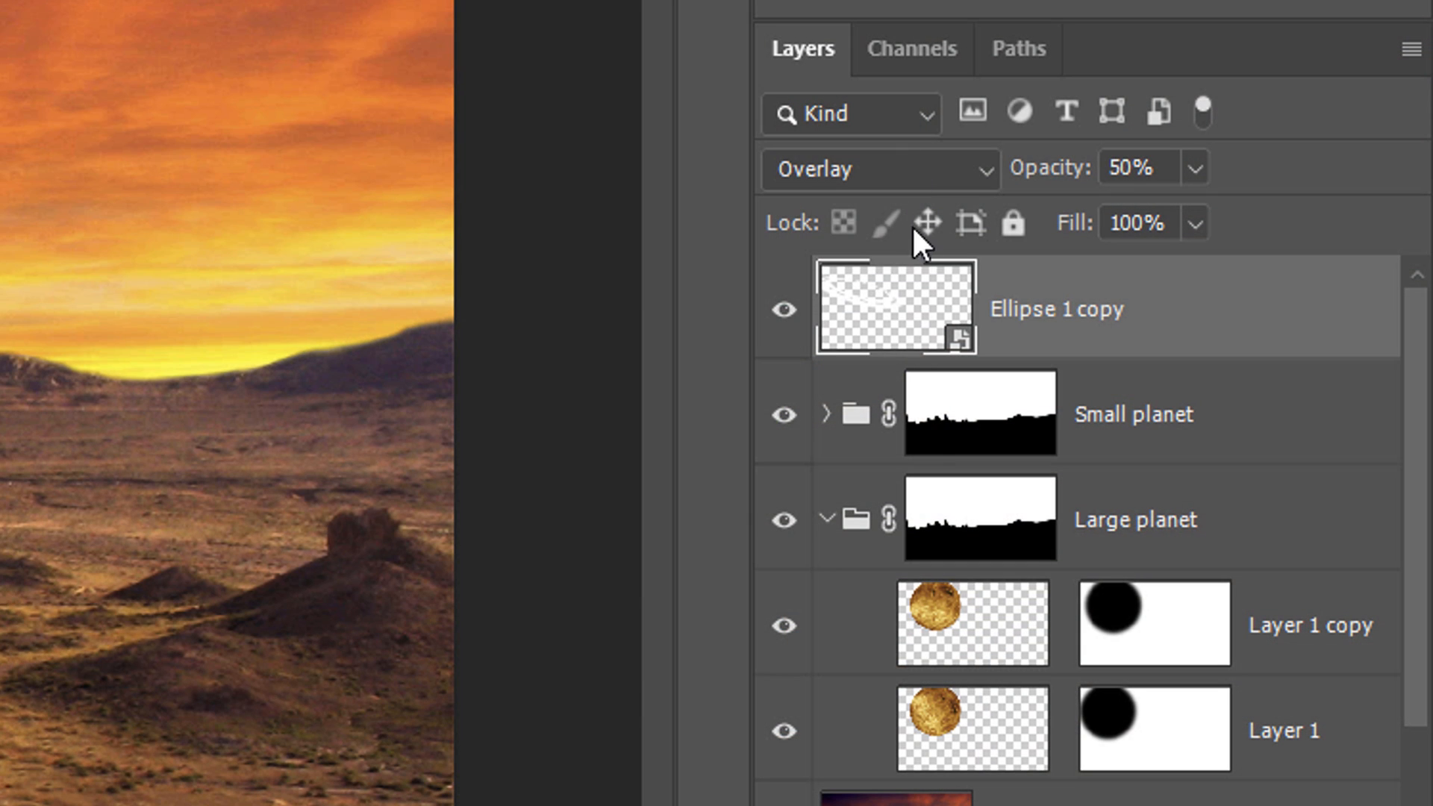
click(972, 623)
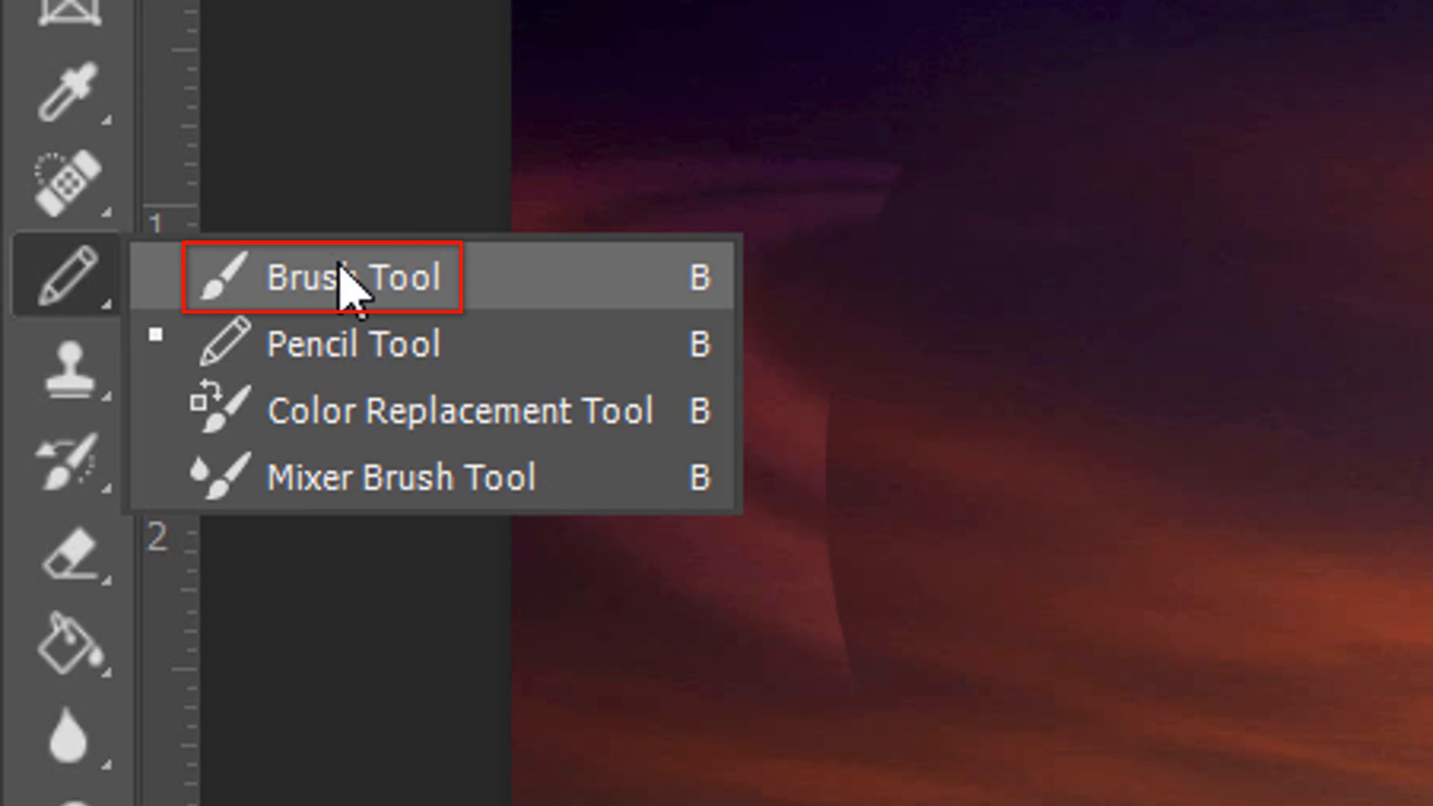
Select the Brush Tool with an 8 px soft tip, black foreground, and 50% opacity.
click(325, 277)
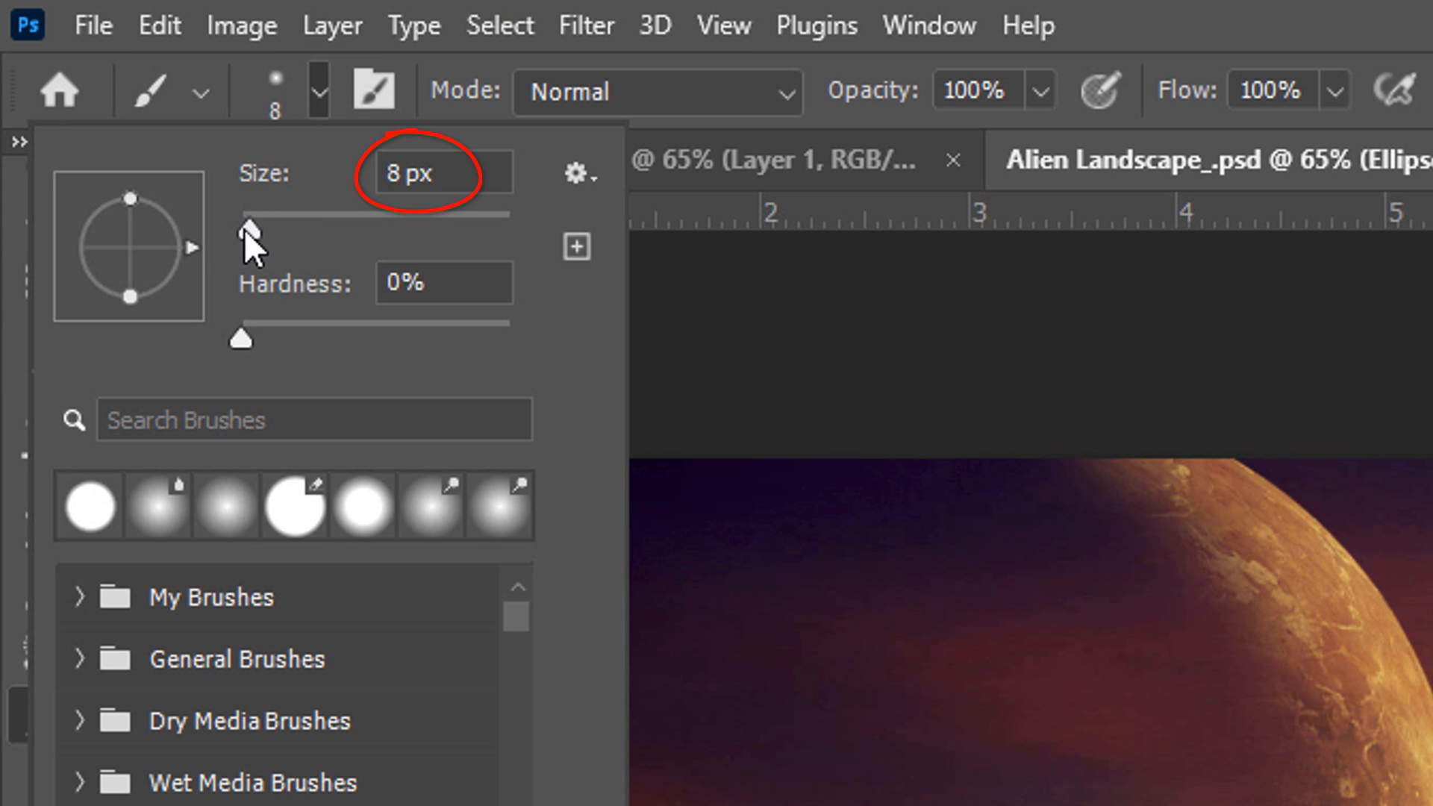
drag(248, 231, 363, 231)
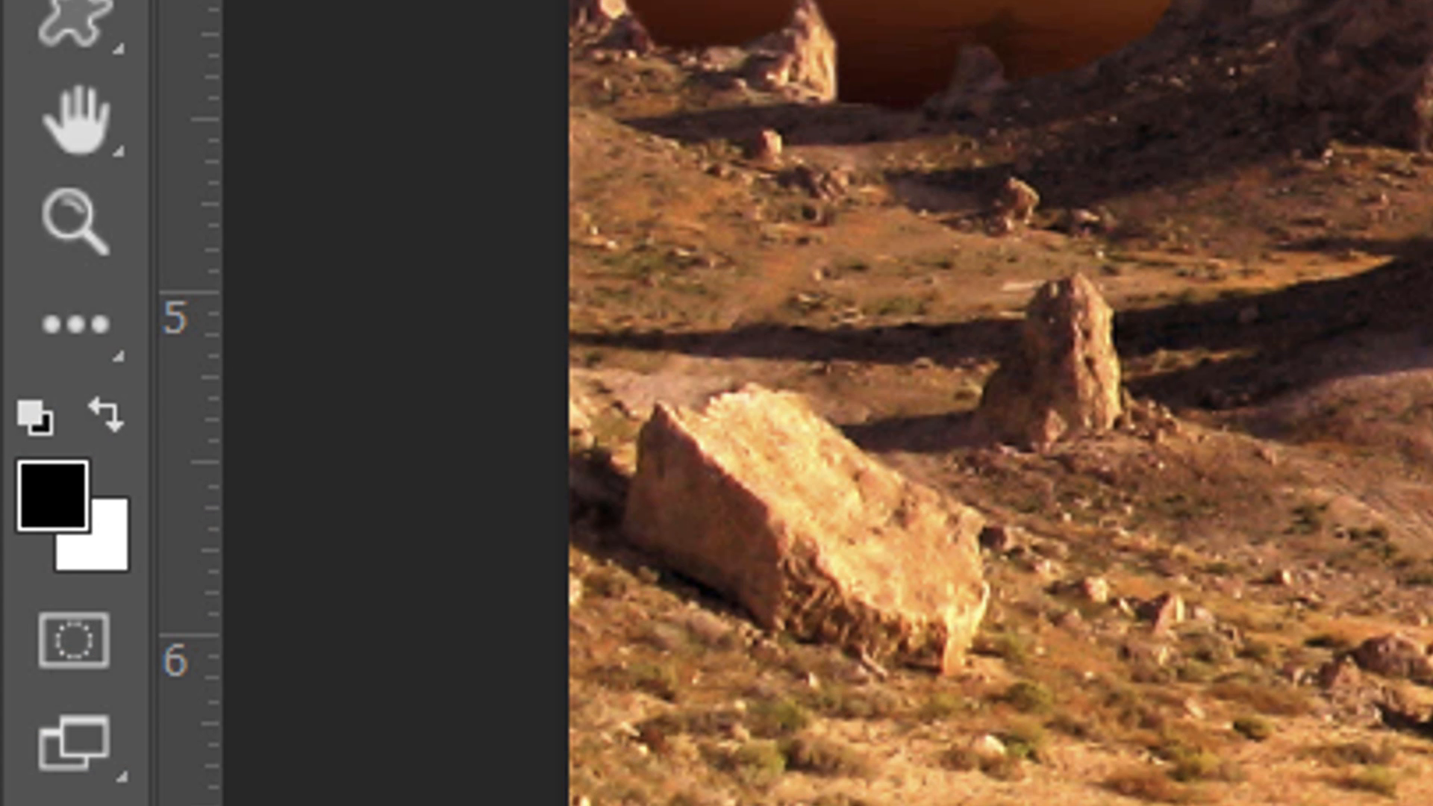
key(x)
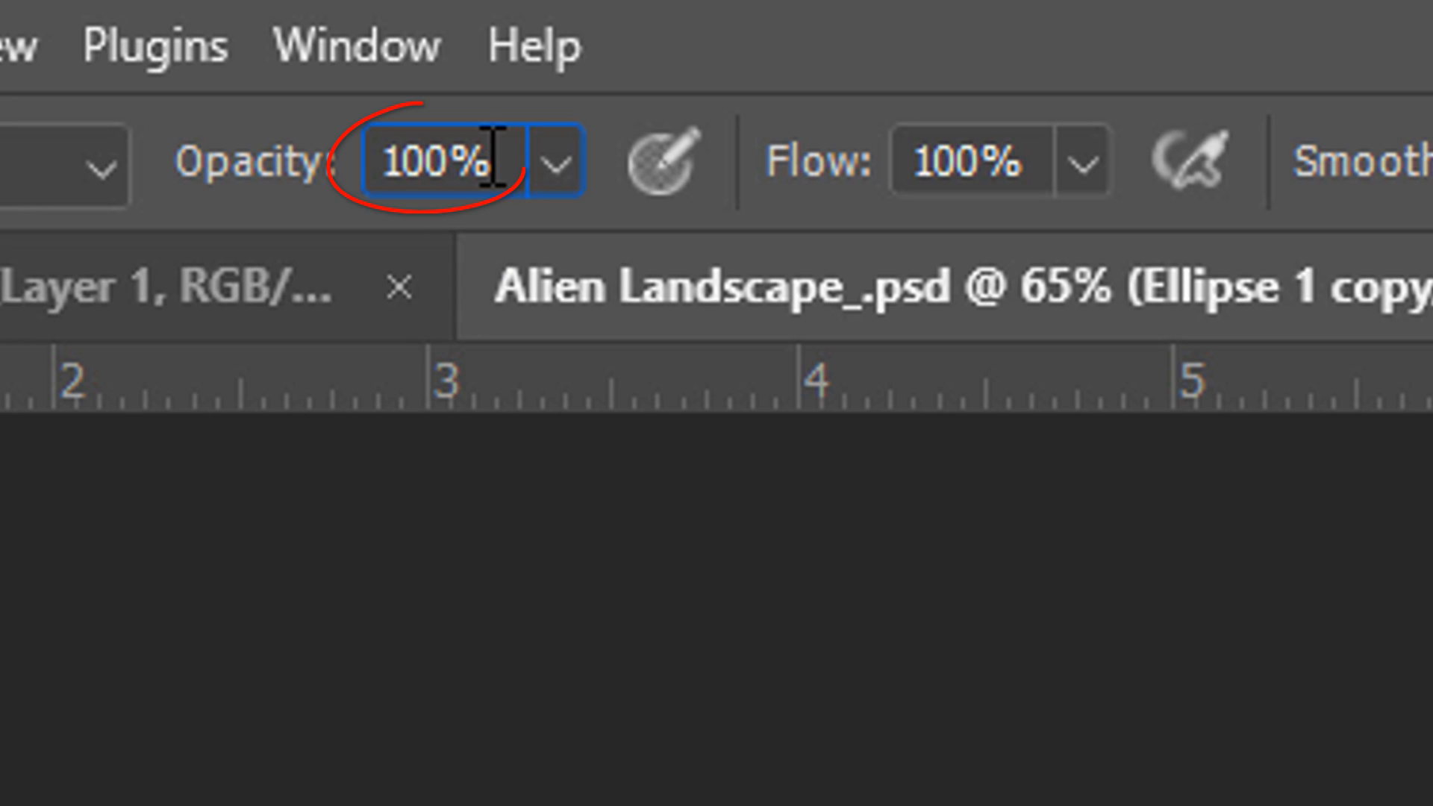
text(50)
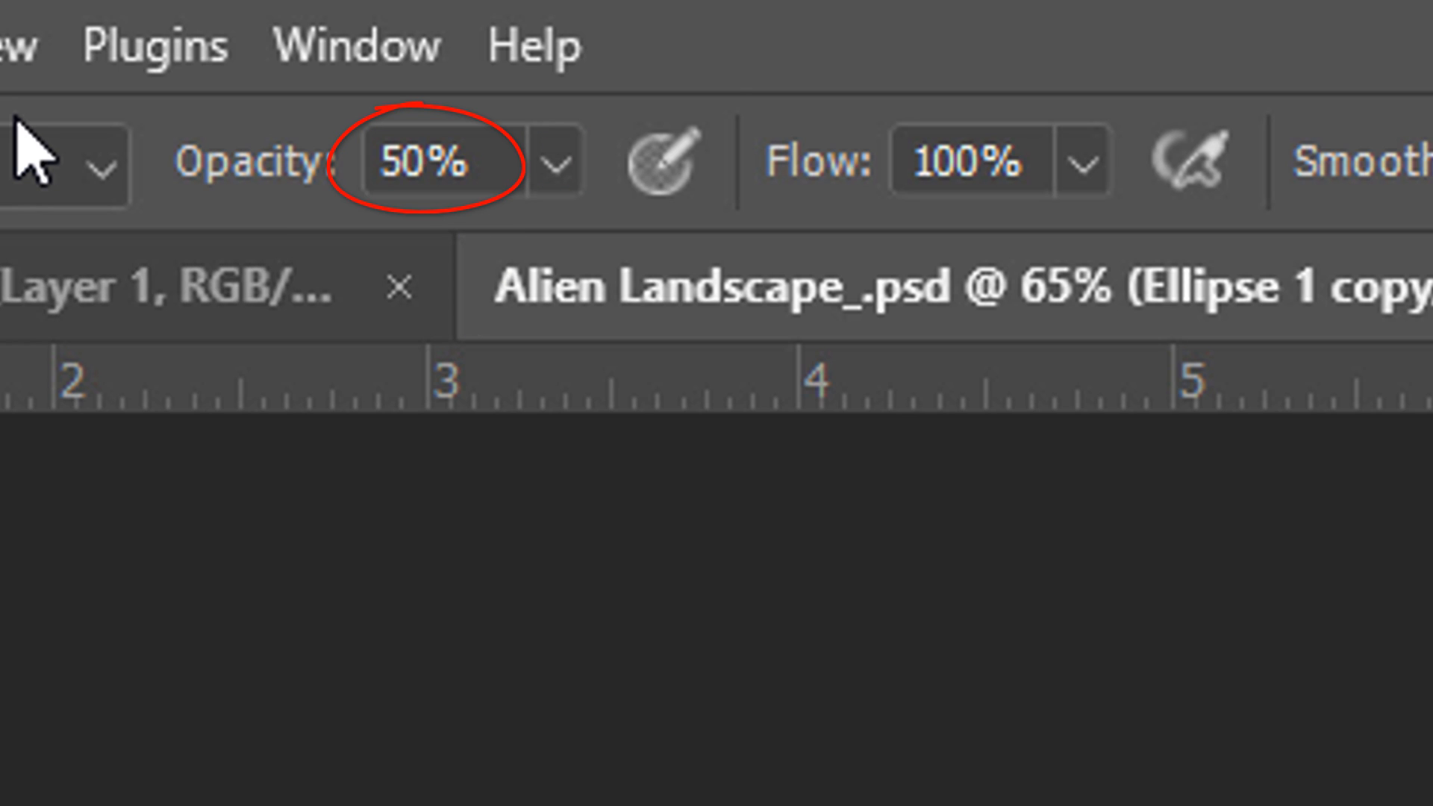